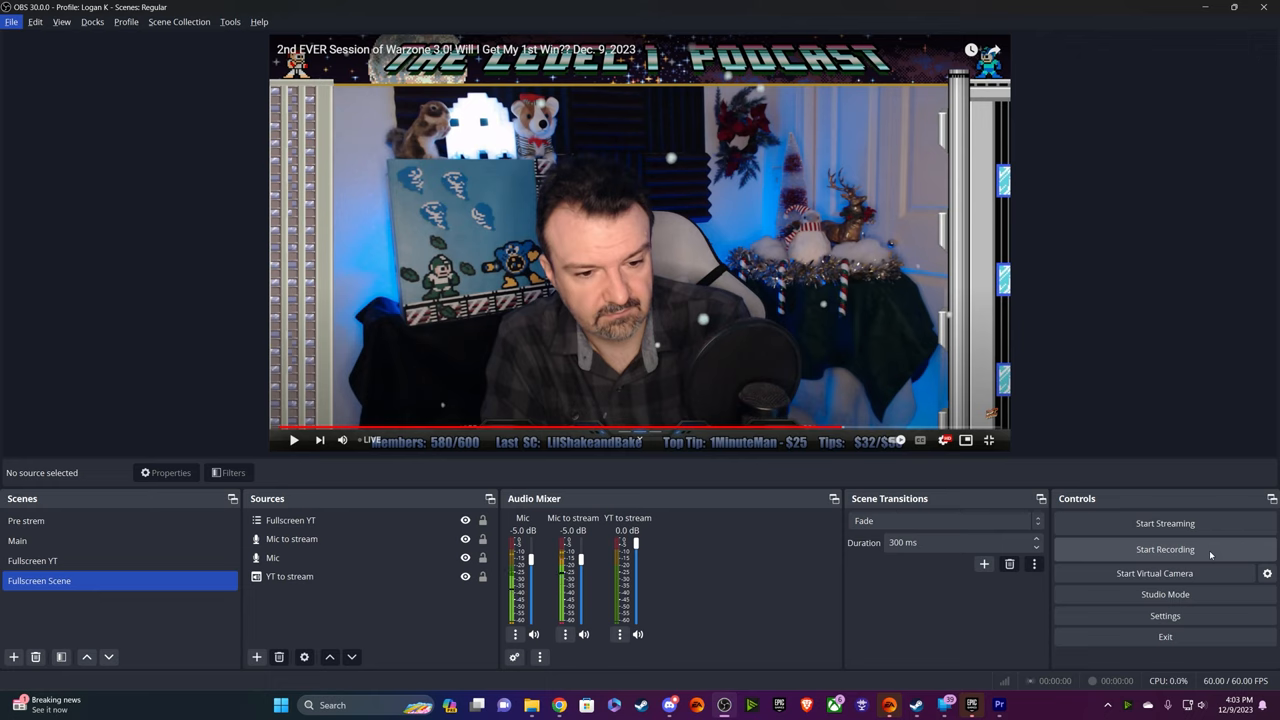
mouse_move(605, 690)
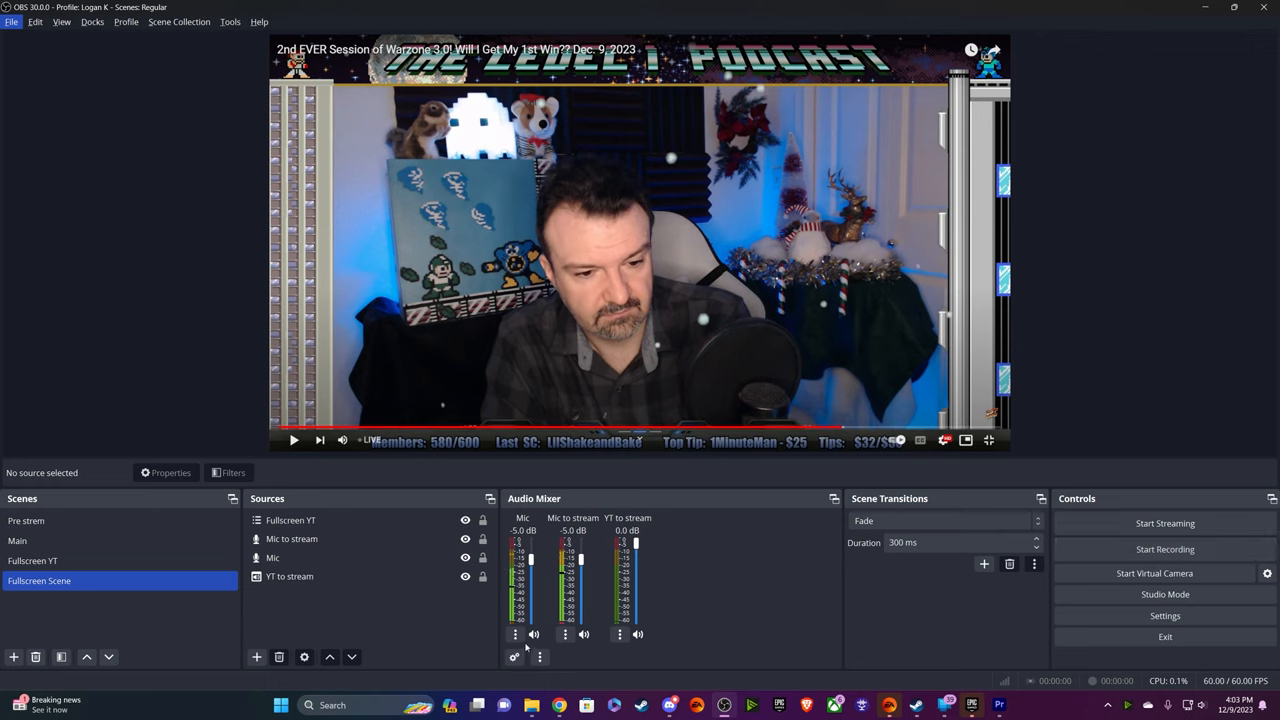
- Open the Mic channel's three-dot options menu in the Audio Mixer
click(514, 634)
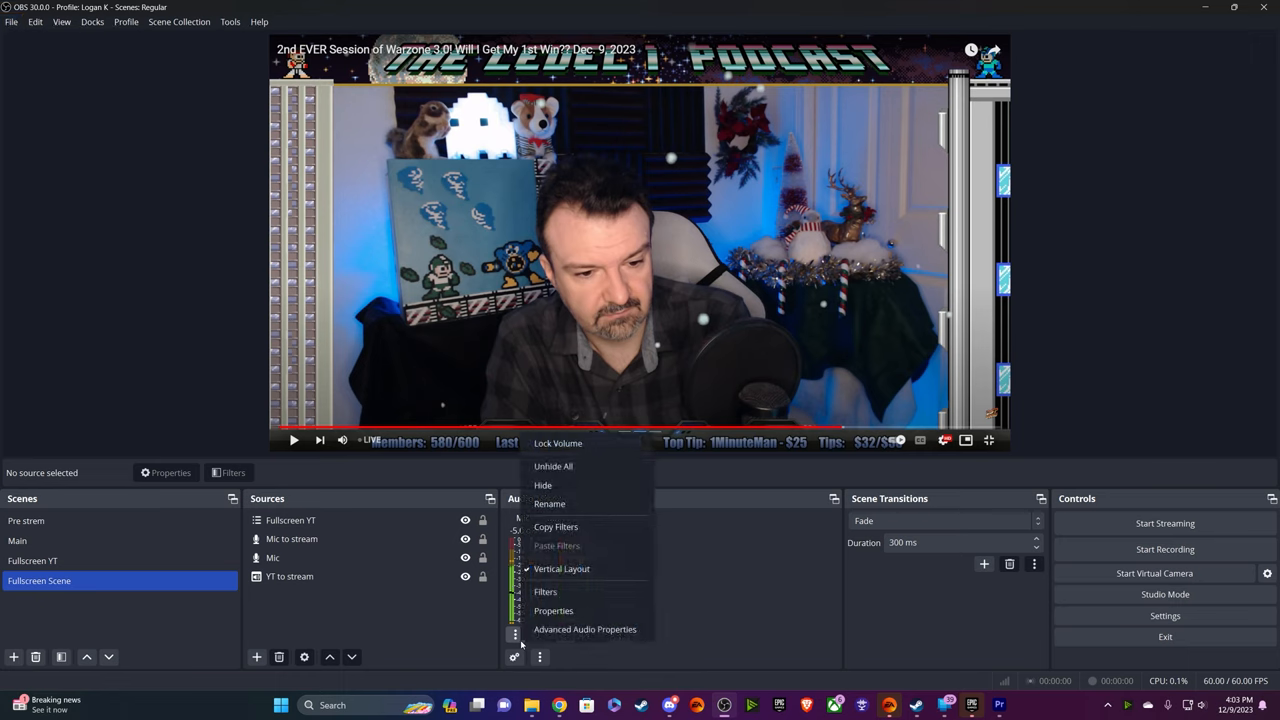
mouse_move(585, 629)
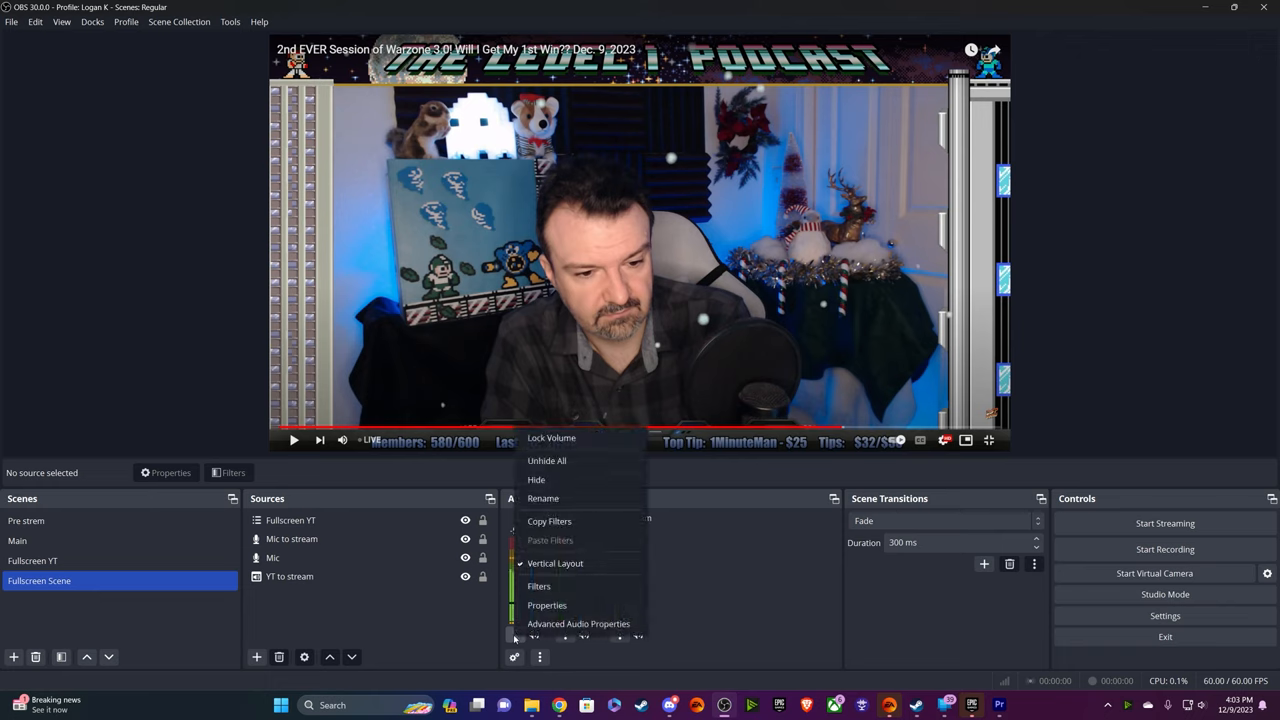
mouse_move(534, 639)
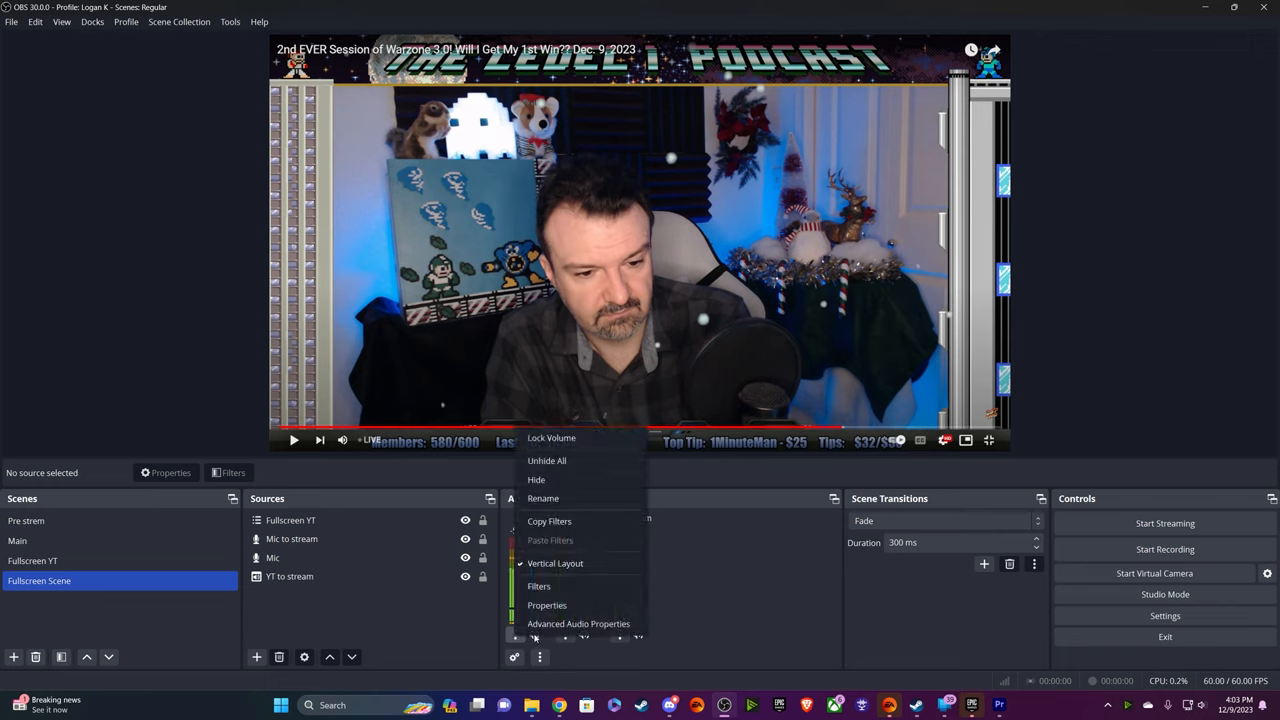
mouse_move(578, 623)
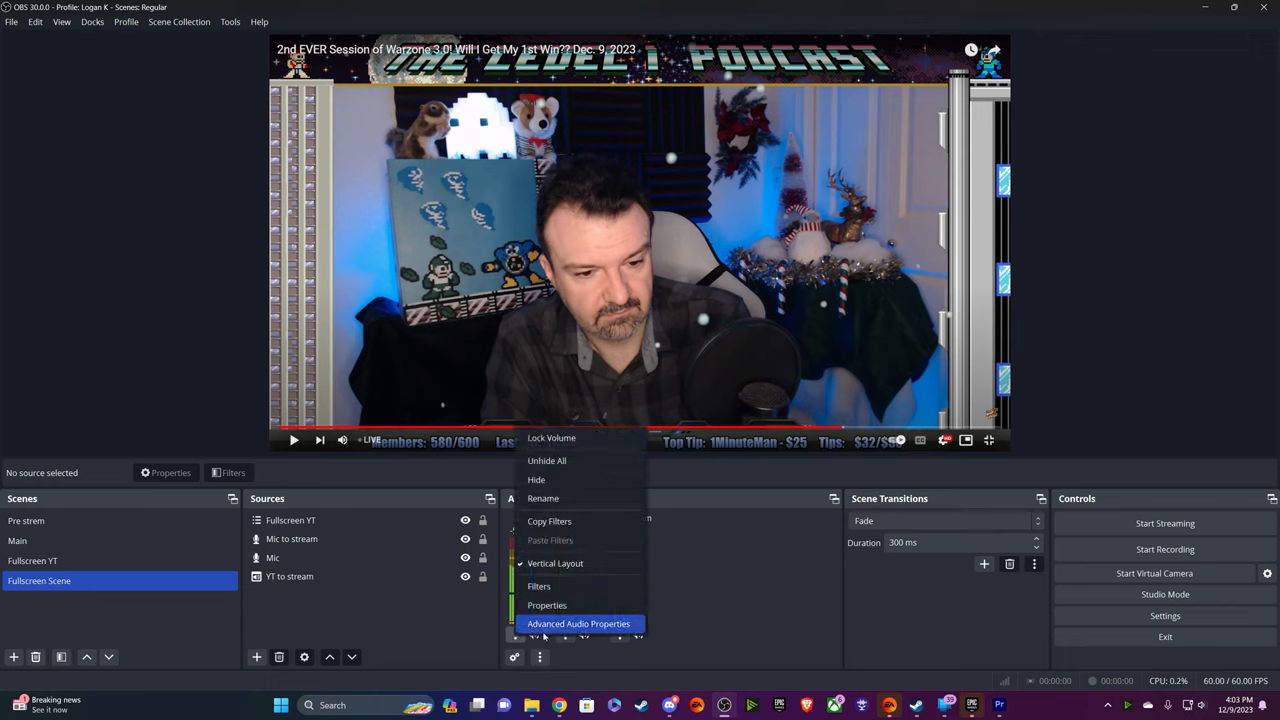
- Open Advanced Audio Properties and toggle Volume % on and off twice, ending in dB
click(578, 623)
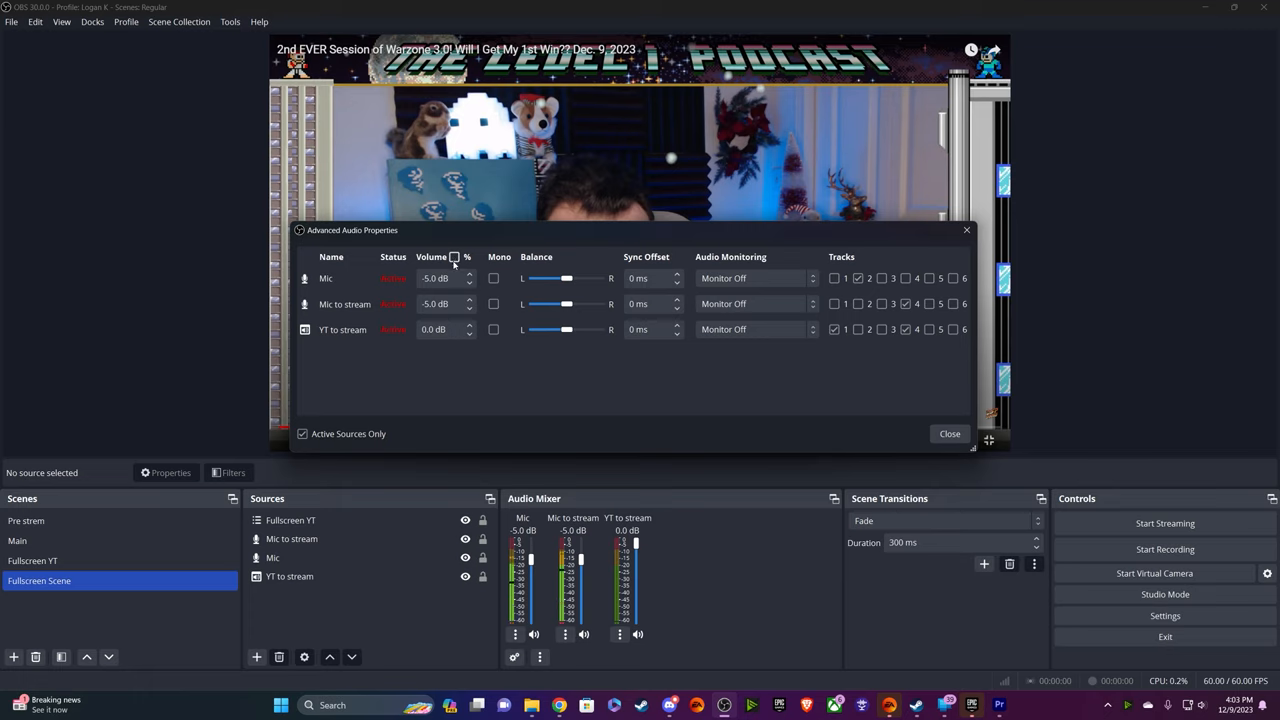
click(454, 257)
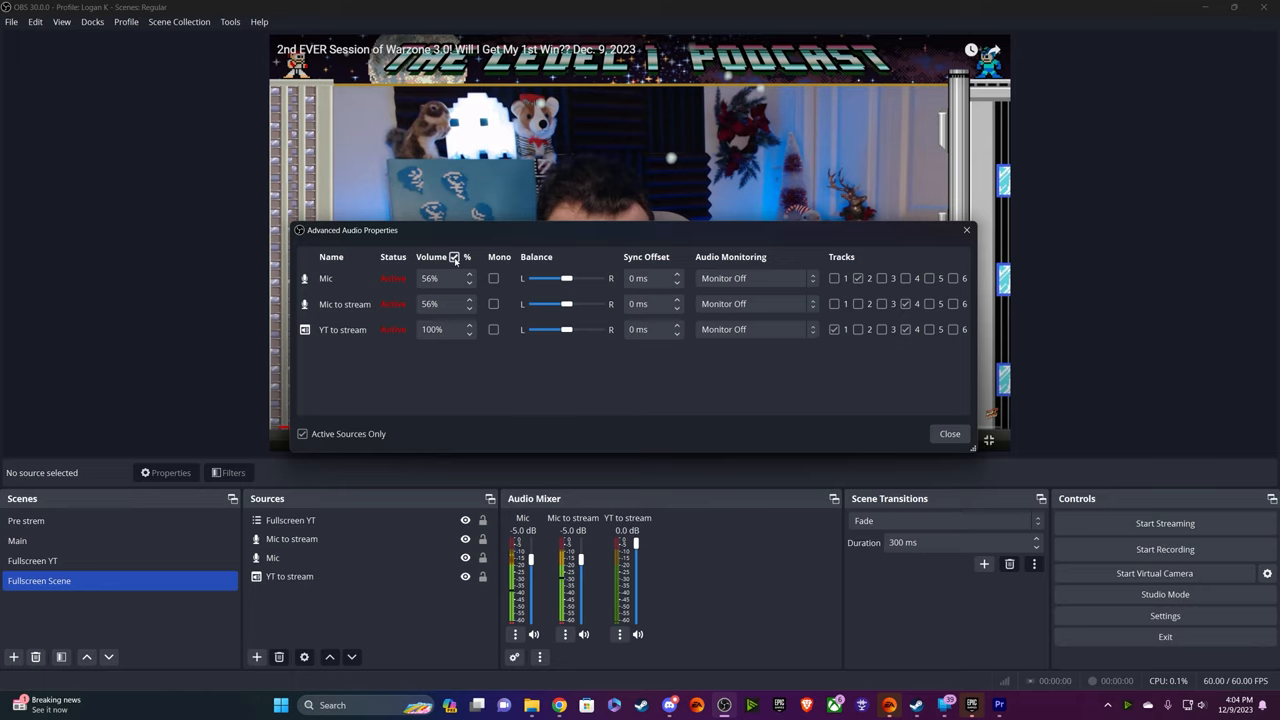
click(454, 257)
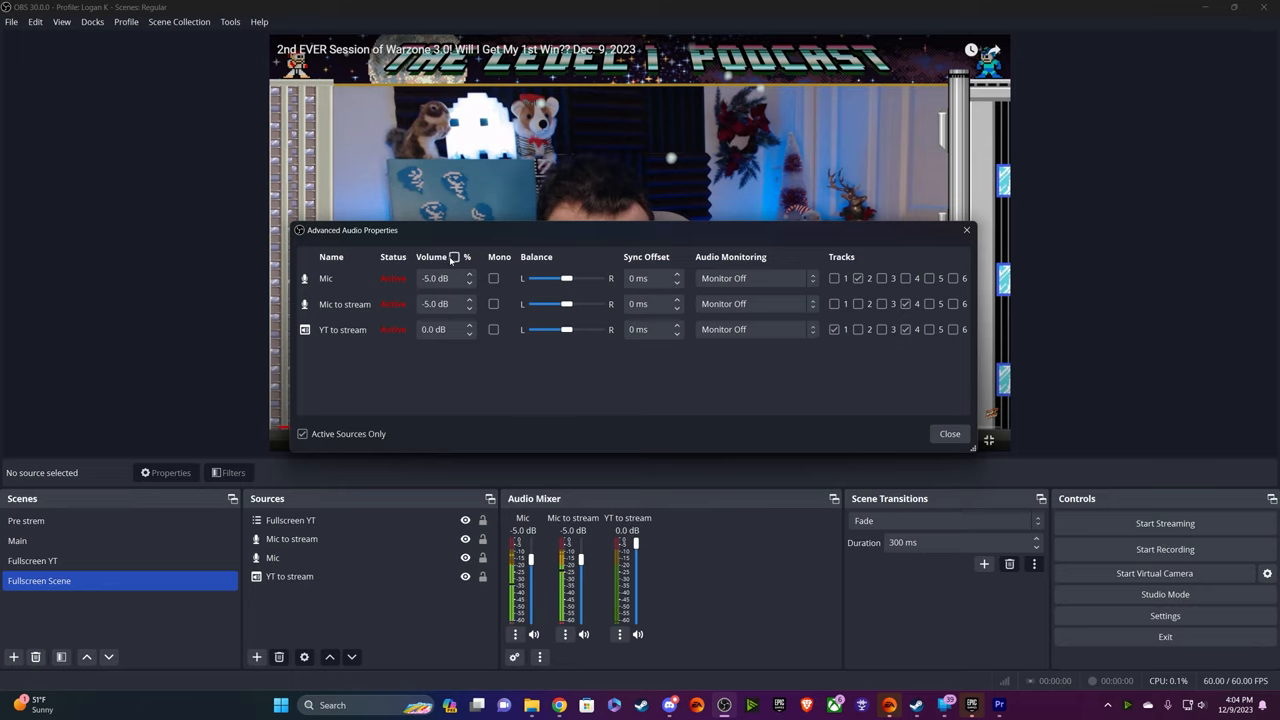
click(454, 257)
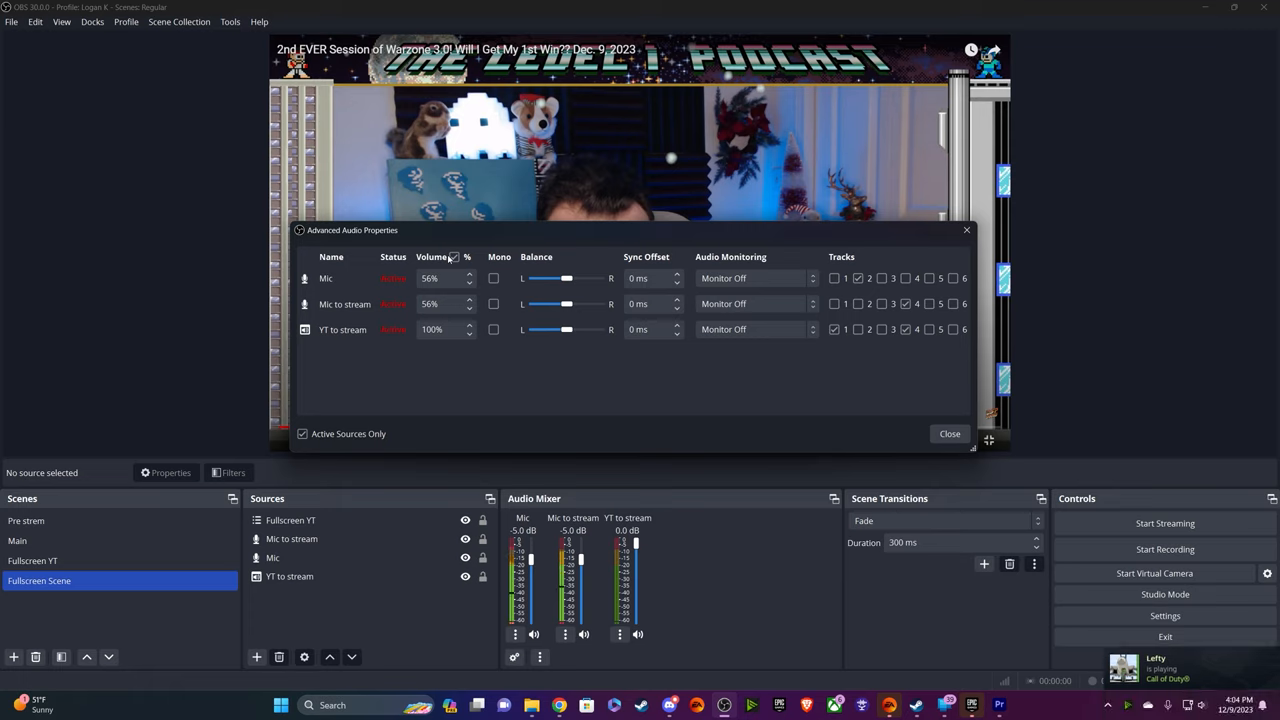
click(454, 257)
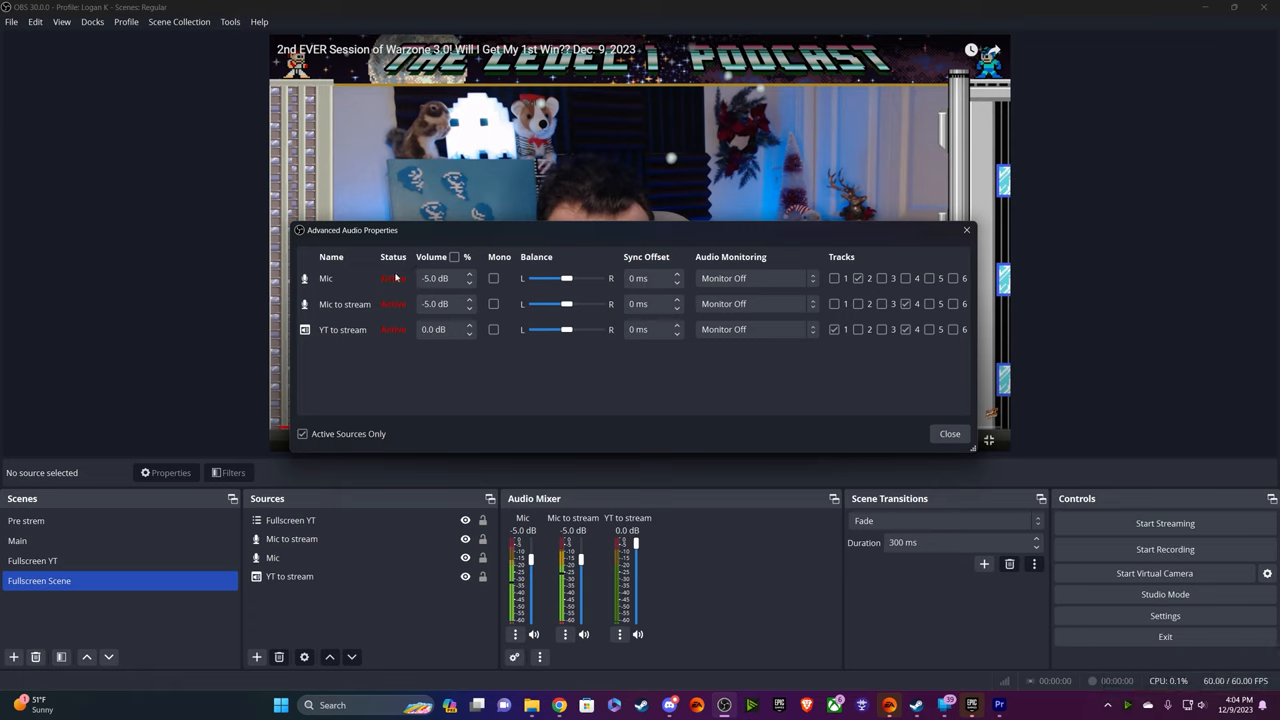
mouse_move(420, 256)
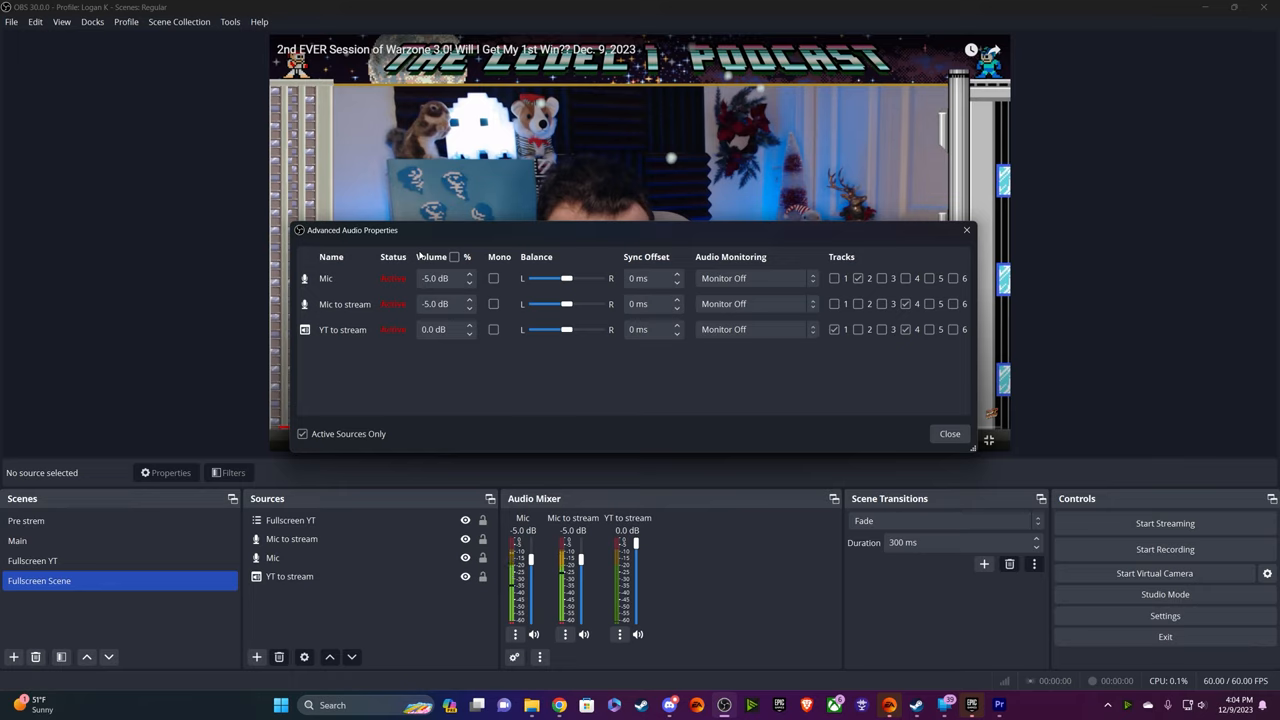
mouse_move(349, 317)
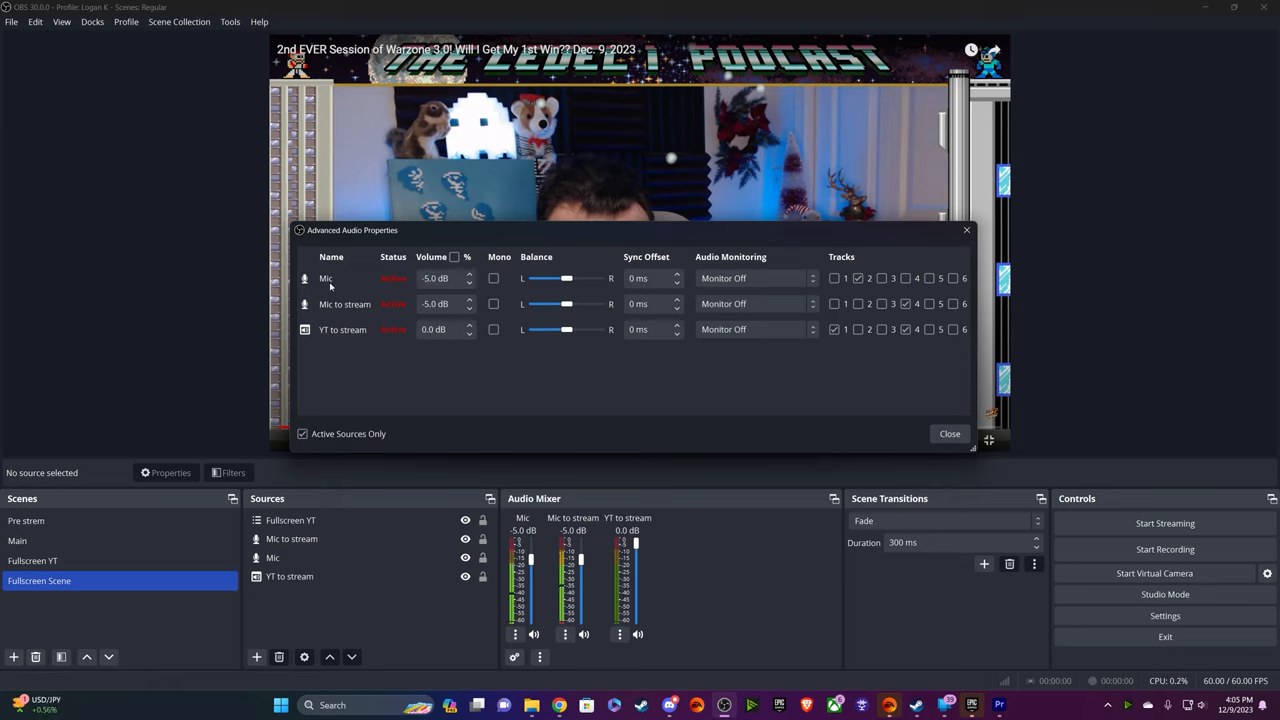
mouse_move(350, 285)
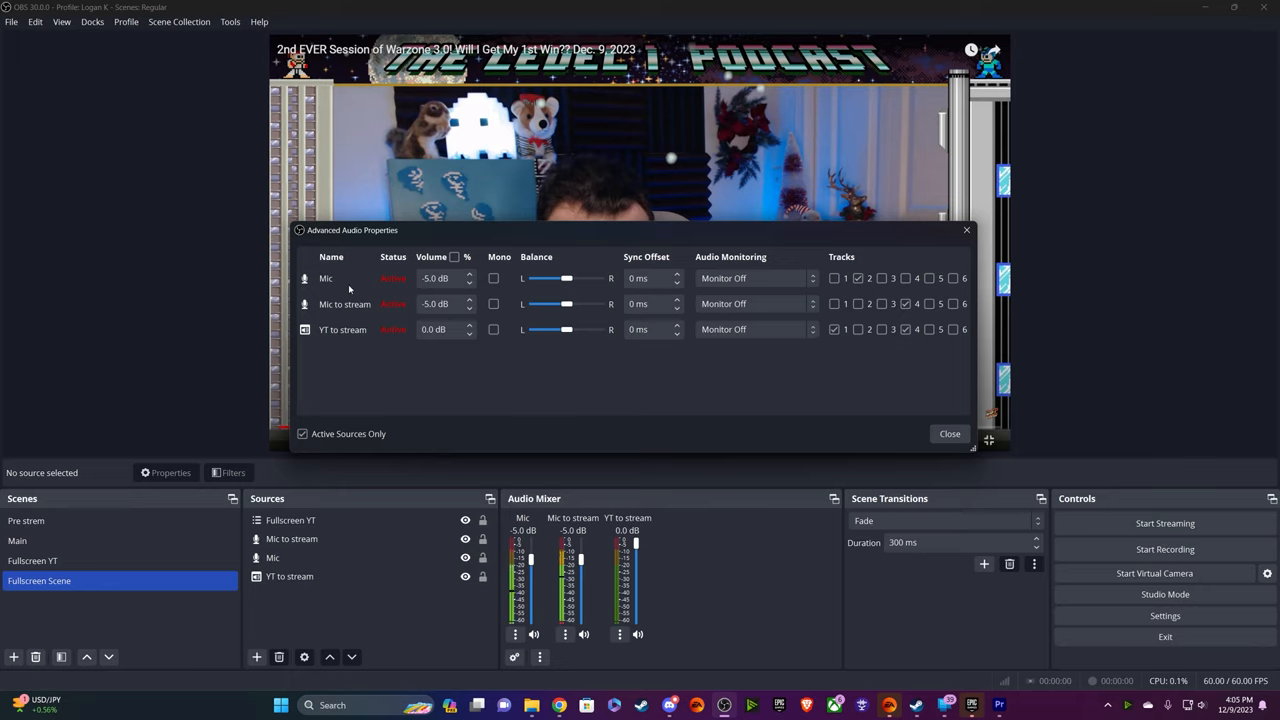
mouse_move(348, 283)
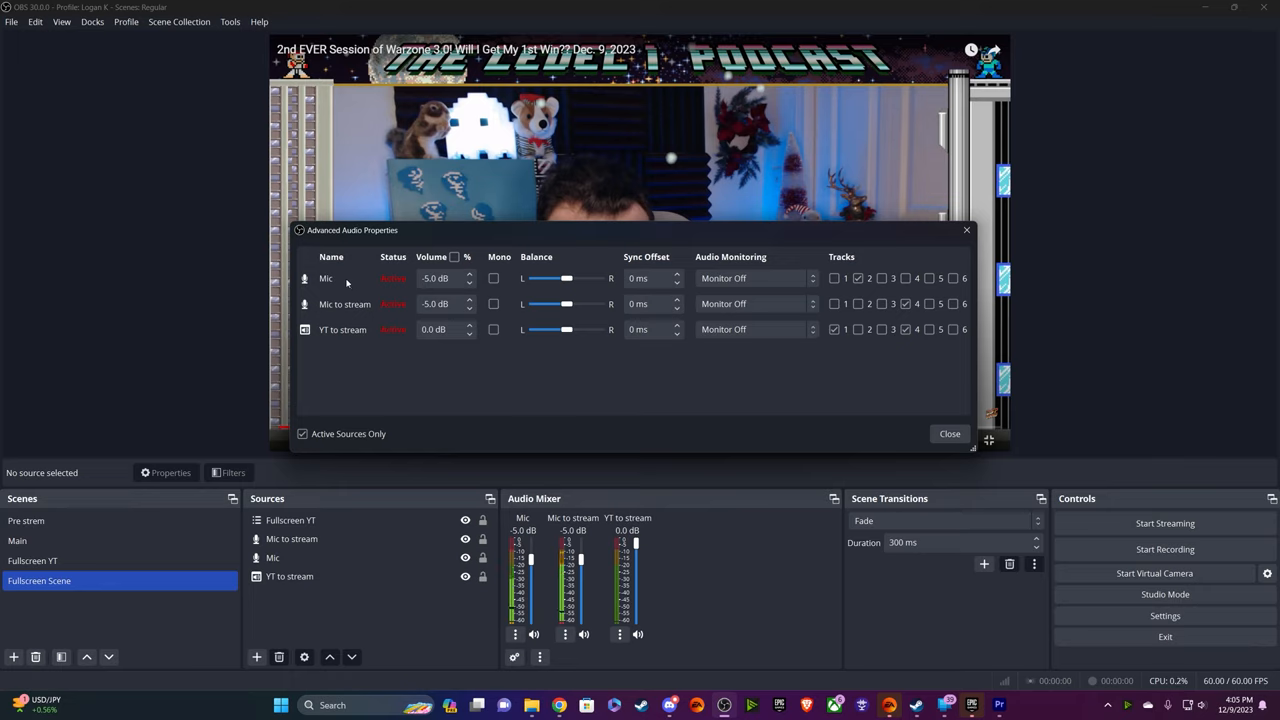
mouse_move(357, 324)
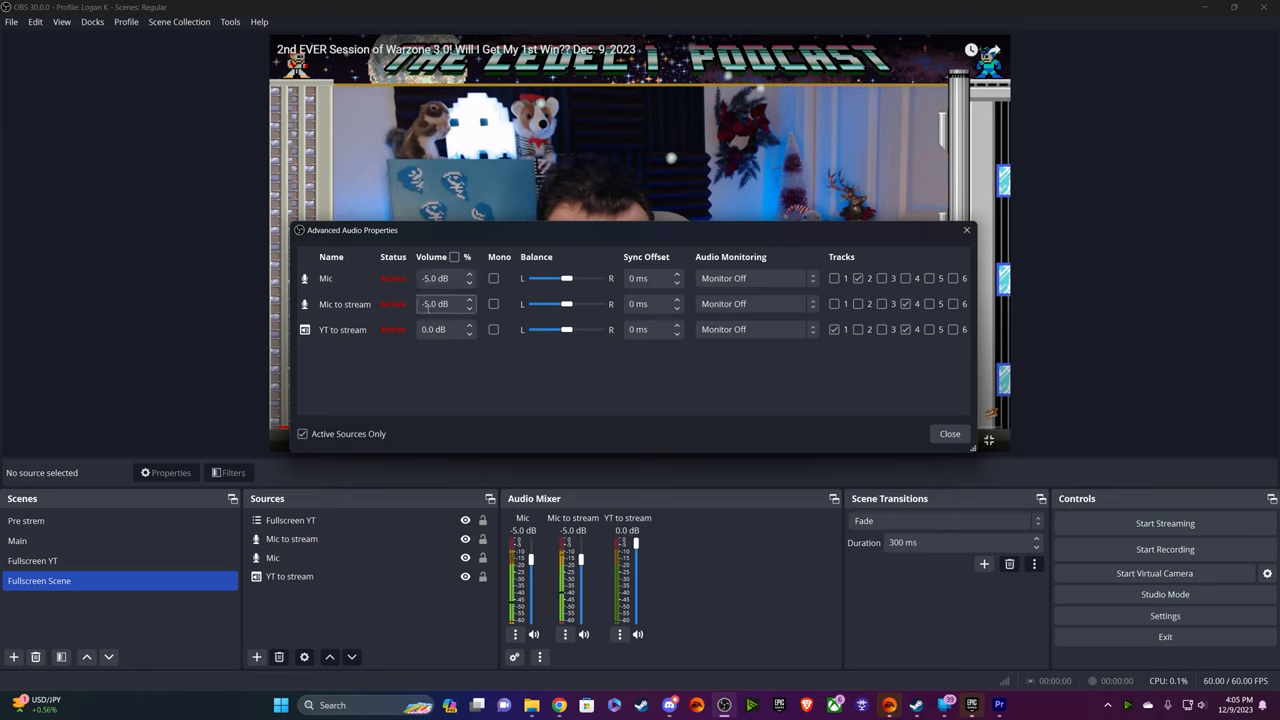
mouse_move(424, 314)
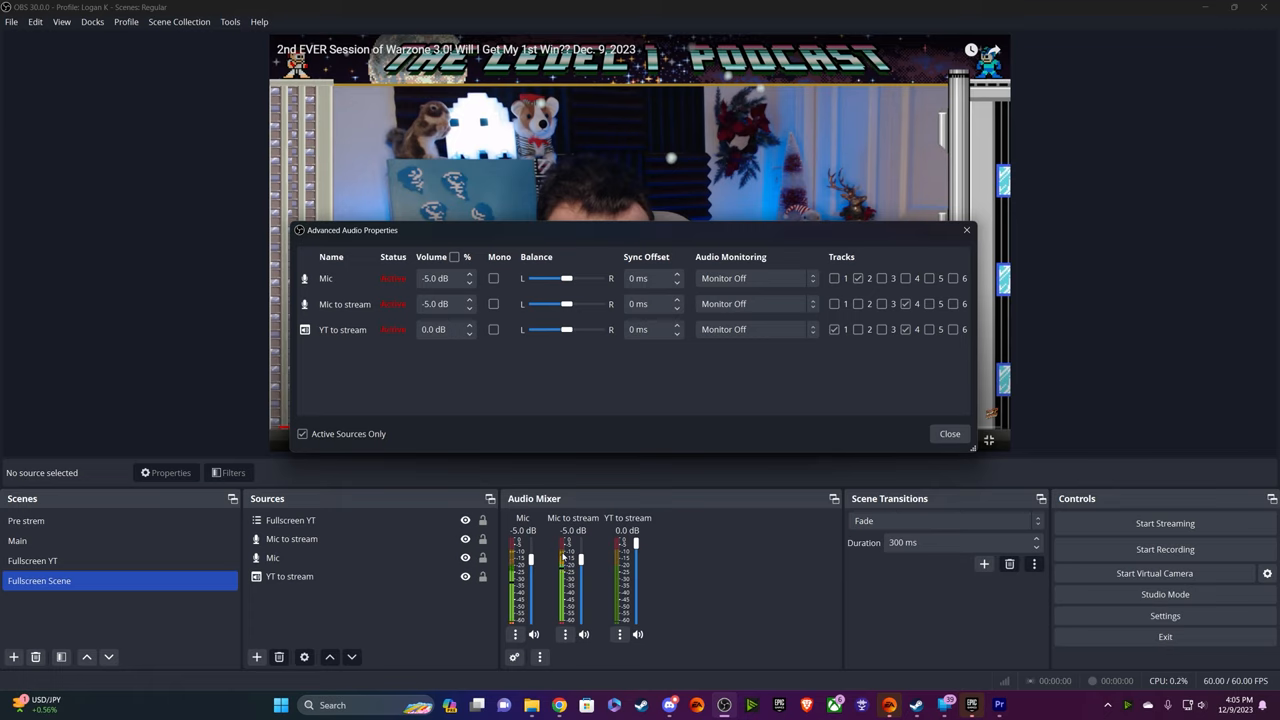
mouse_move(630, 448)
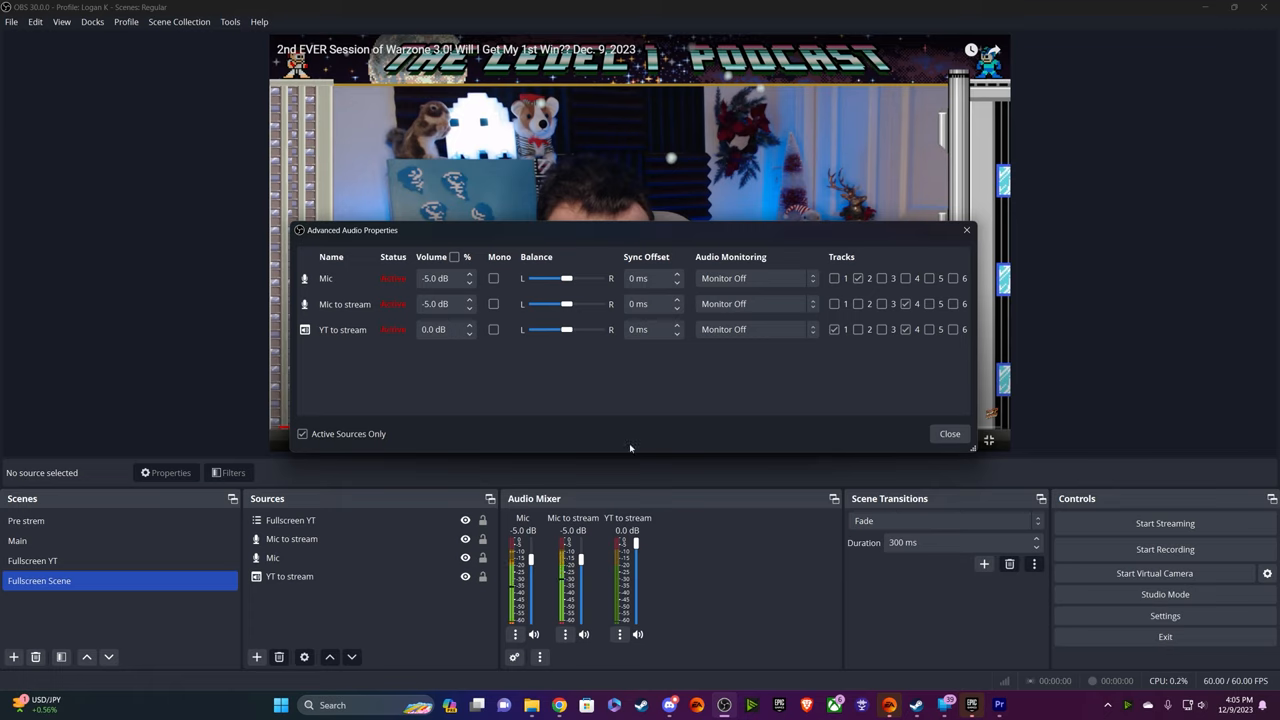
- Review the Tracks columns in Advanced Audio Properties, then open the Settings window
click(858, 278)
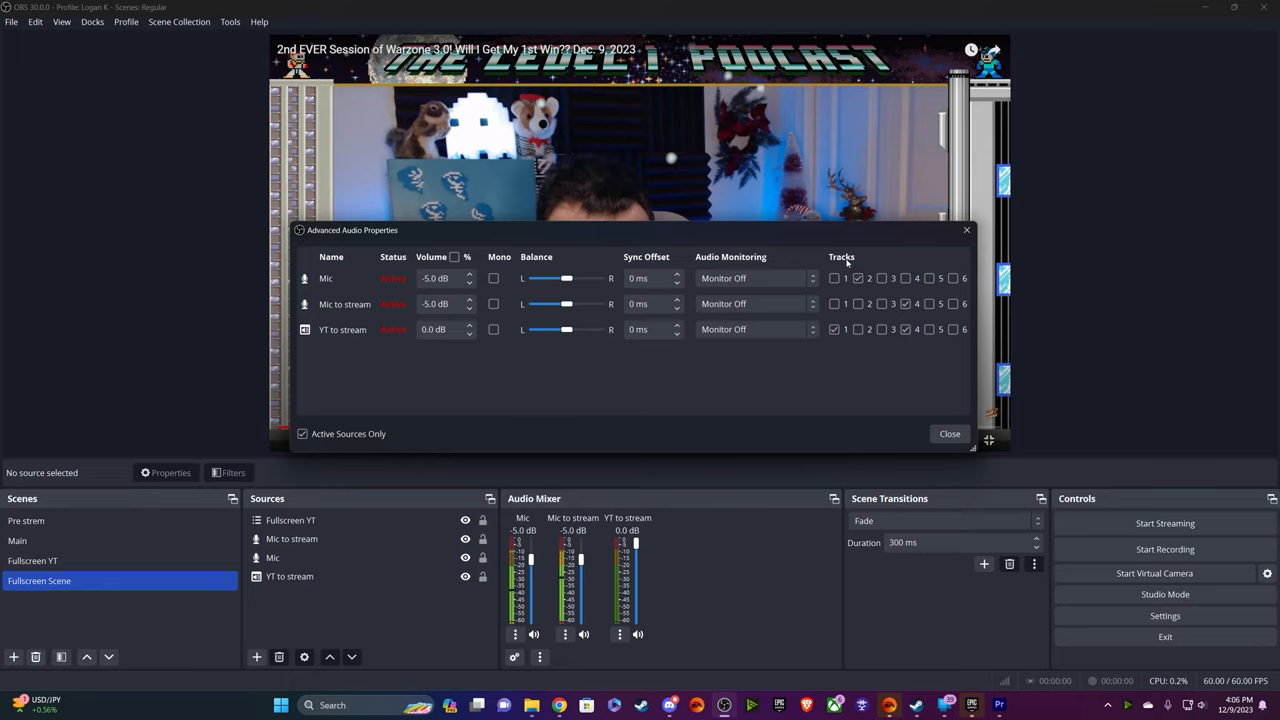
mouse_move(828, 345)
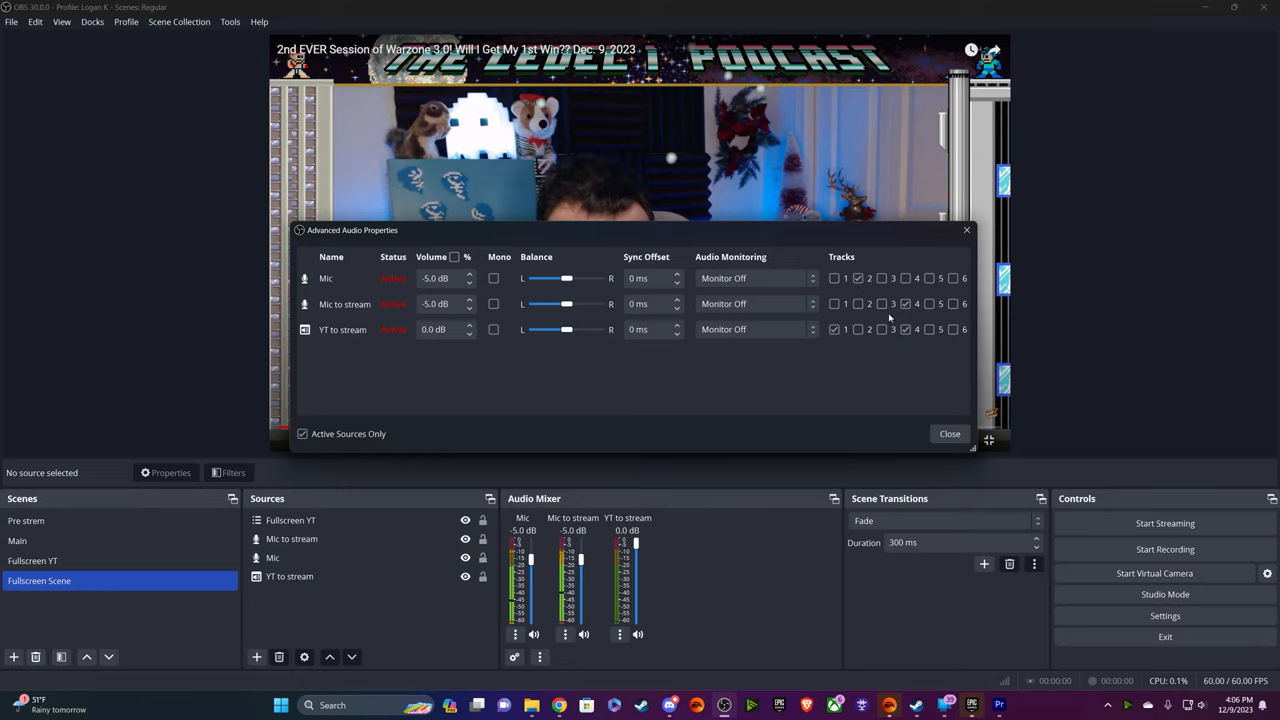
click(904, 304)
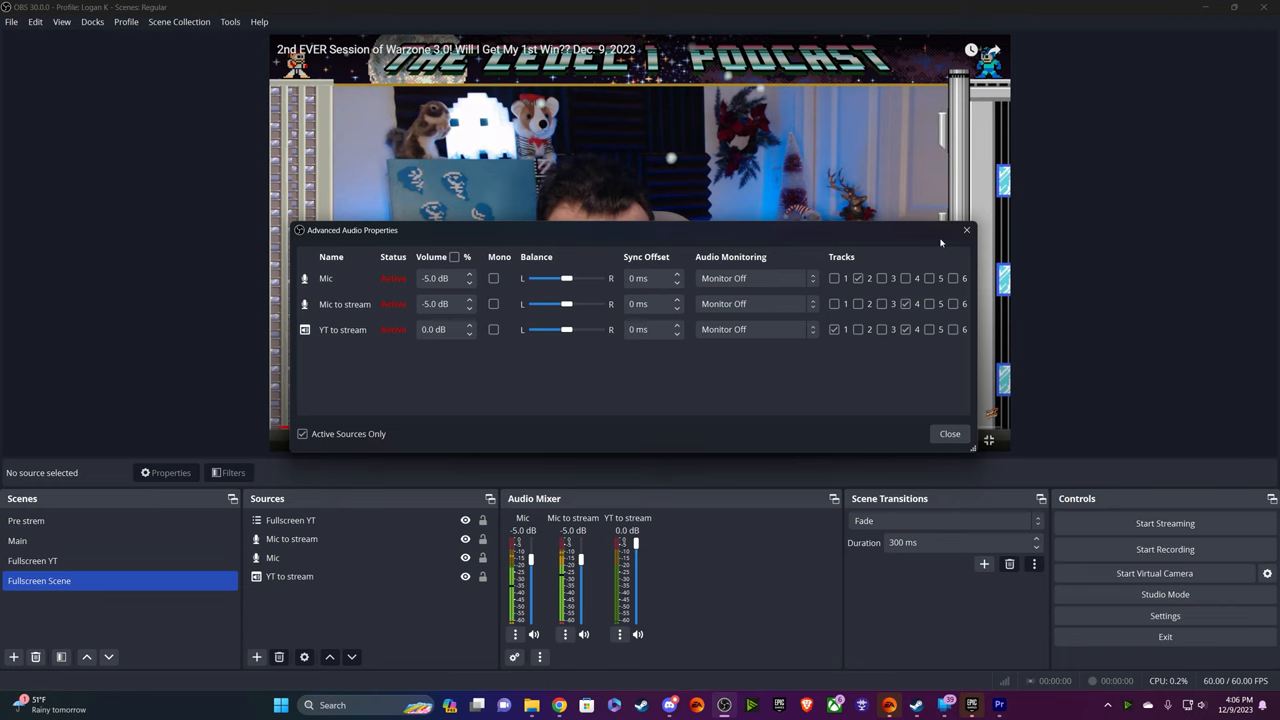
click(1164, 615)
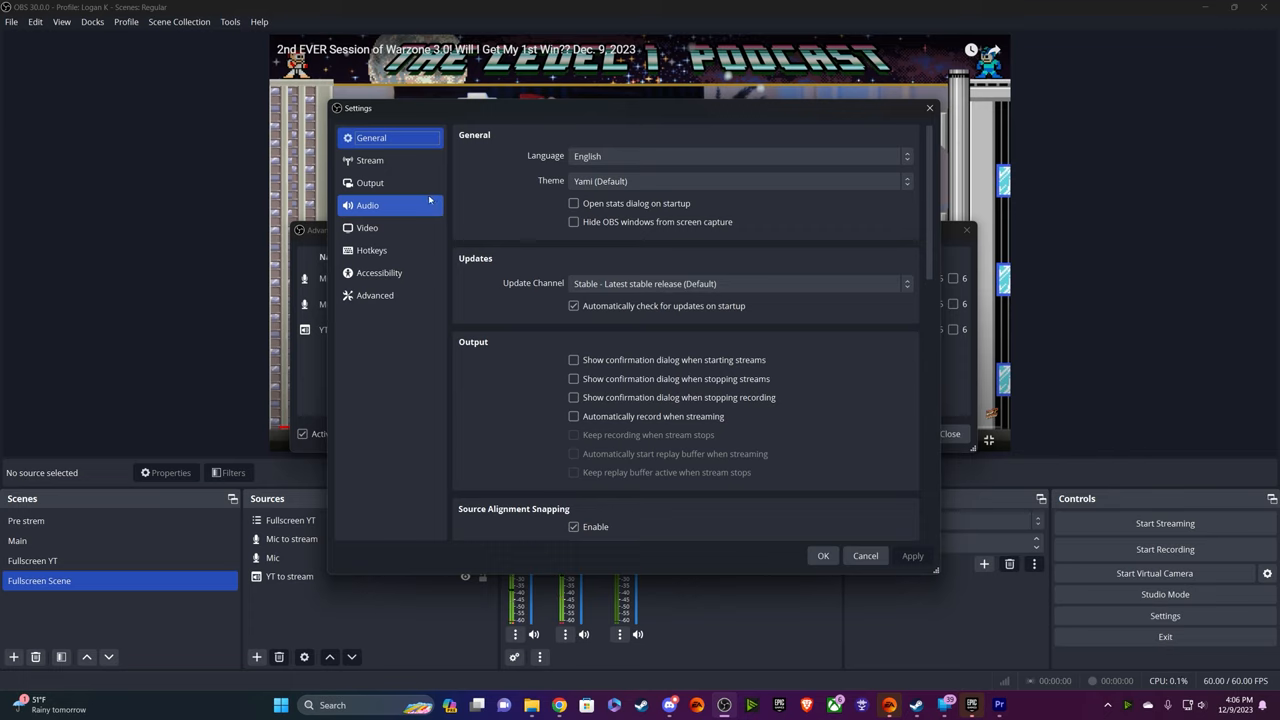
- Keep Output in Advanced mode and enable audio tracks 1–4 for recording
click(367, 205)
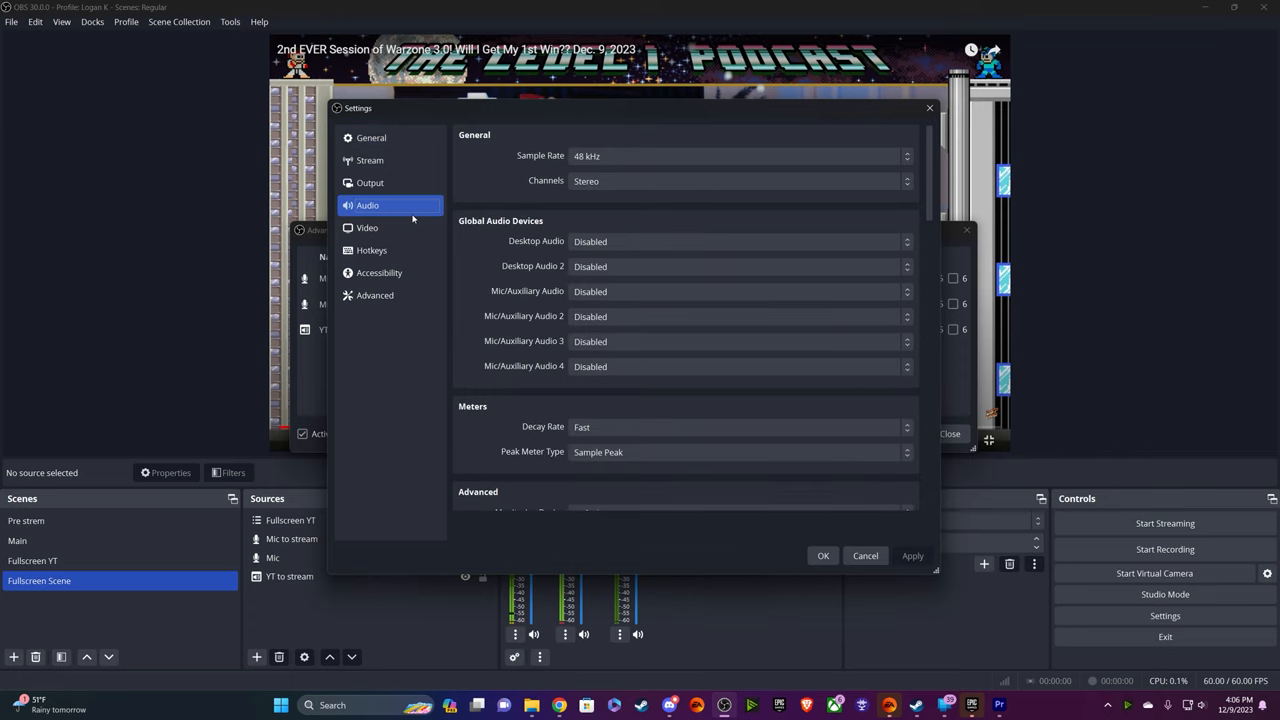
mouse_move(370, 160)
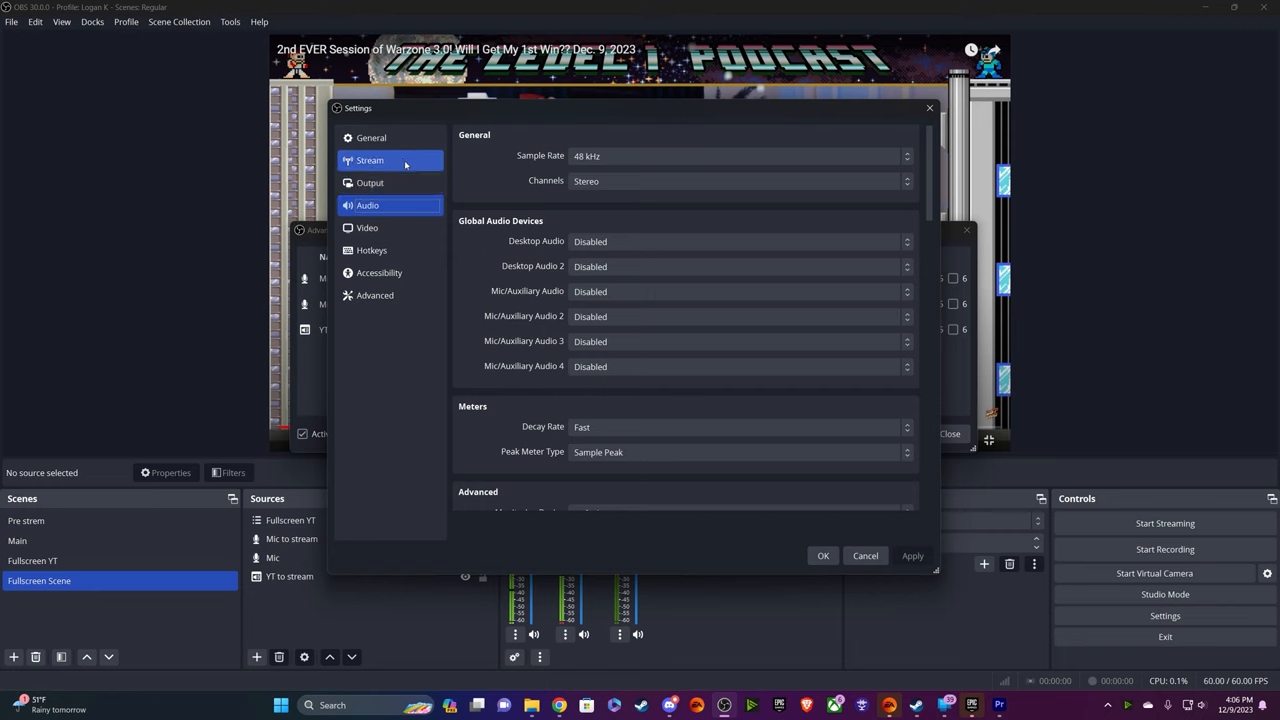
click(370, 182)
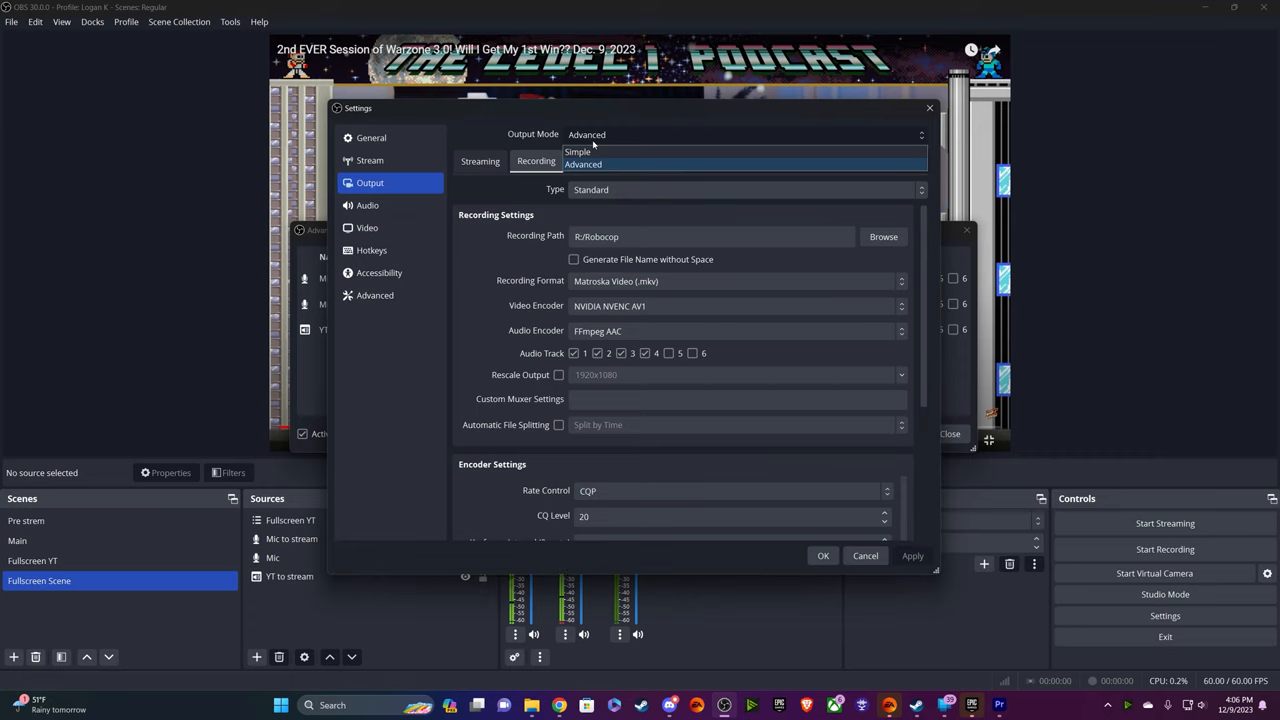
mouse_move(611, 152)
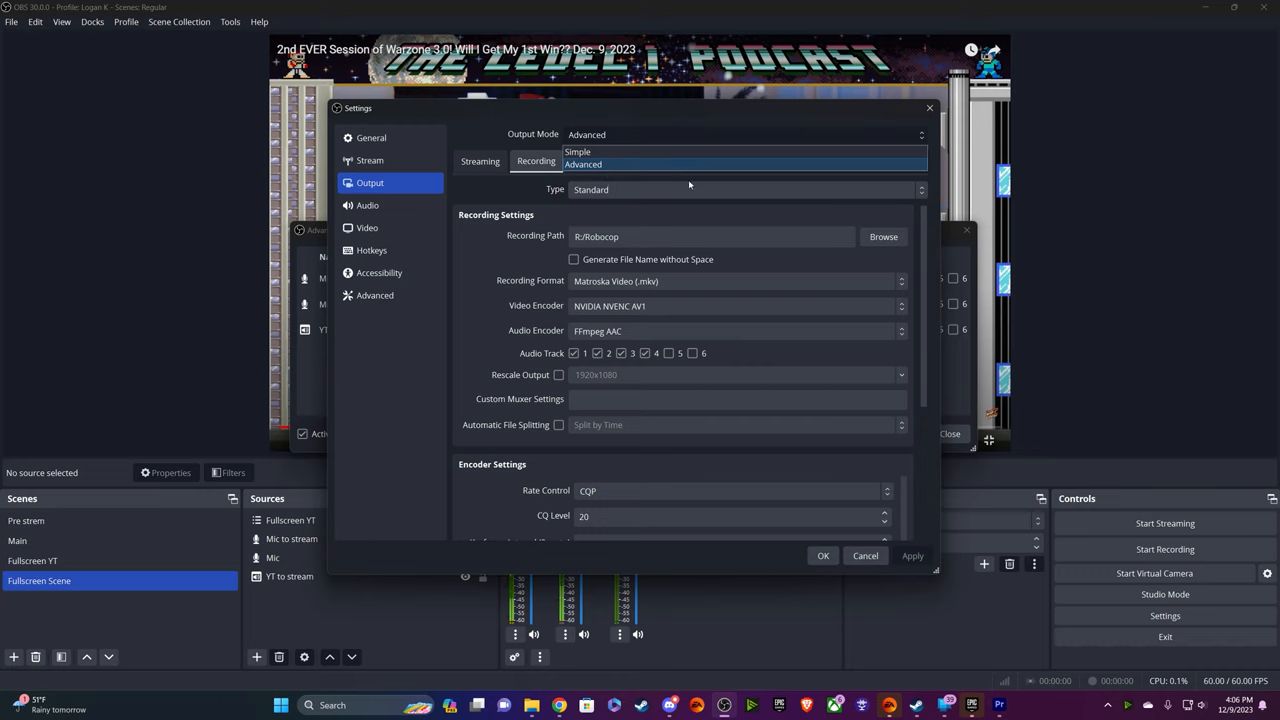
mouse_move(788, 360)
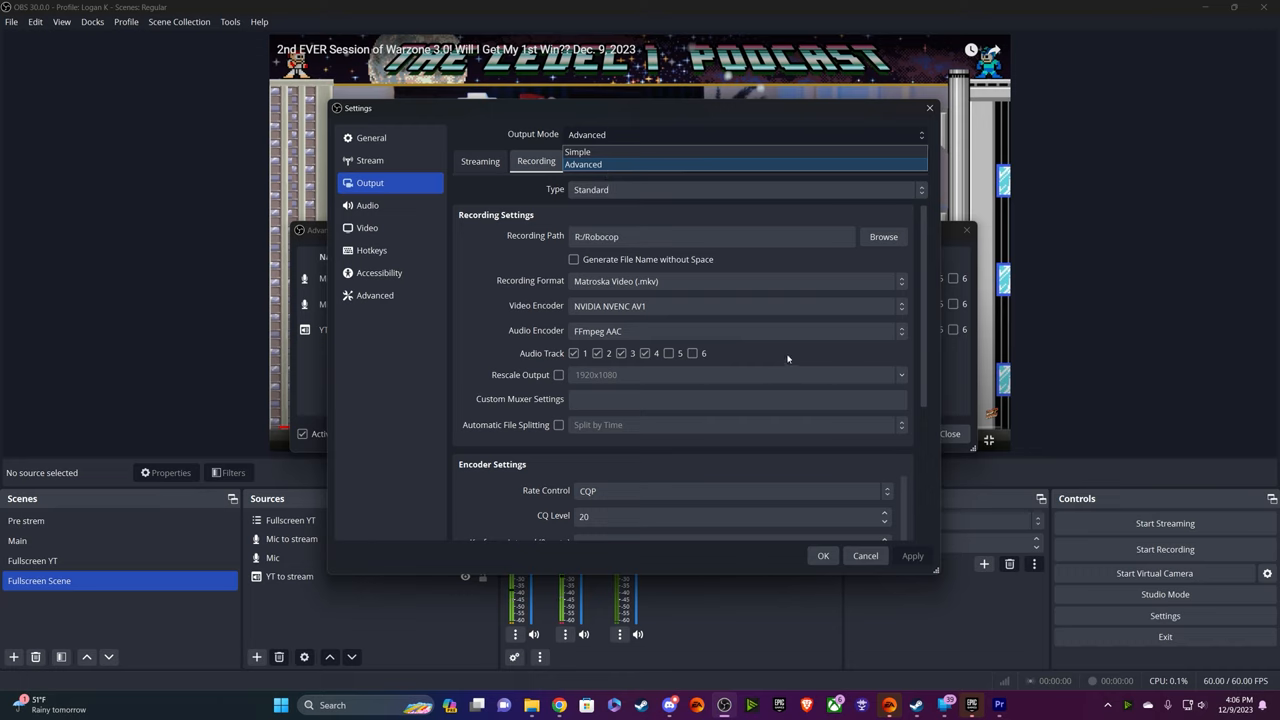
click(583, 164)
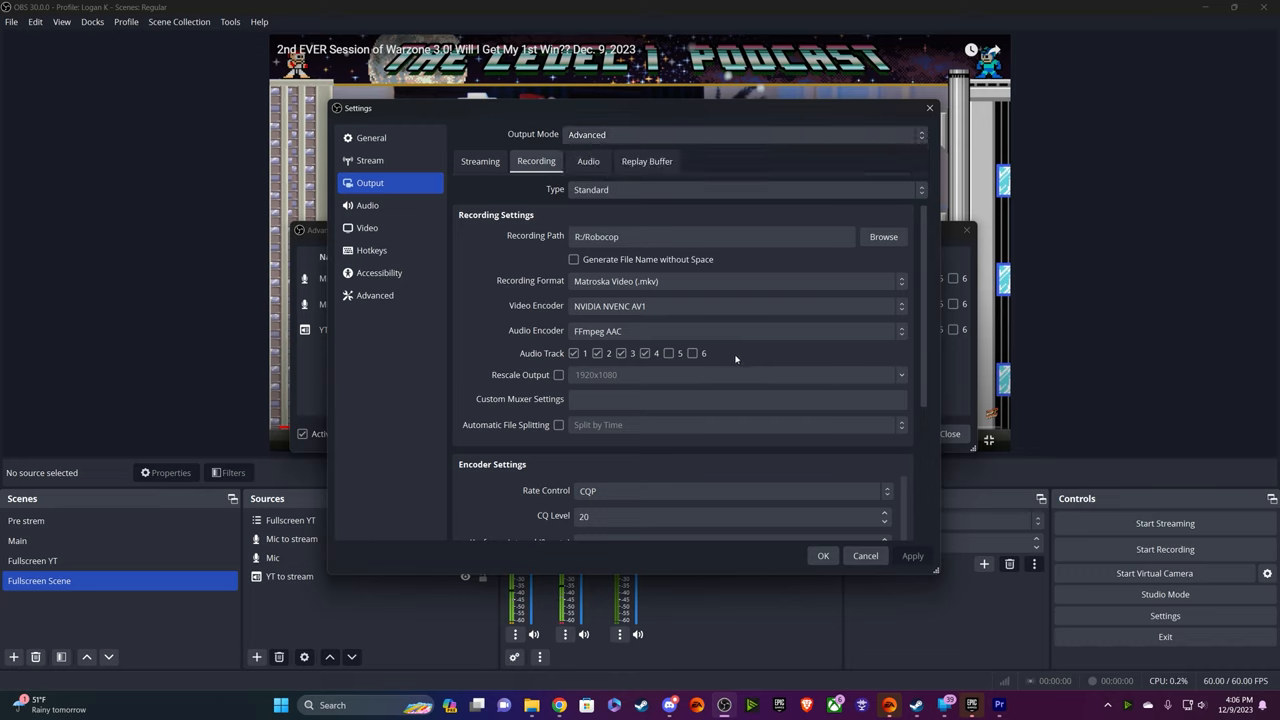
mouse_move(593, 390)
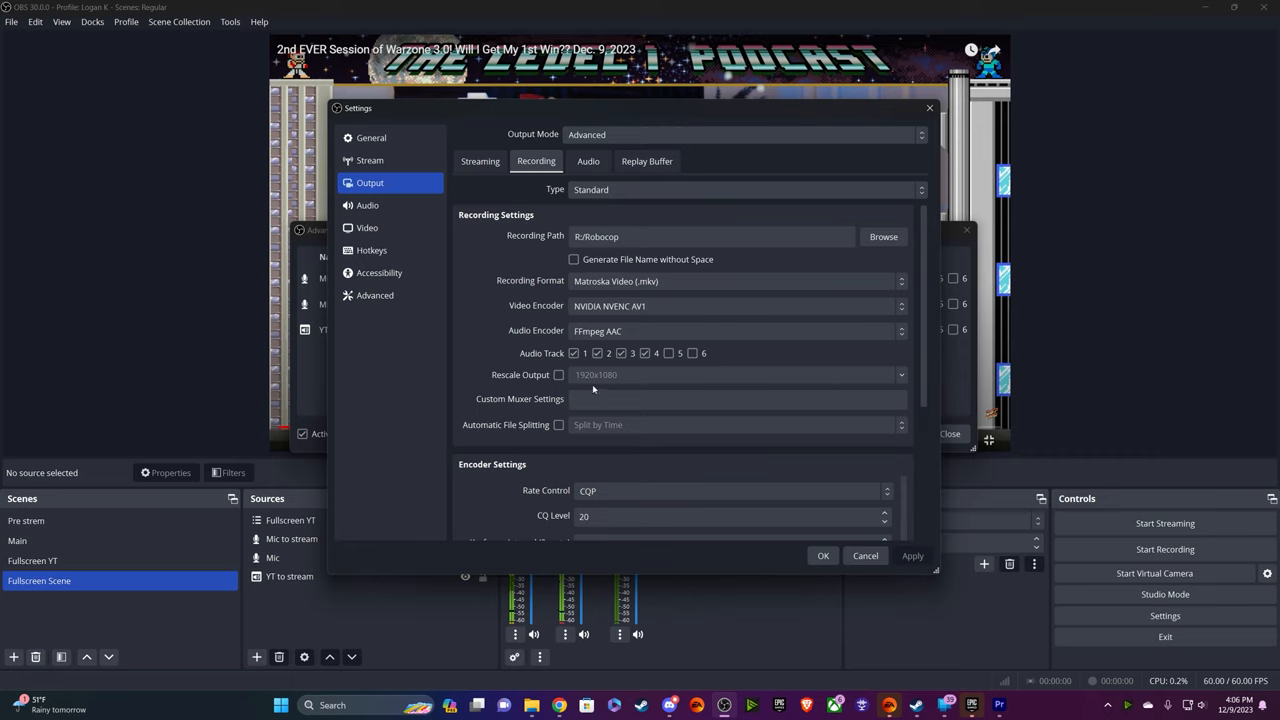
click(597, 353)
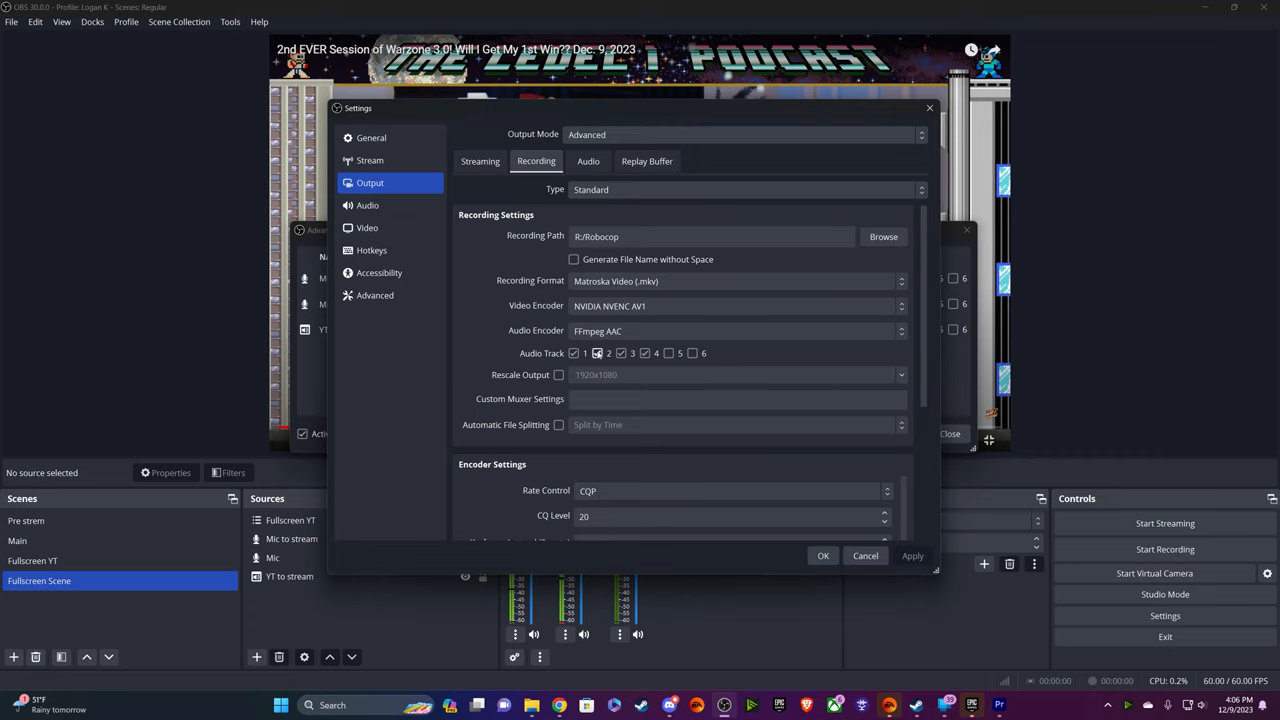
click(597, 353)
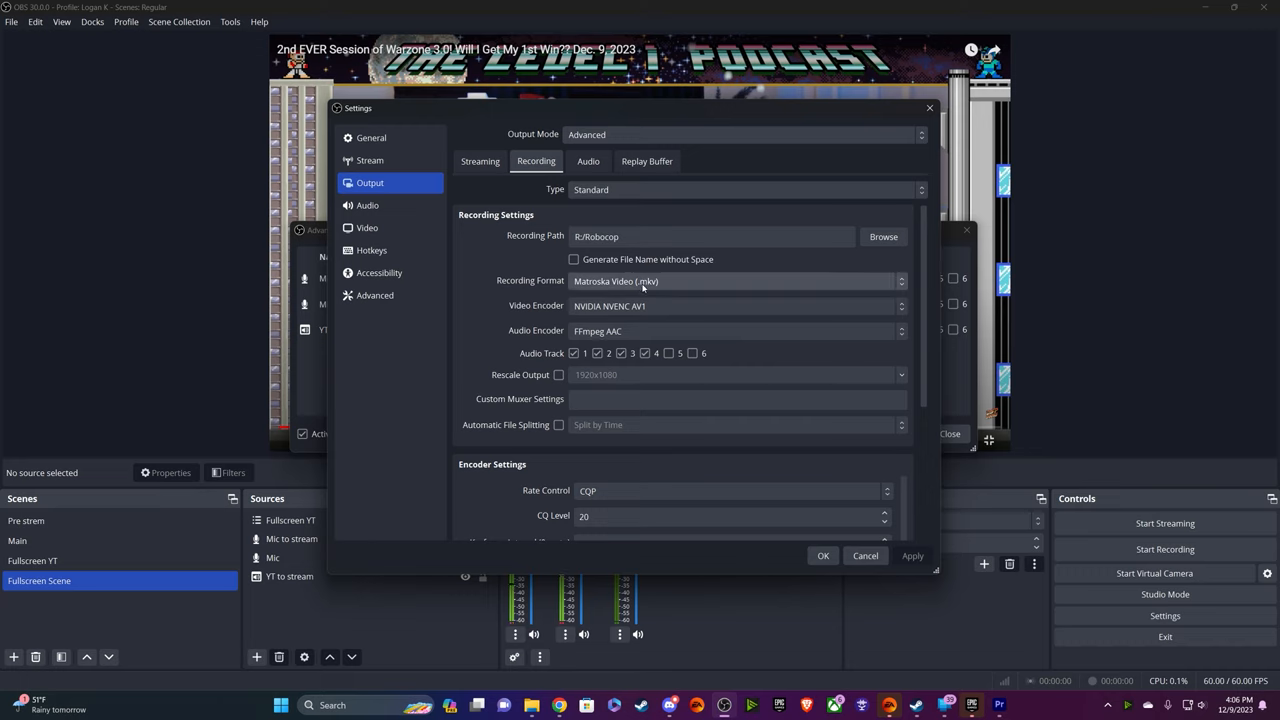
mouse_move(690, 294)
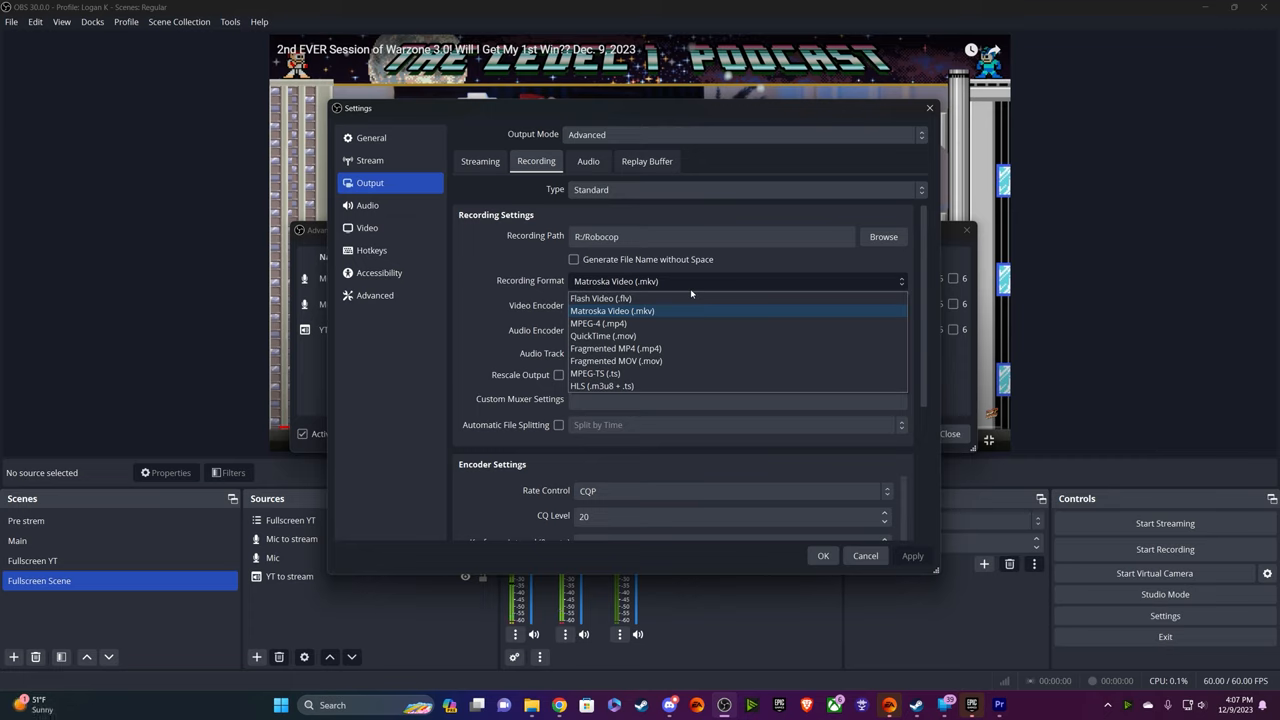
- Set recording format to MPEG-4 (.mp4), keep tracks 1–4, and apply
click(600, 323)
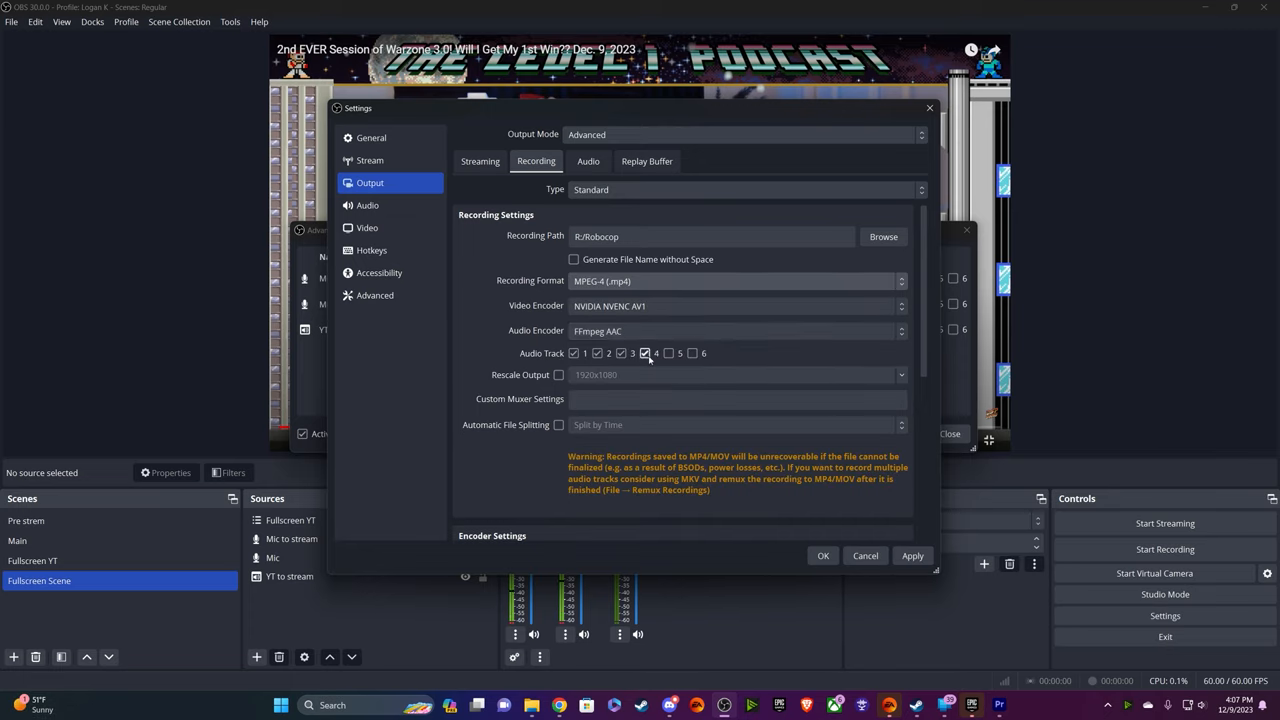
click(645, 353)
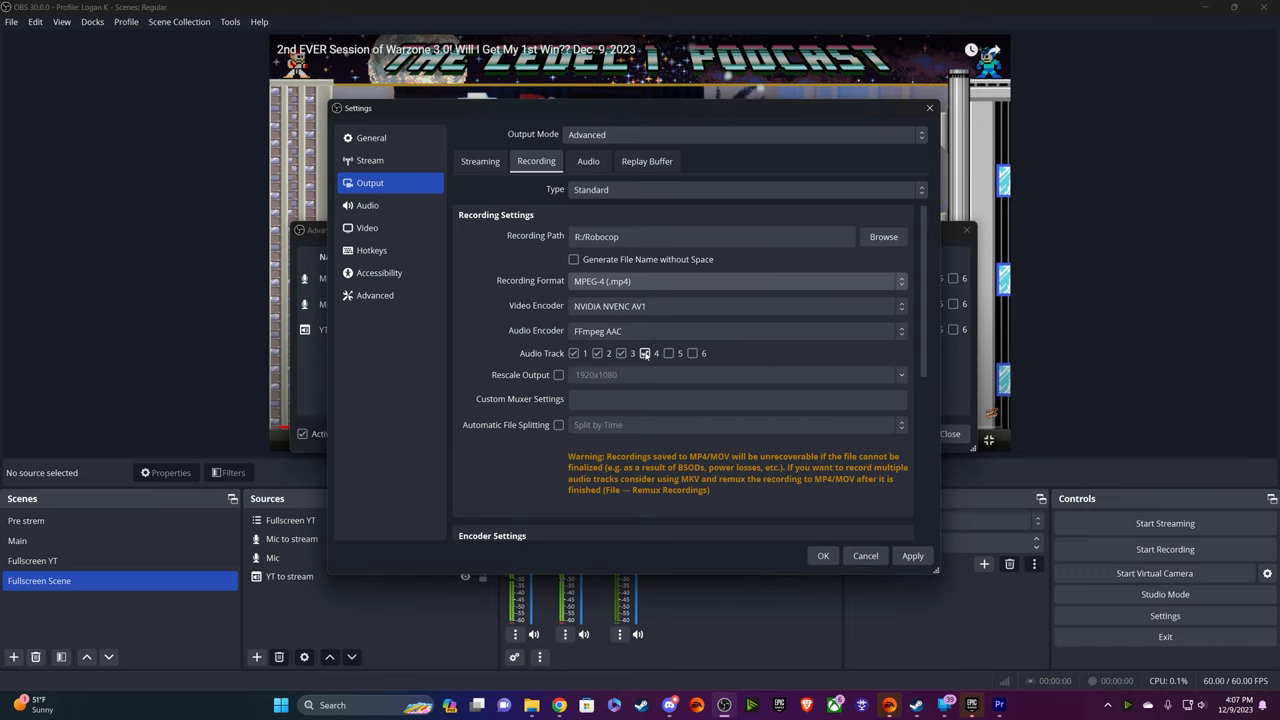
click(644, 353)
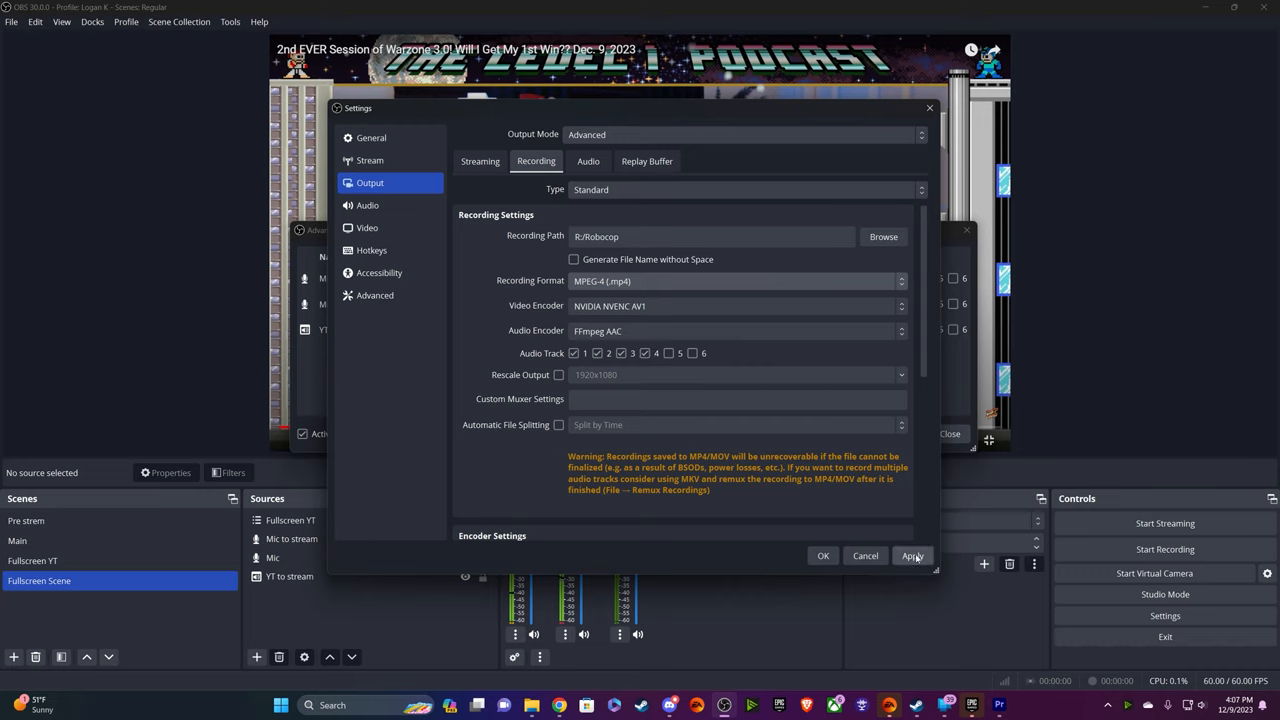
click(911, 555)
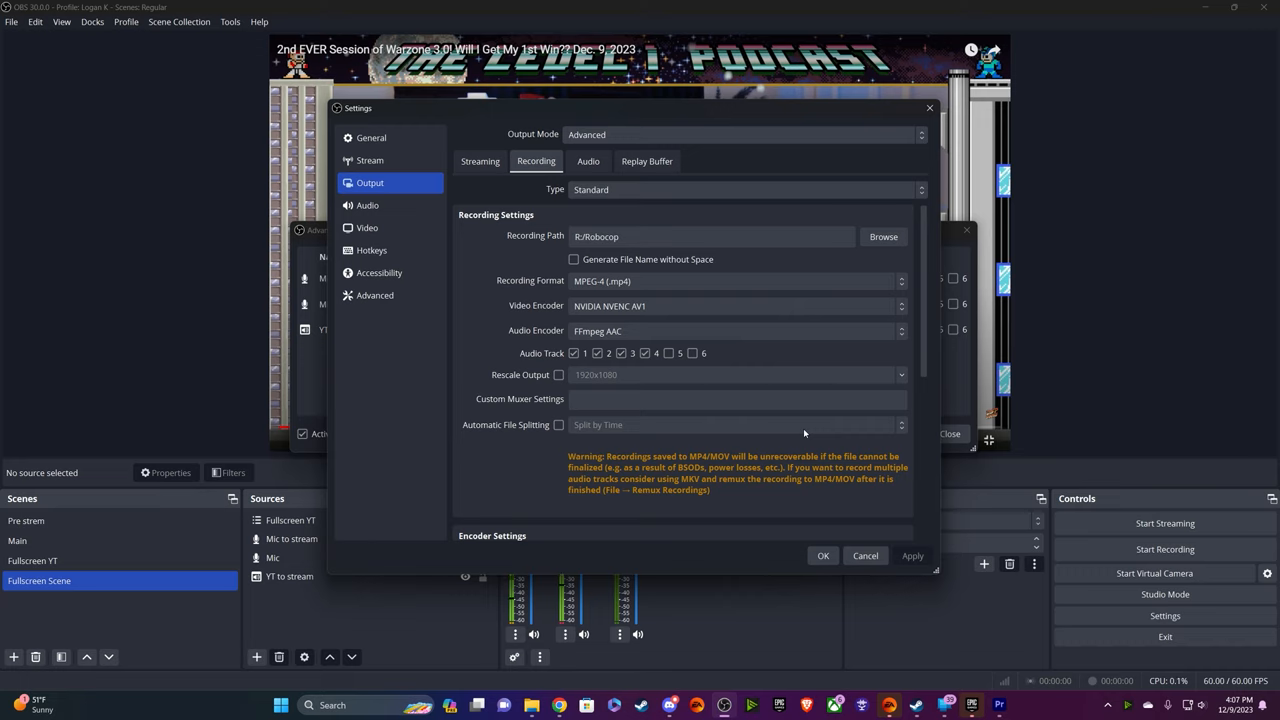
mouse_move(611, 346)
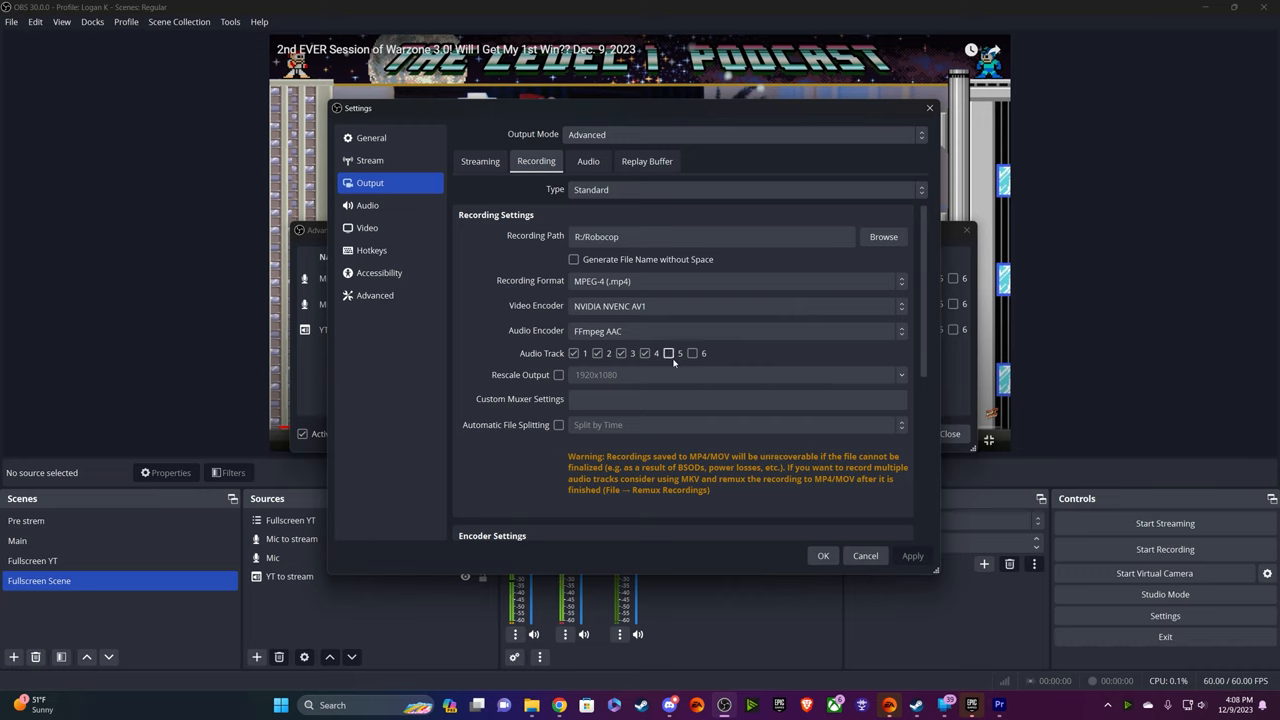
click(668, 353)
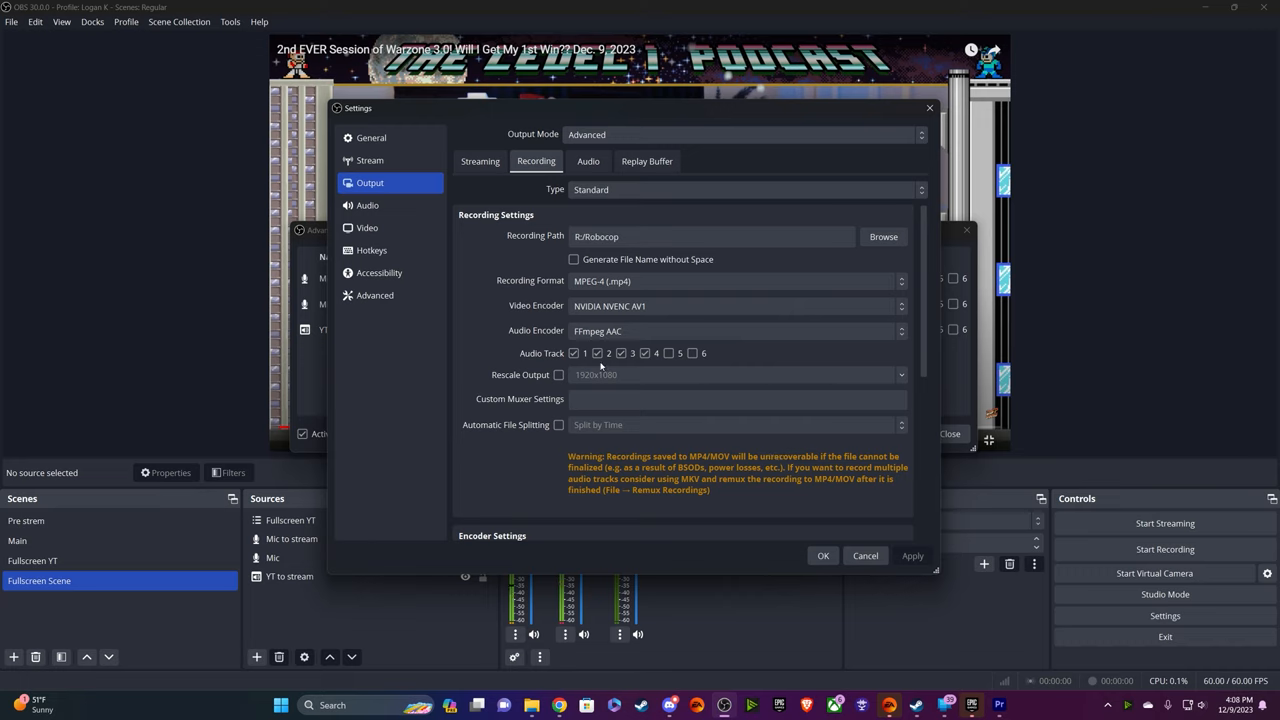
mouse_move(604, 368)
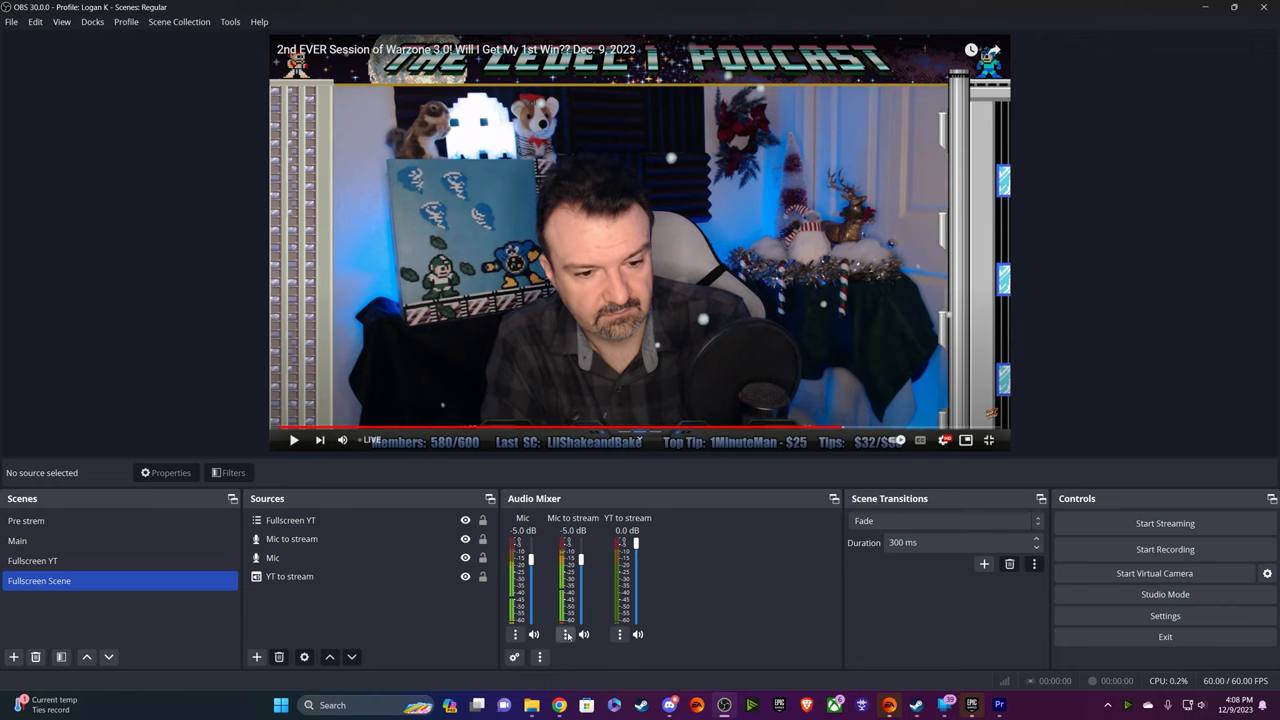
- Inspect the Mic to stream Limiter (−5 dB threshold, 100 ms release), then close filters
right_click(565, 634)
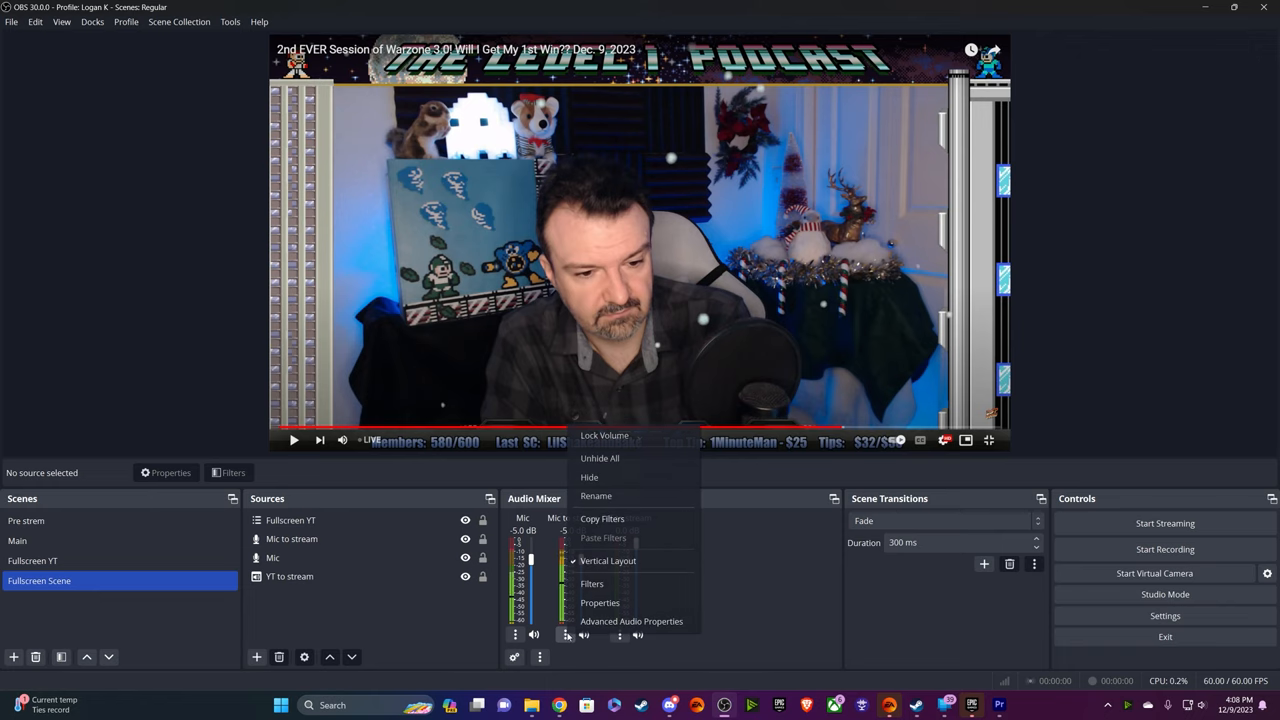
mouse_move(592, 584)
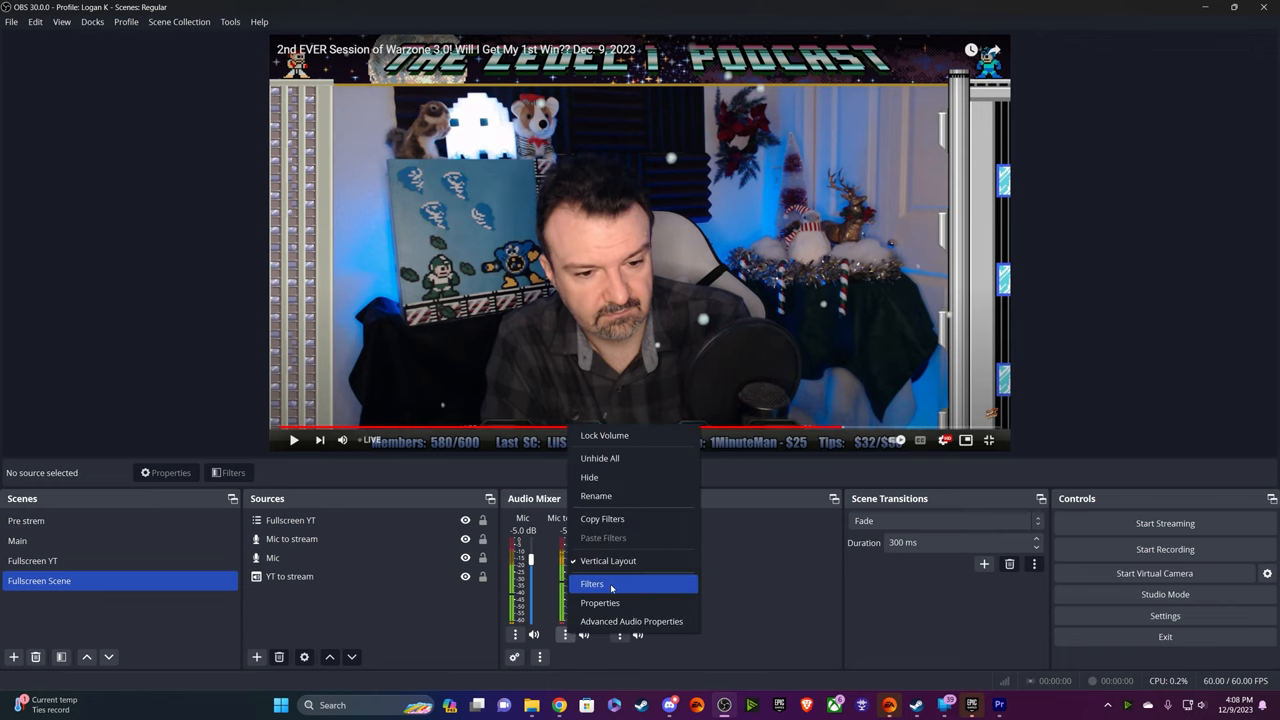
click(592, 584)
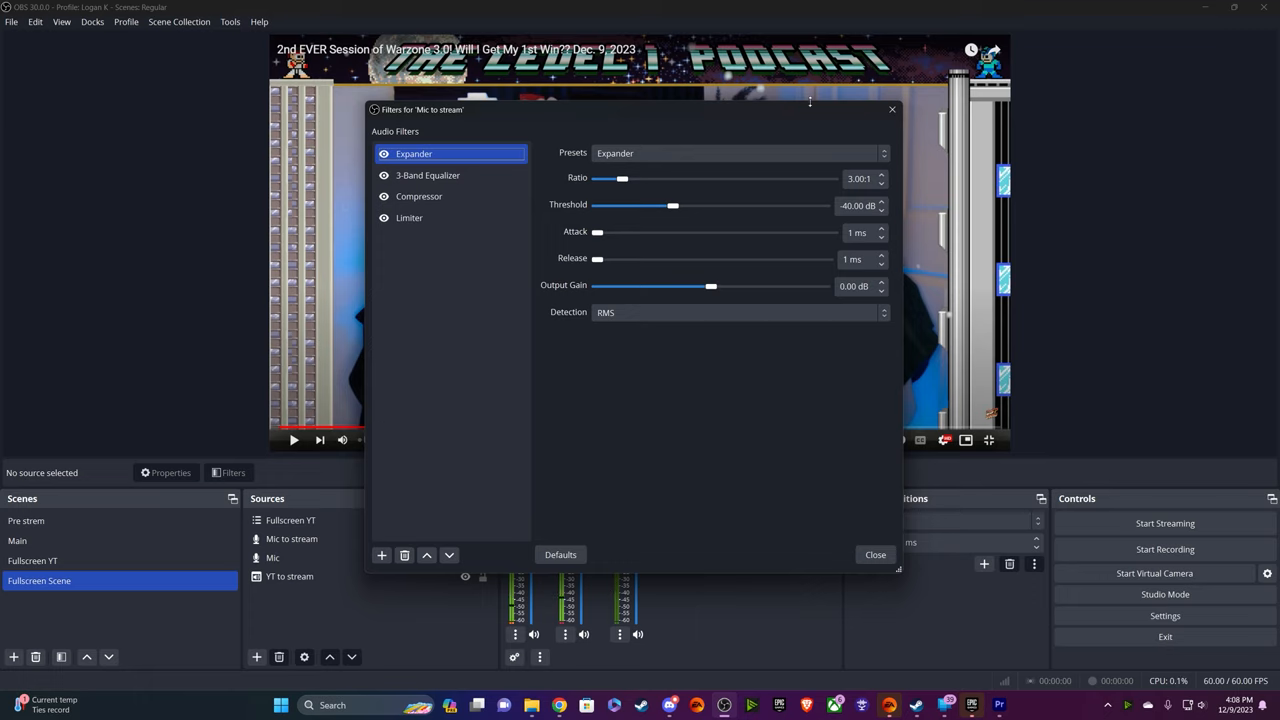
mouse_move(816, 123)
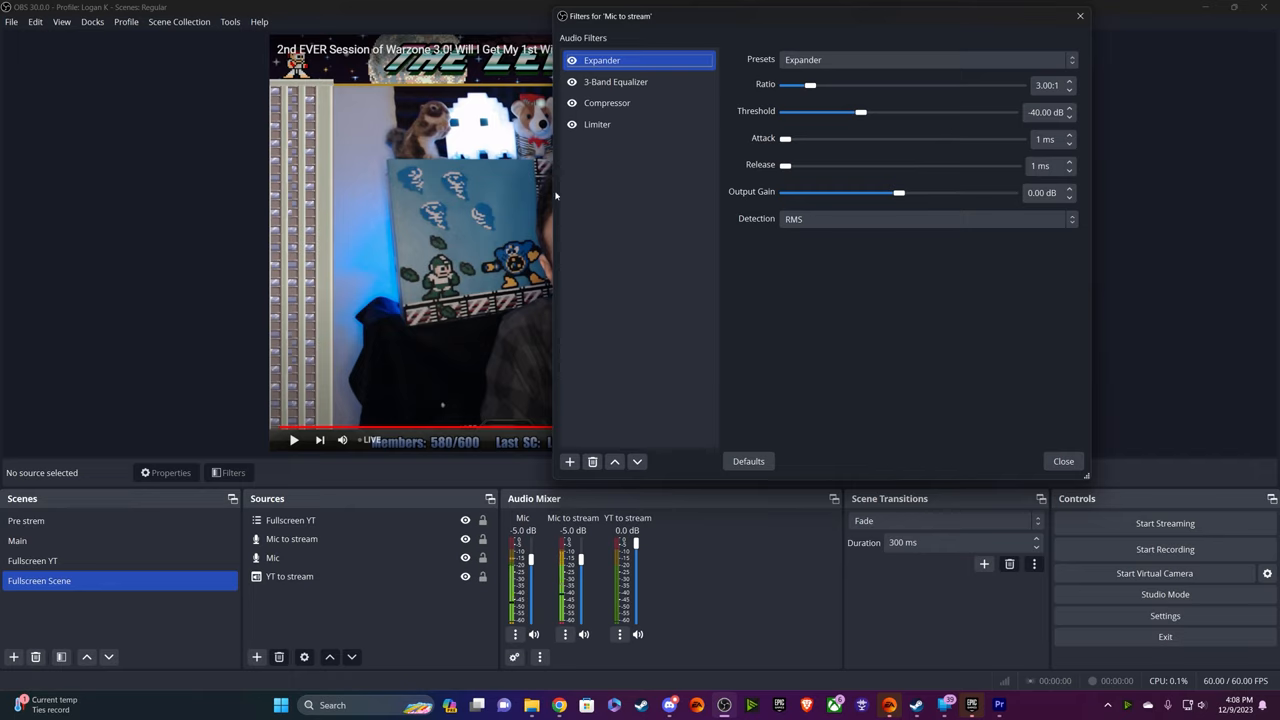
click(597, 124)
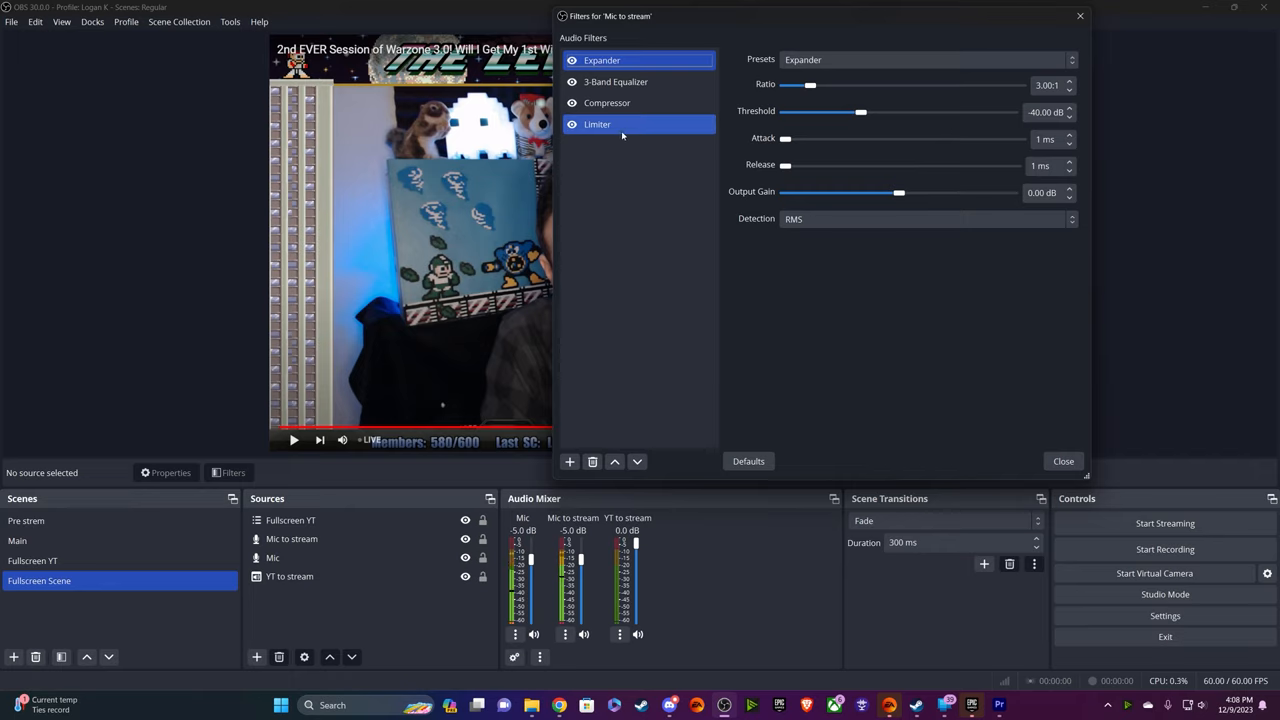
click(597, 124)
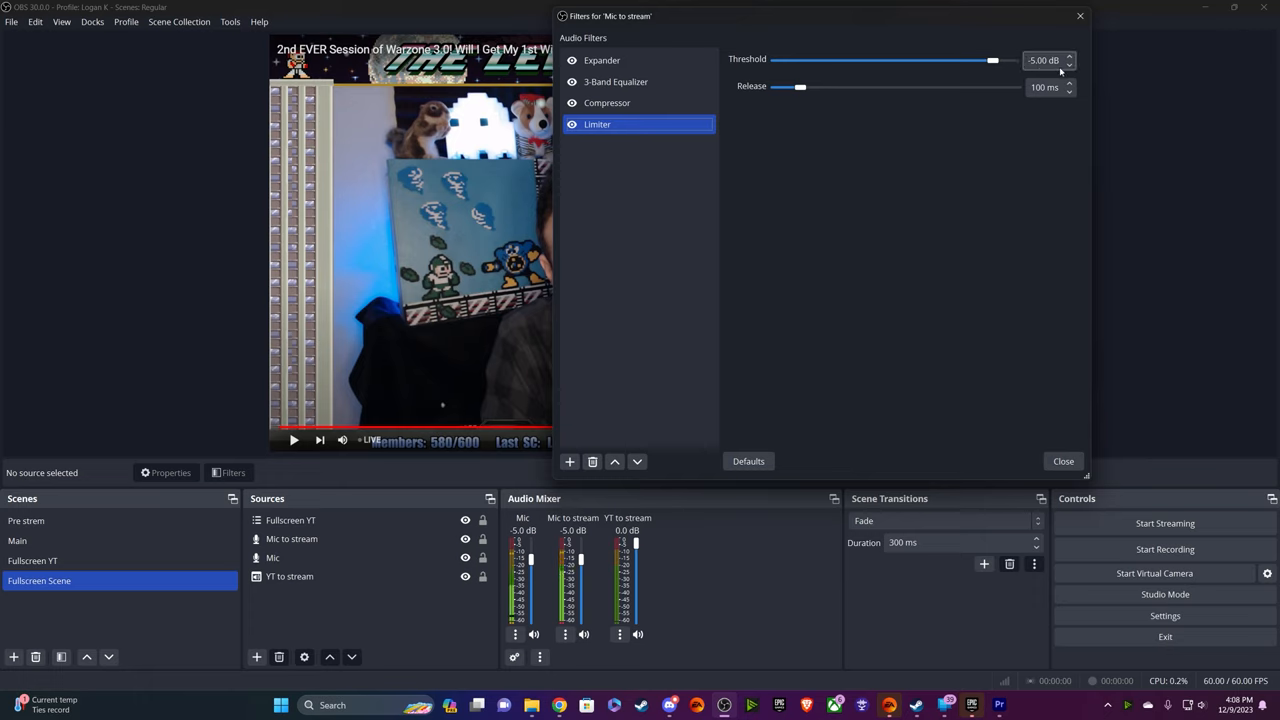
mouse_move(1008, 78)
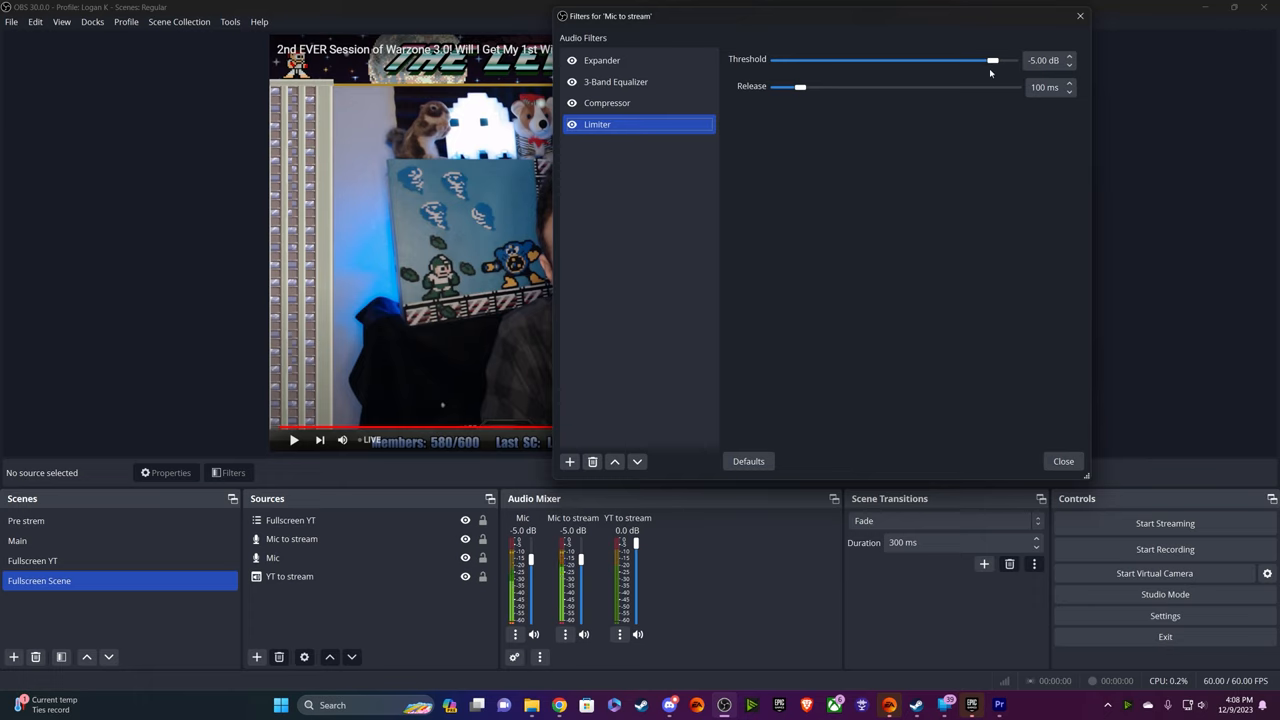
mouse_move(858, 157)
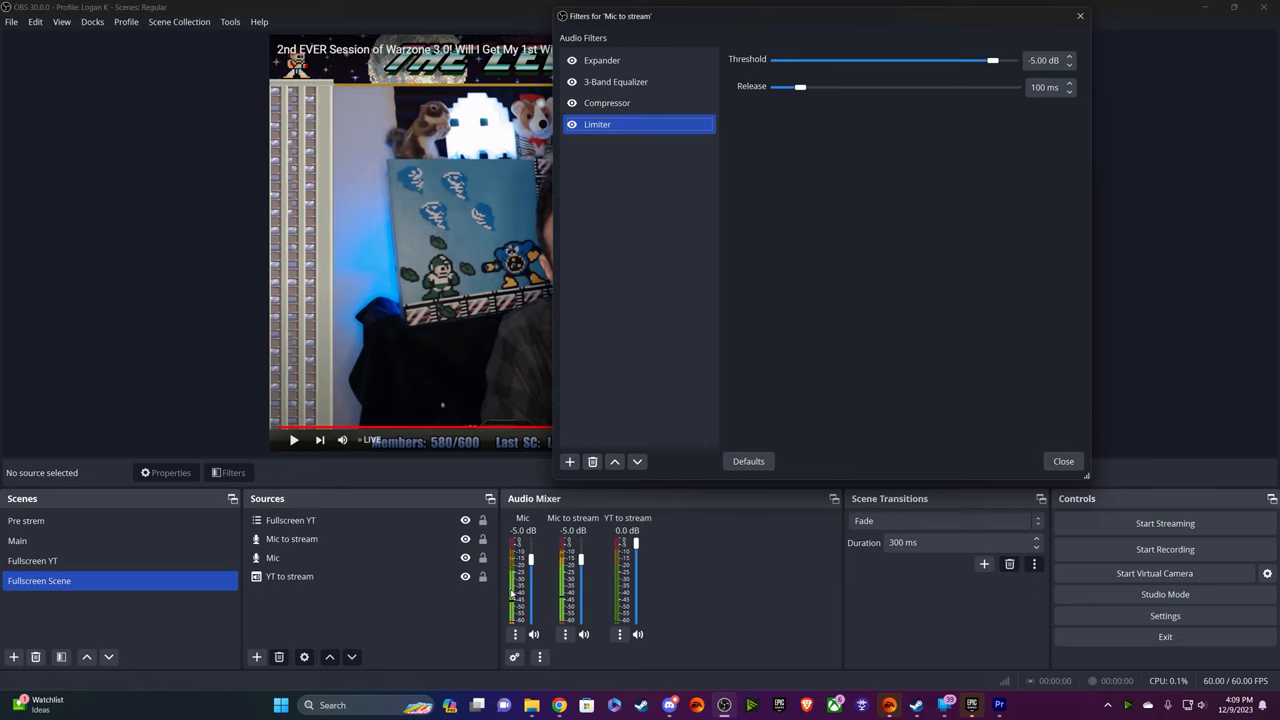
mouse_move(773, 548)
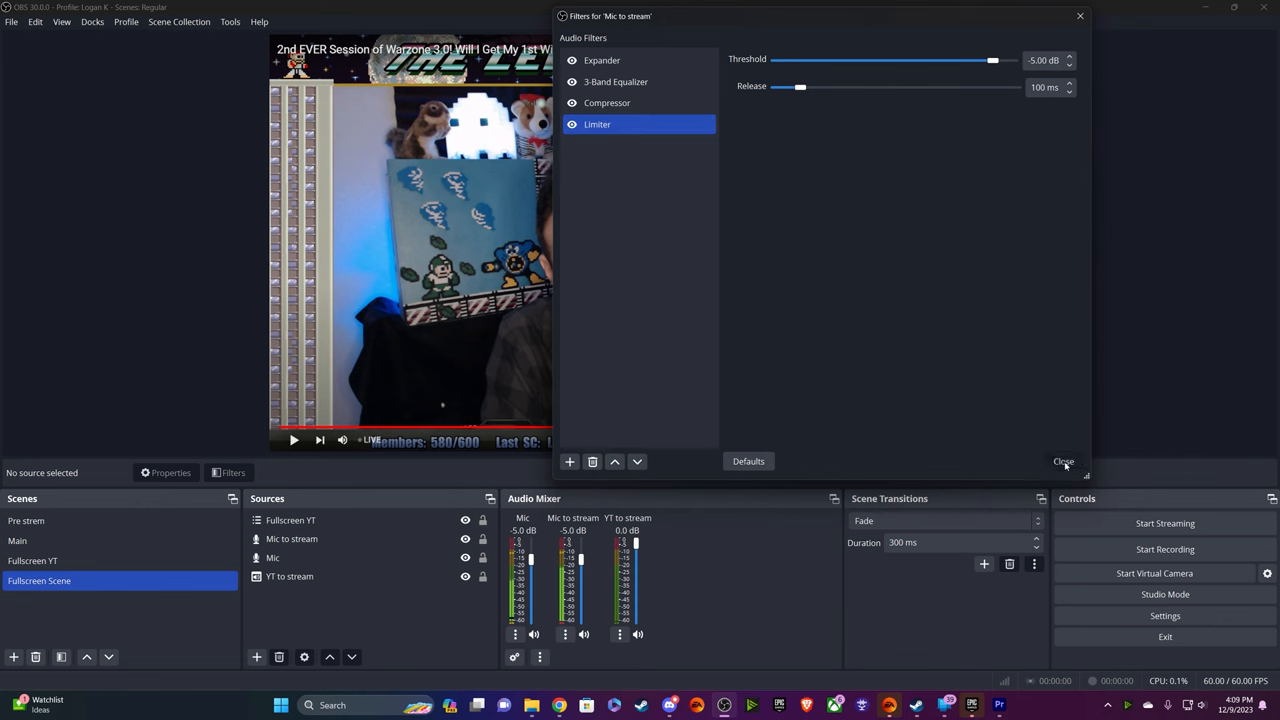
click(1063, 461)
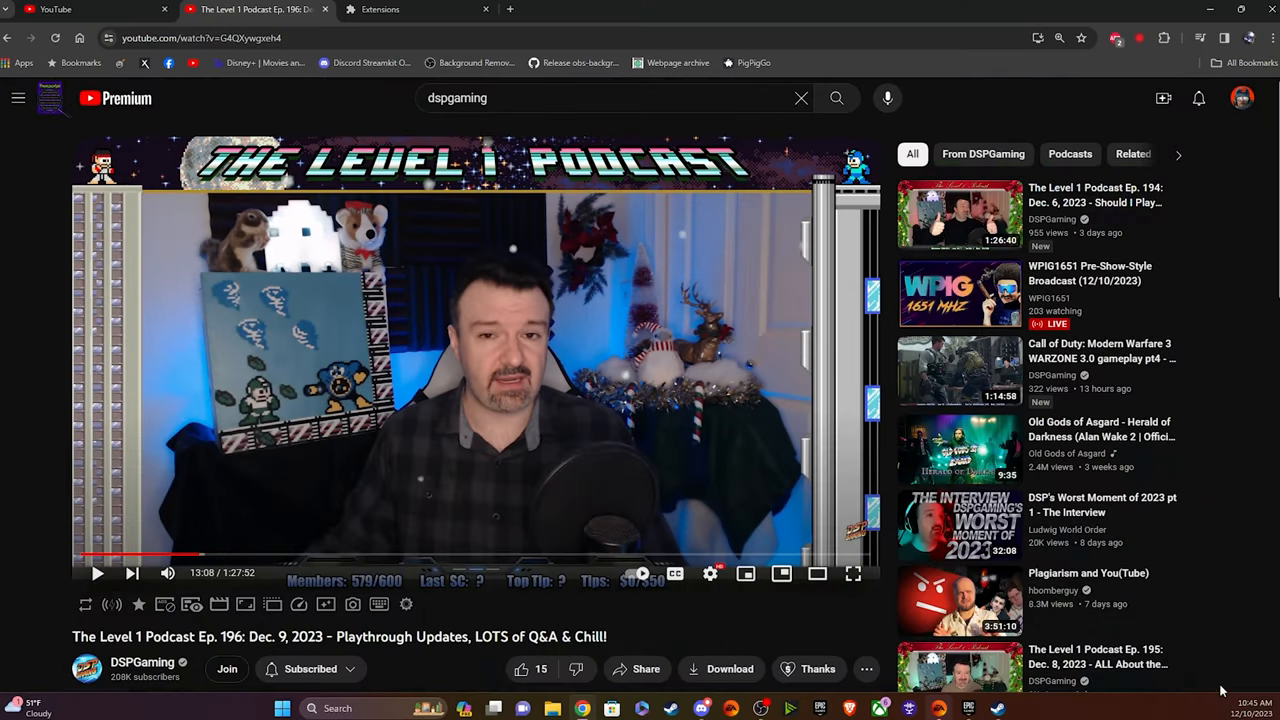
mouse_move(418, 9)
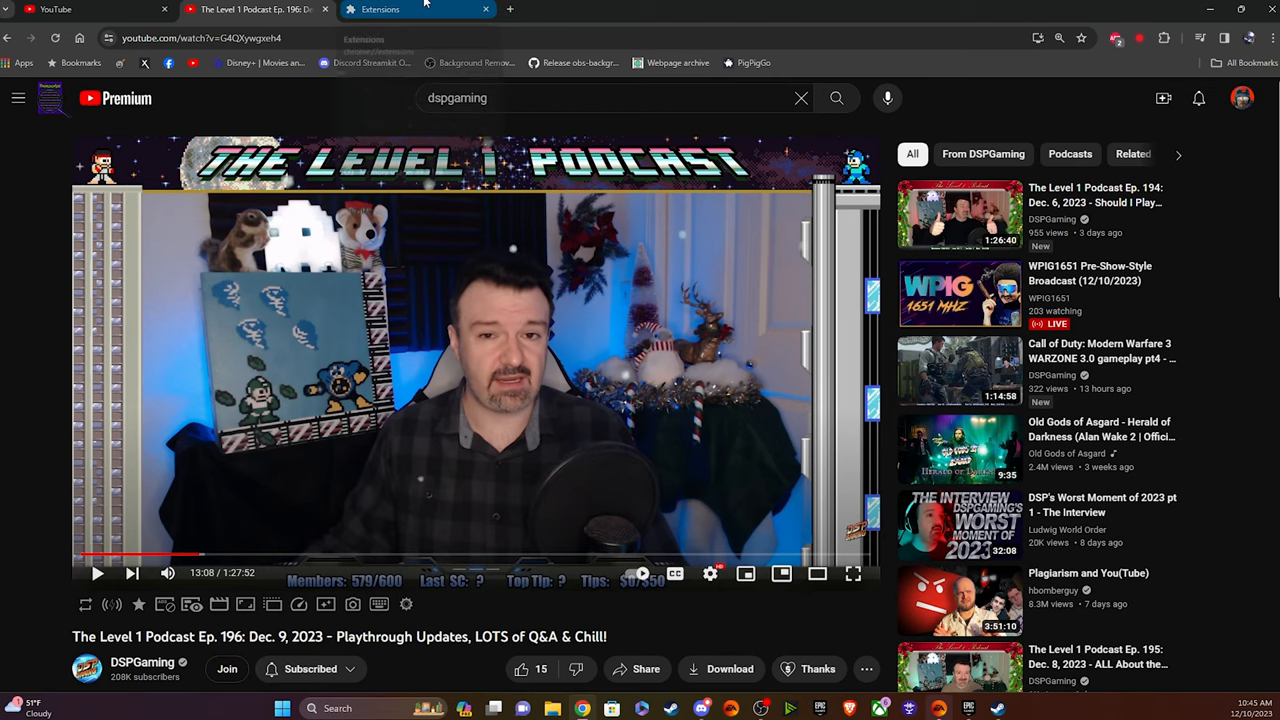
- Switch Chrome to the Extensions page showing Adblock Plus and Chrome Audio Capture
click(410, 9)
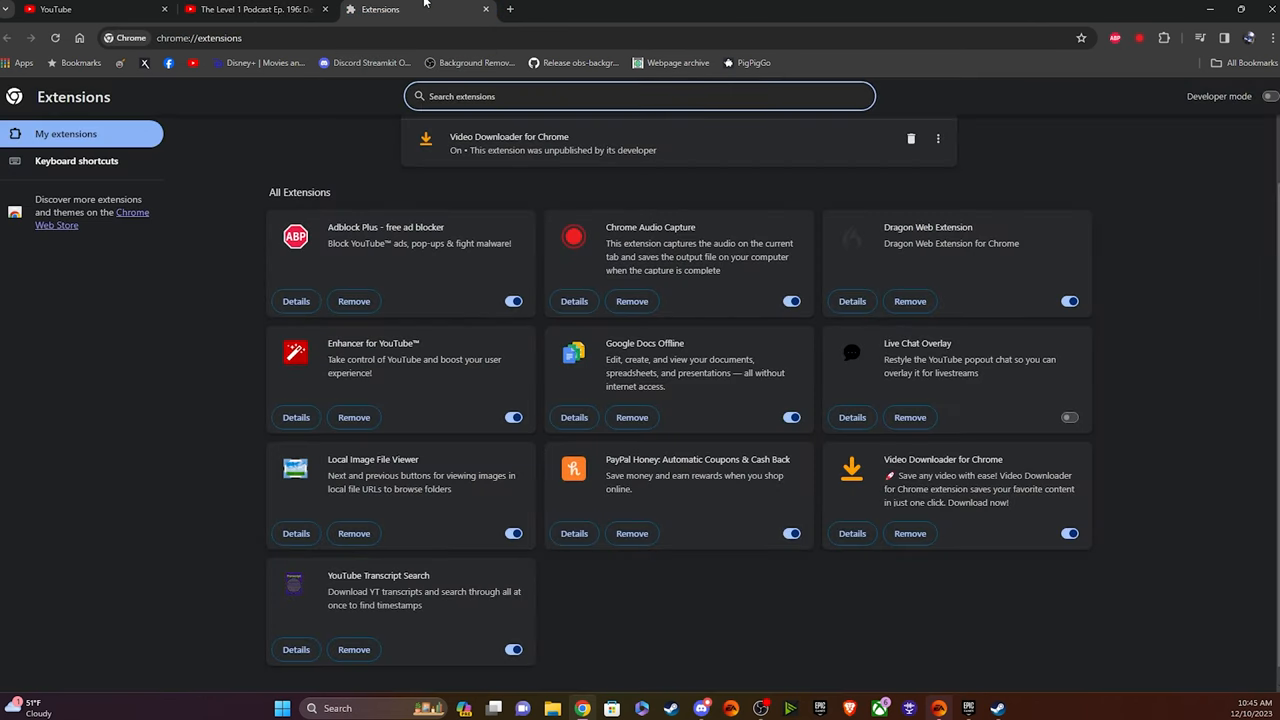
mouse_move(413, 345)
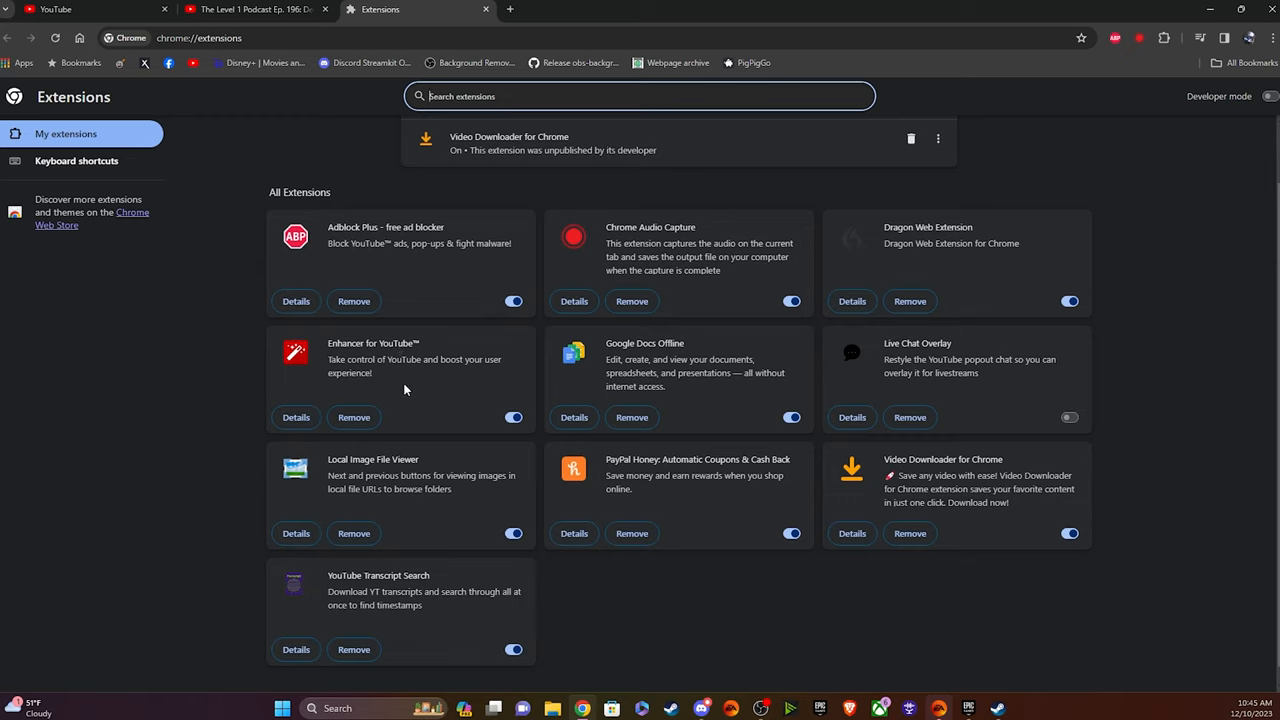
- Return to the Level 1 Podcast Ep. 196 video and boost its playback volume
click(250, 9)
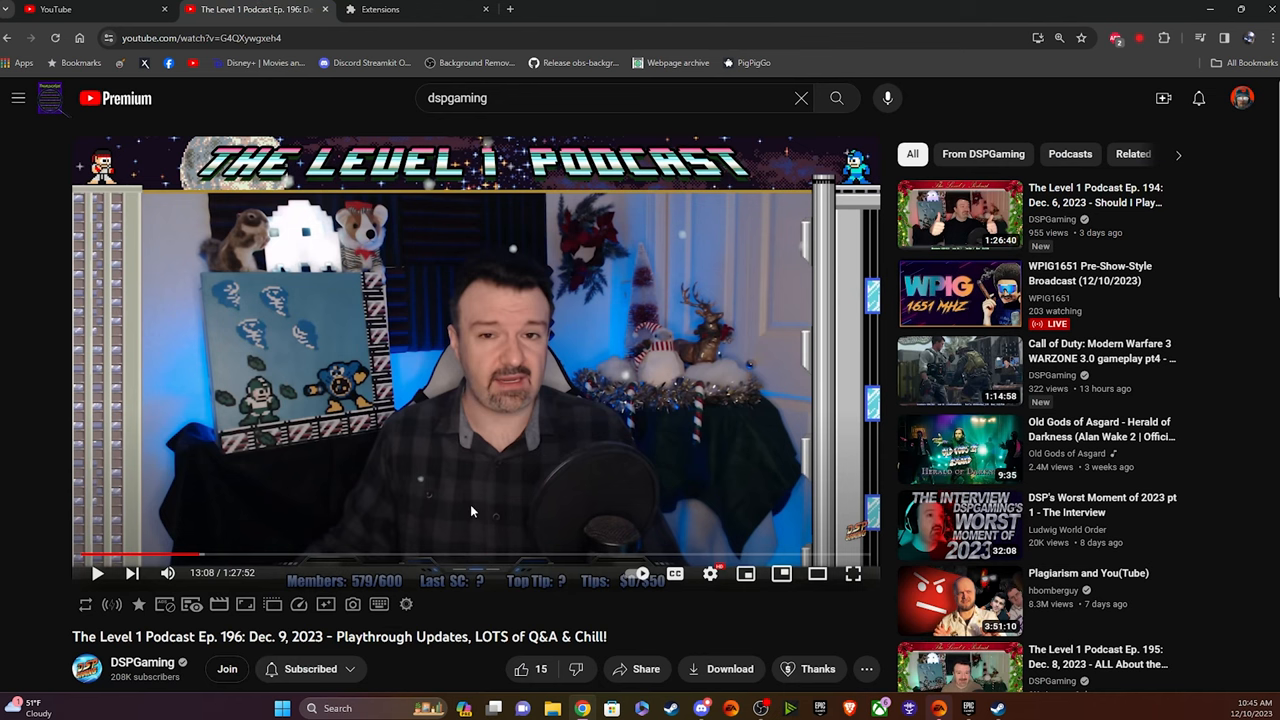
scroll(down, 3)
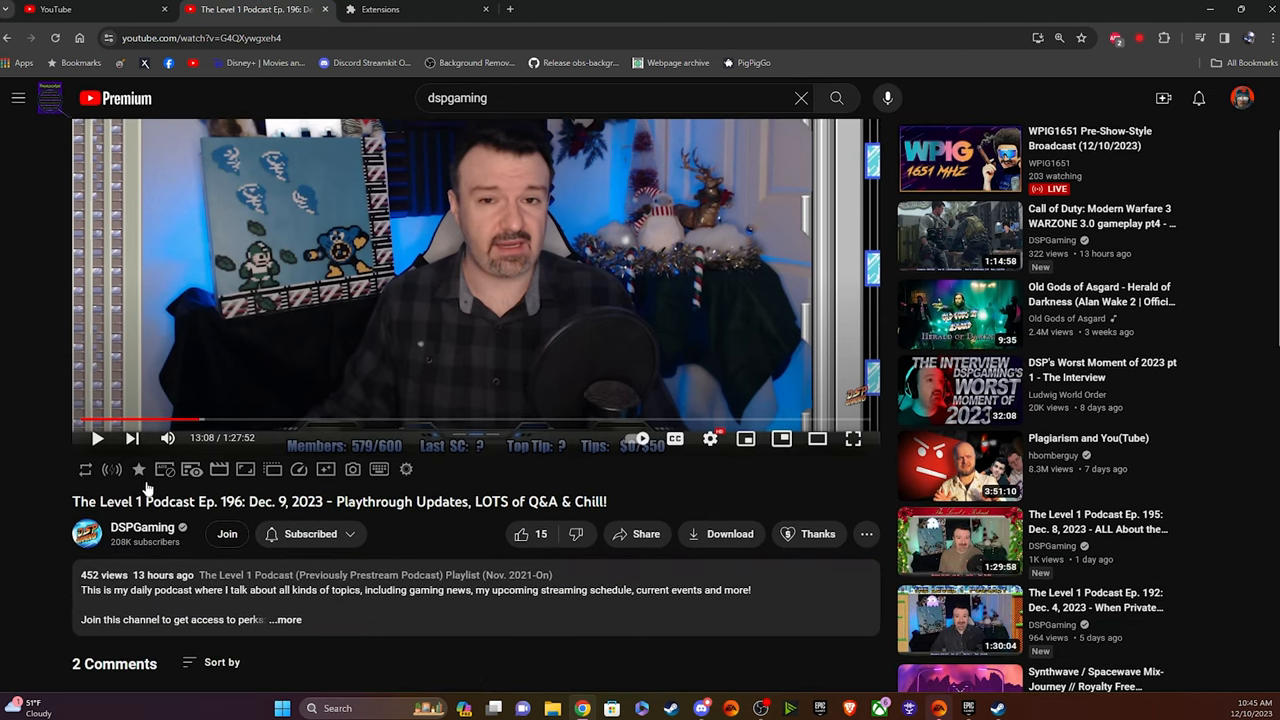
mouse_move(218, 469)
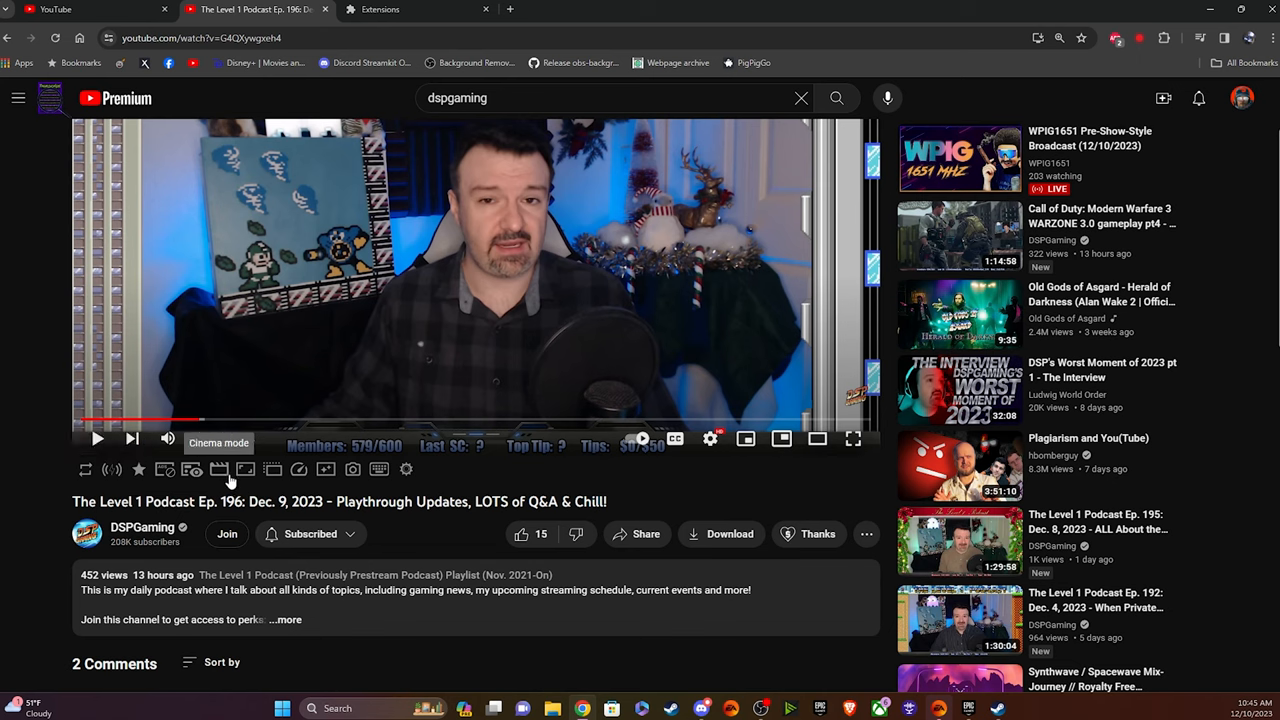
mouse_move(378, 469)
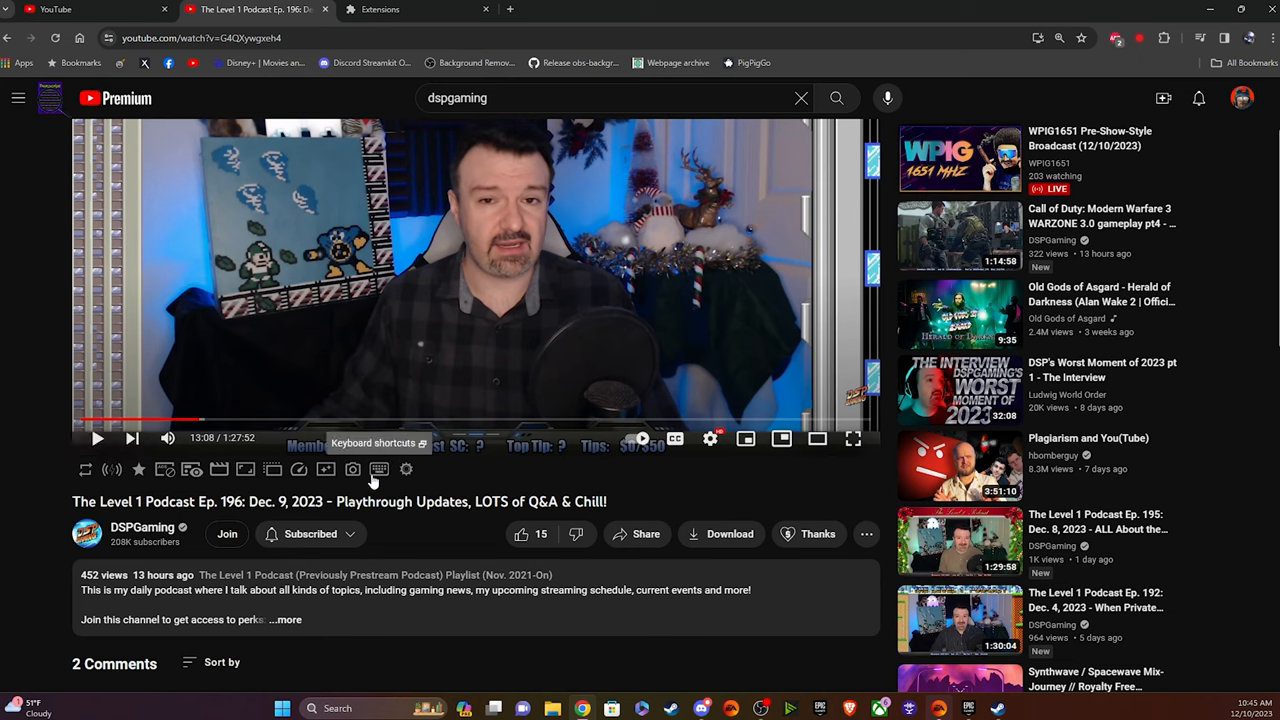
mouse_move(379, 477)
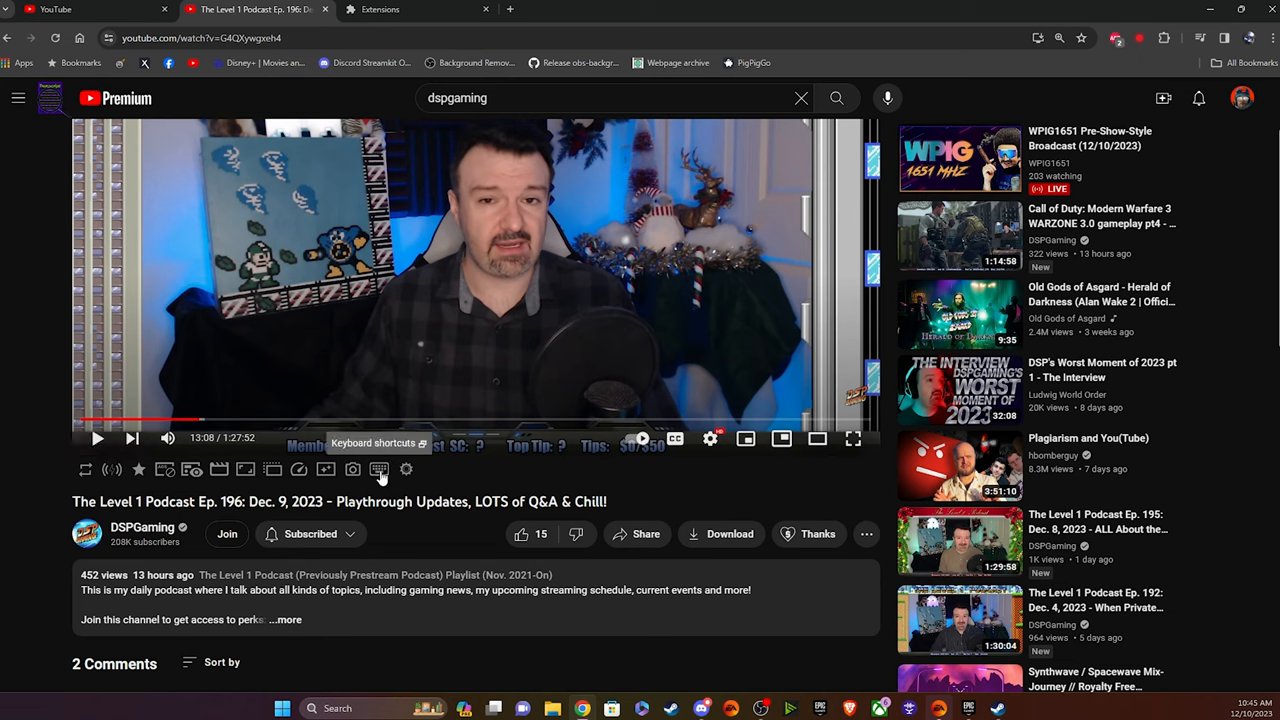
mouse_move(191, 470)
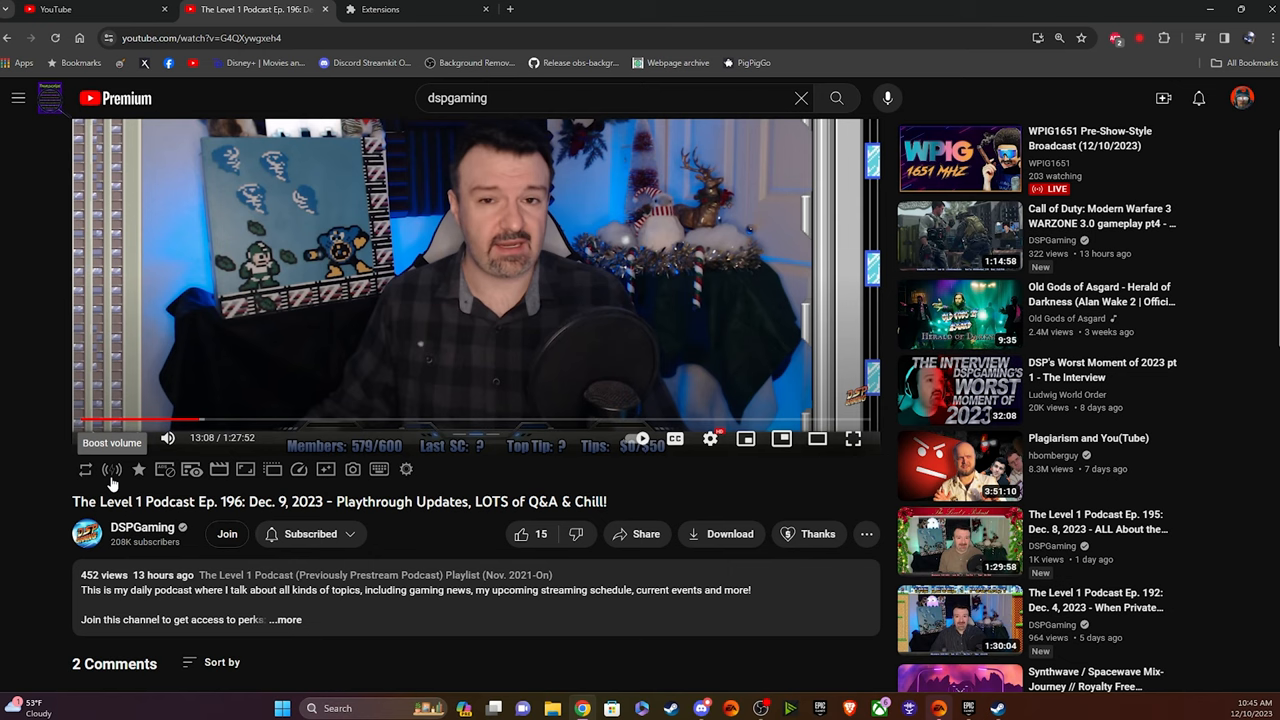
mouse_move(118, 473)
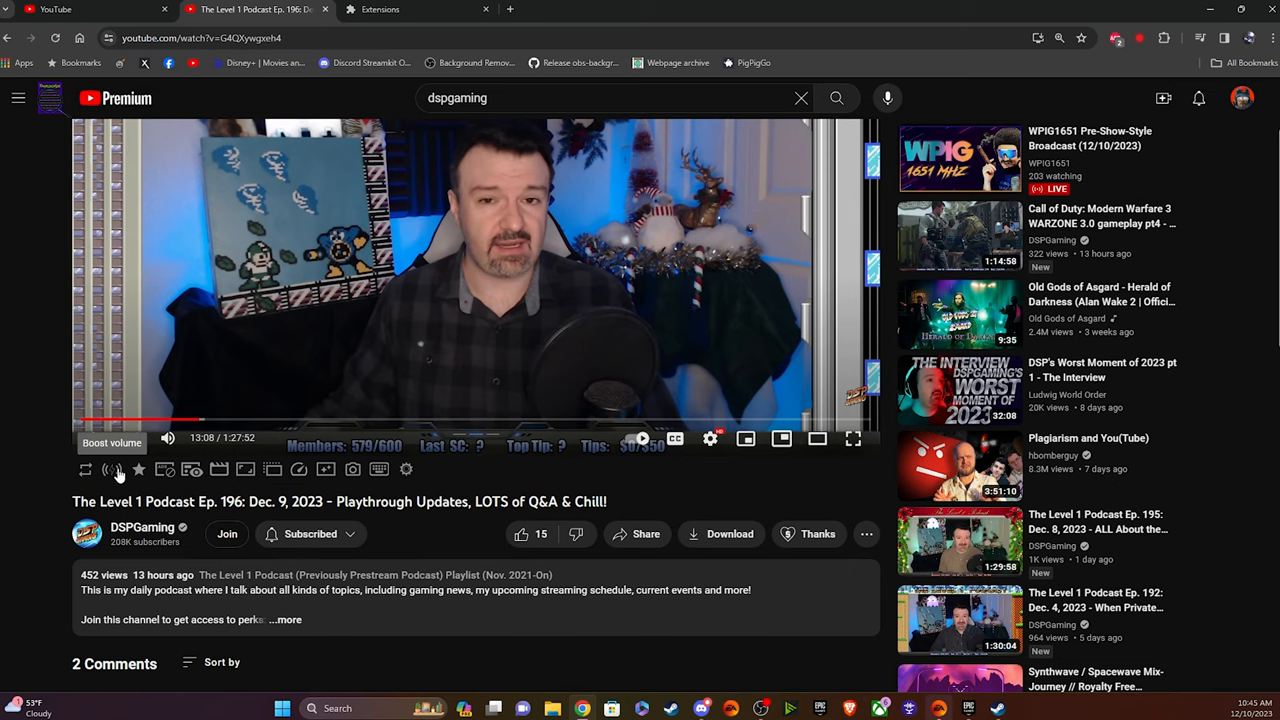
click(505, 298)
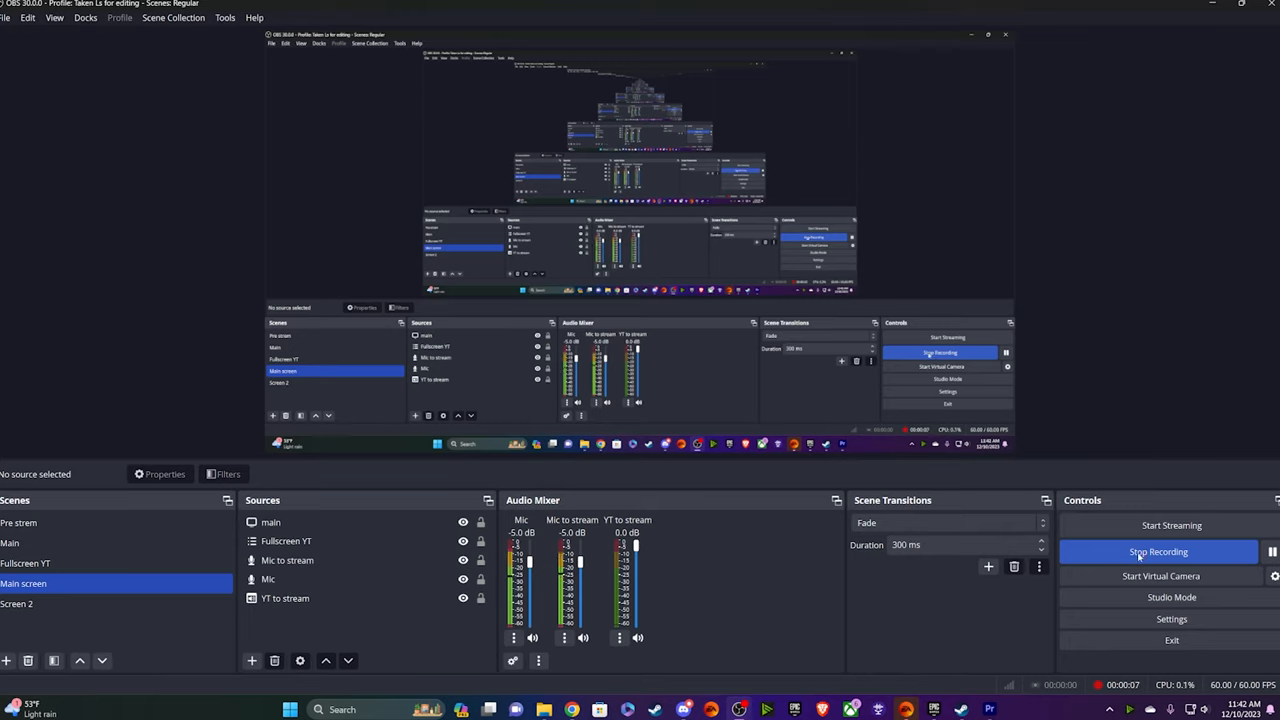
- Bring up the YT to stream channel's options to reach its filters
click(1158, 551)
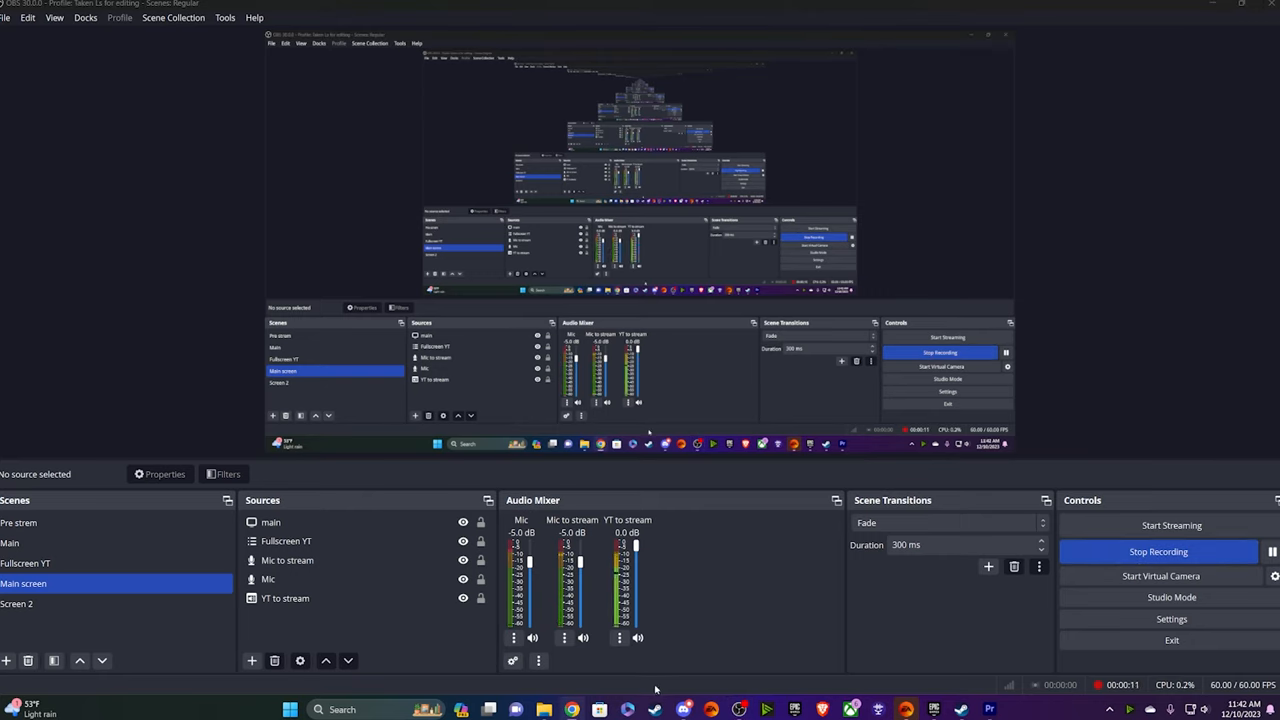
mouse_move(705, 608)
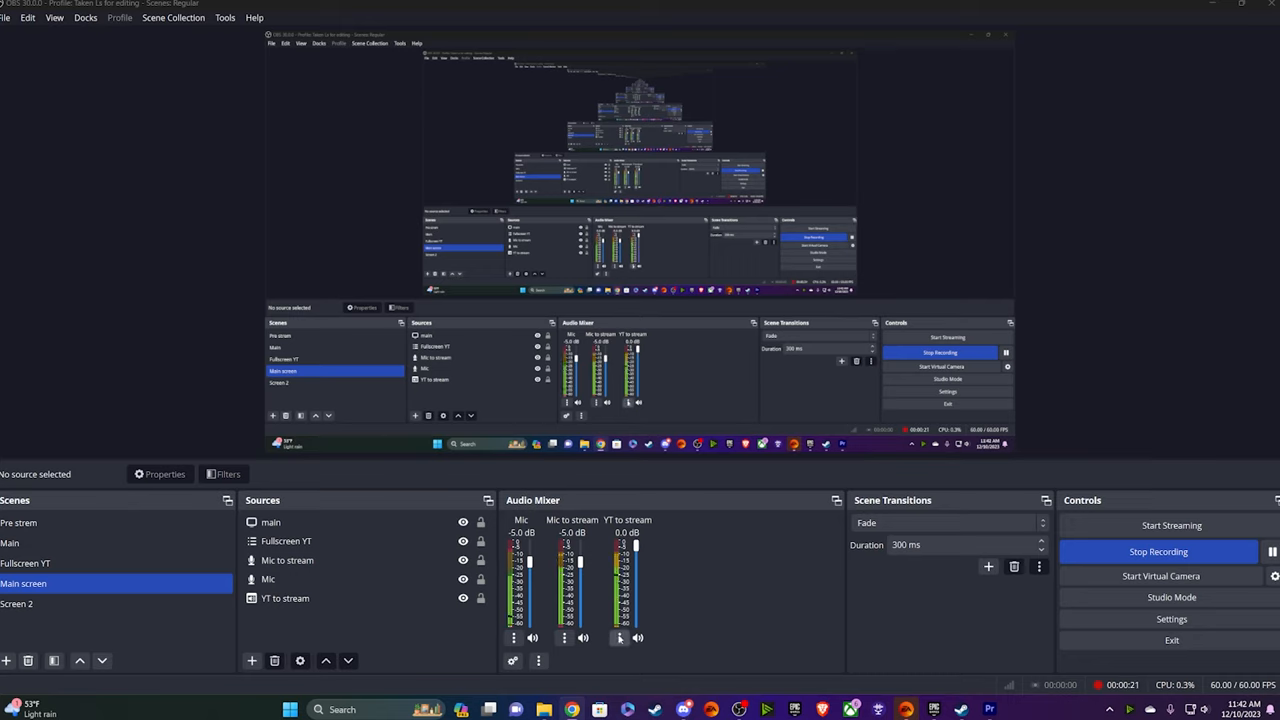
right_click(620, 637)
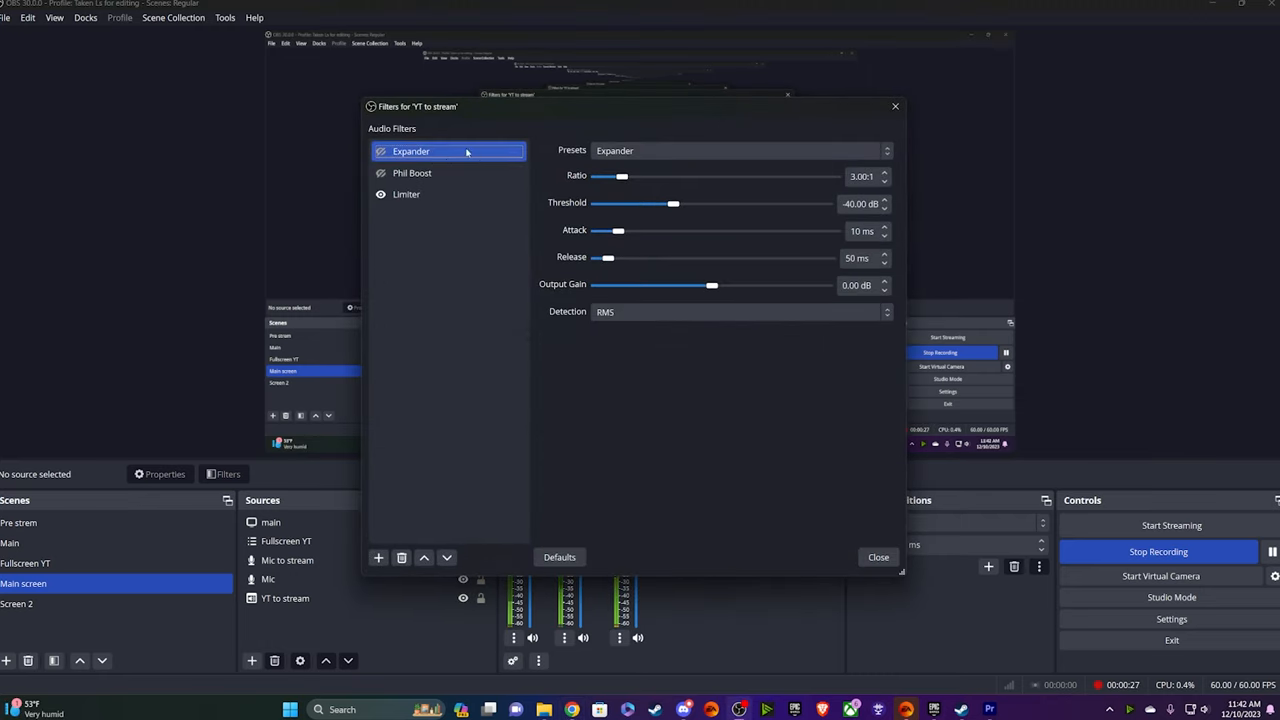
- Drag the YT to stream Limiter threshold to −30 dB and close the filters window
click(406, 194)
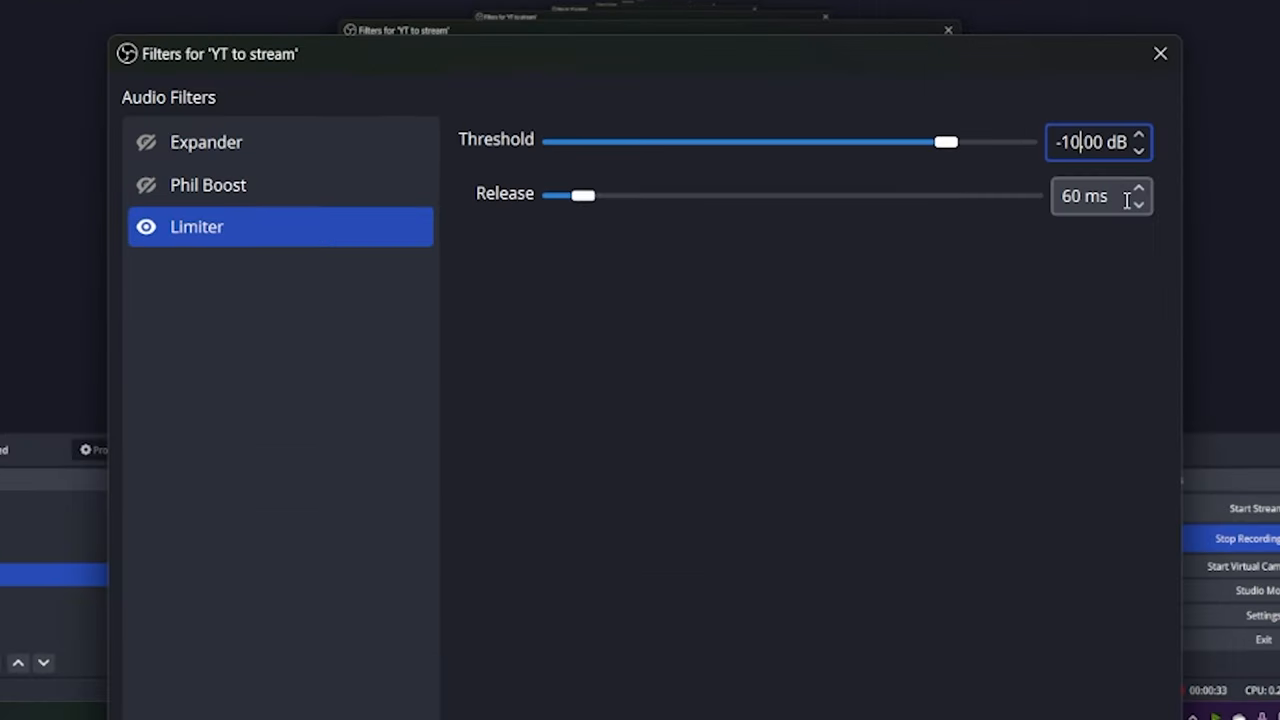
drag(945, 141, 830, 141)
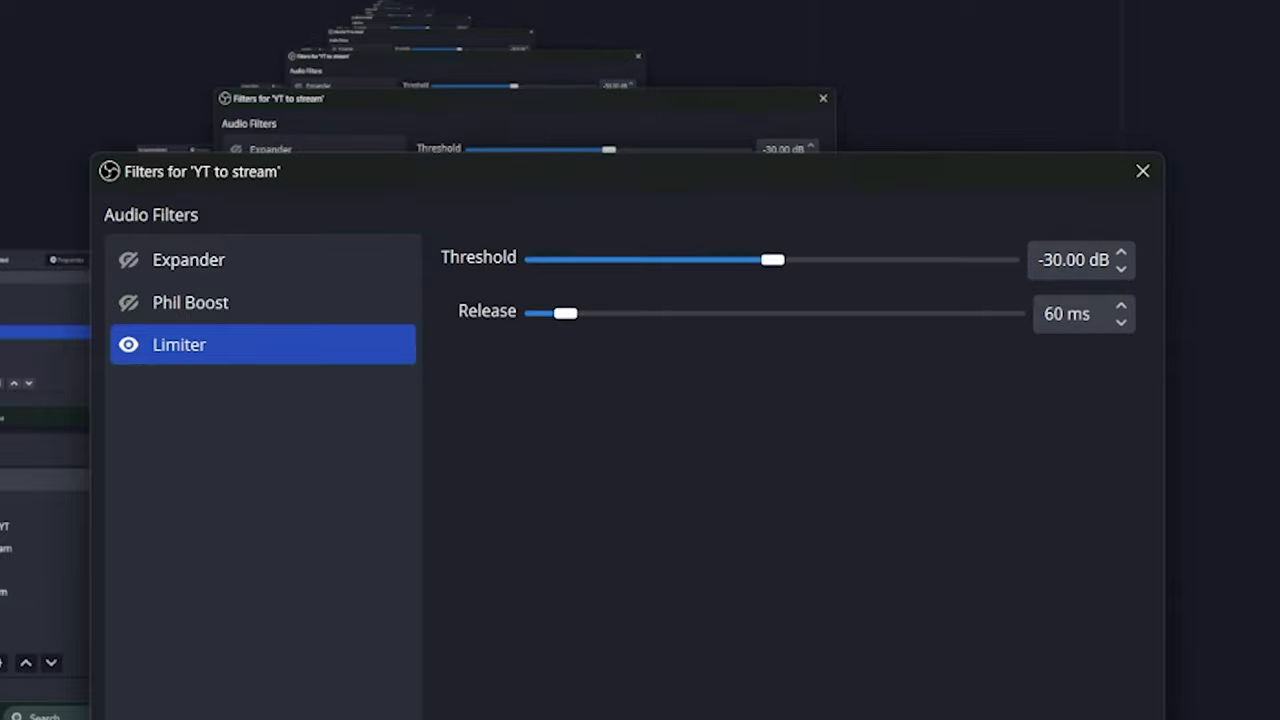
click(1142, 171)
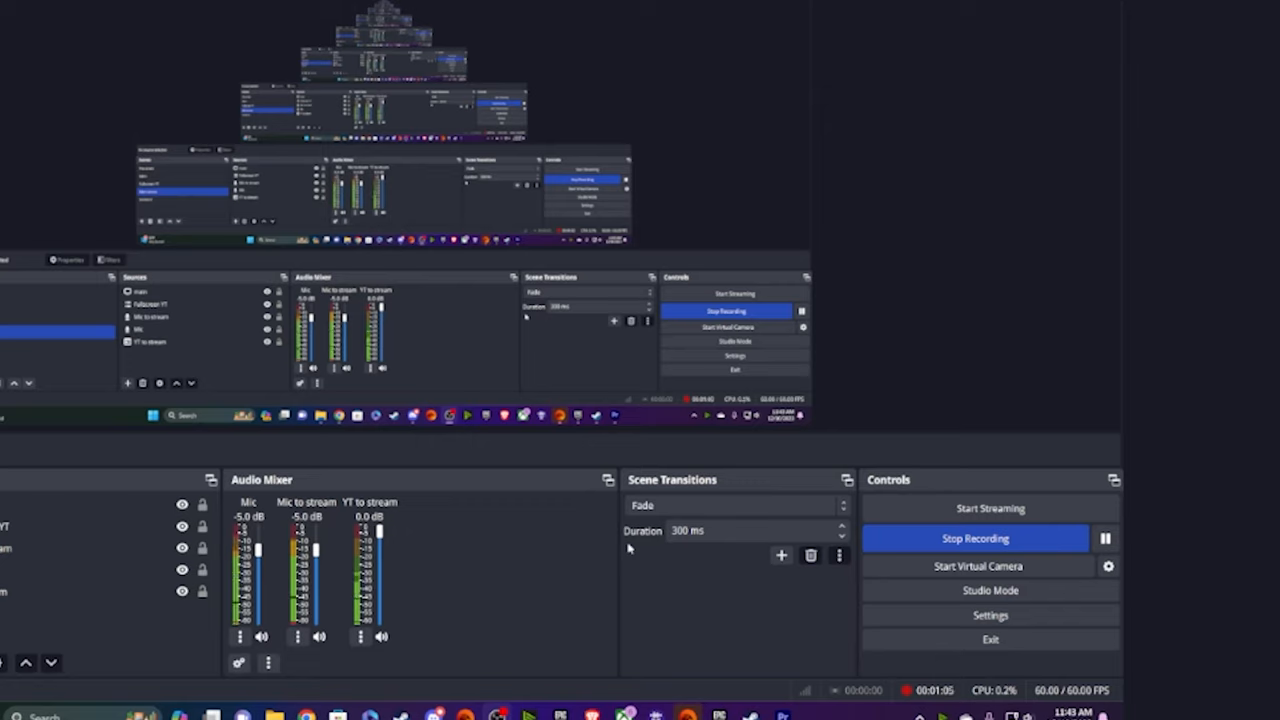
mouse_move(608, 557)
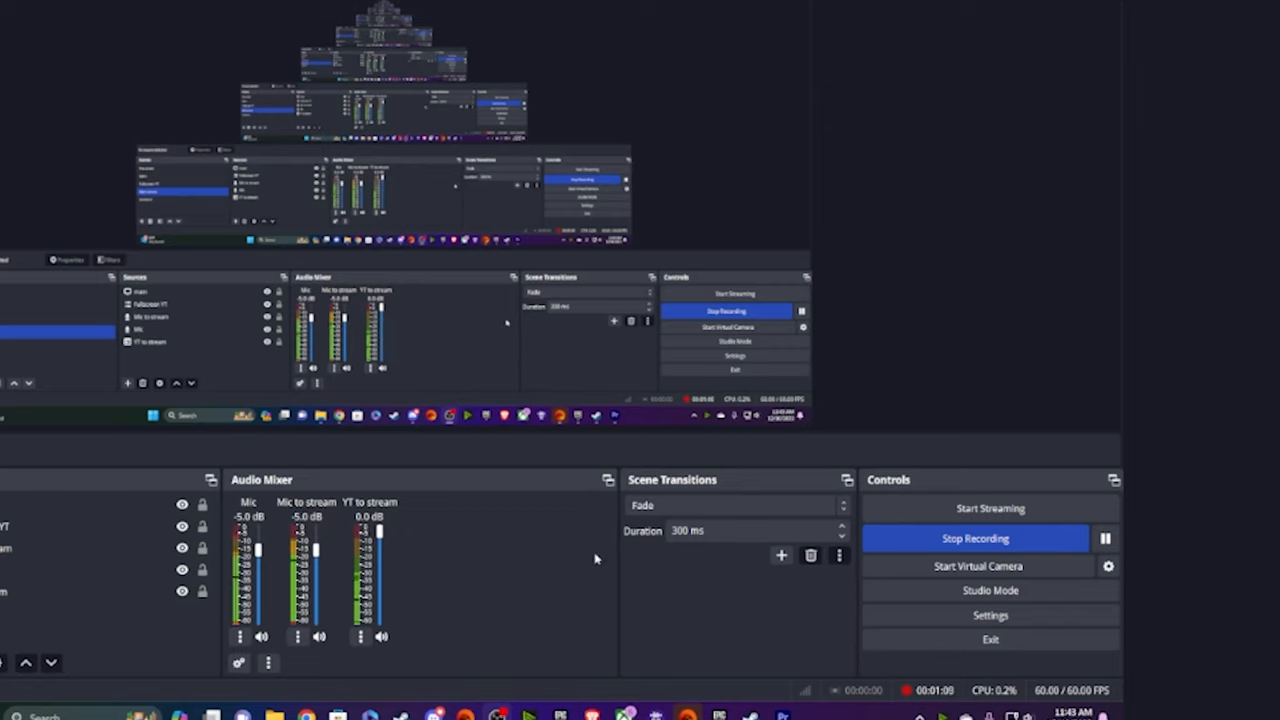
mouse_move(588, 562)
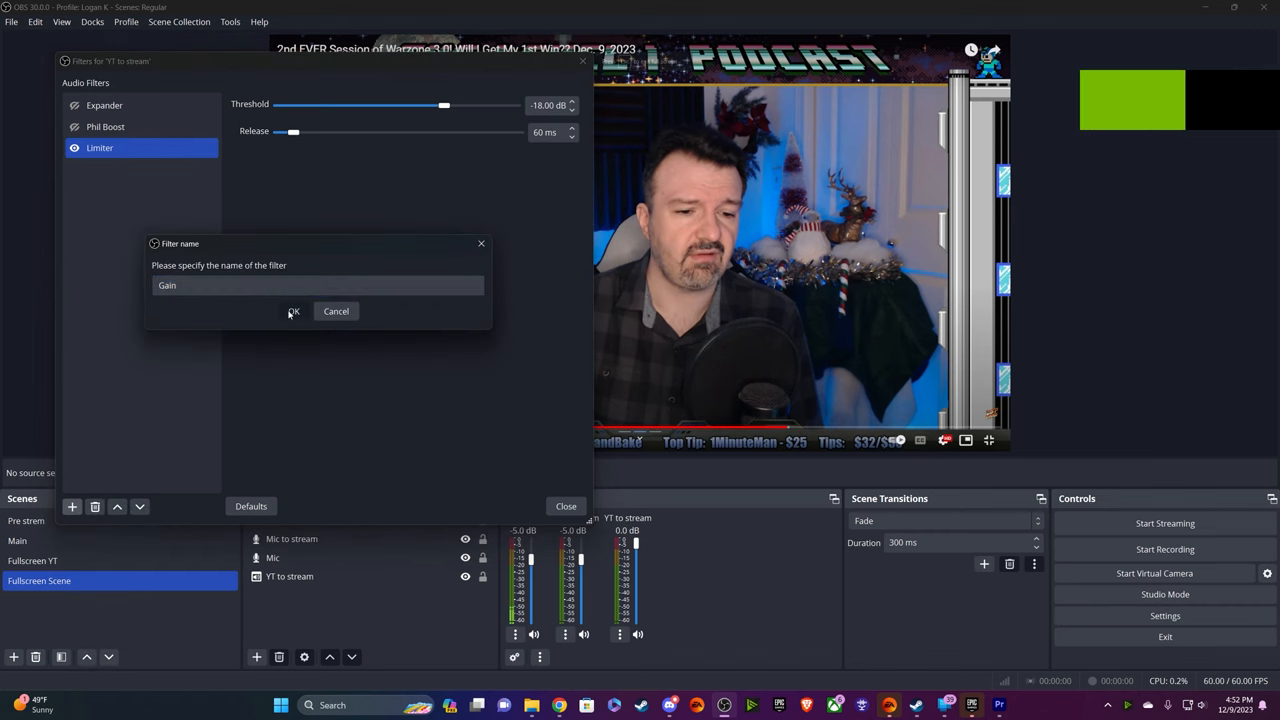
click(293, 311)
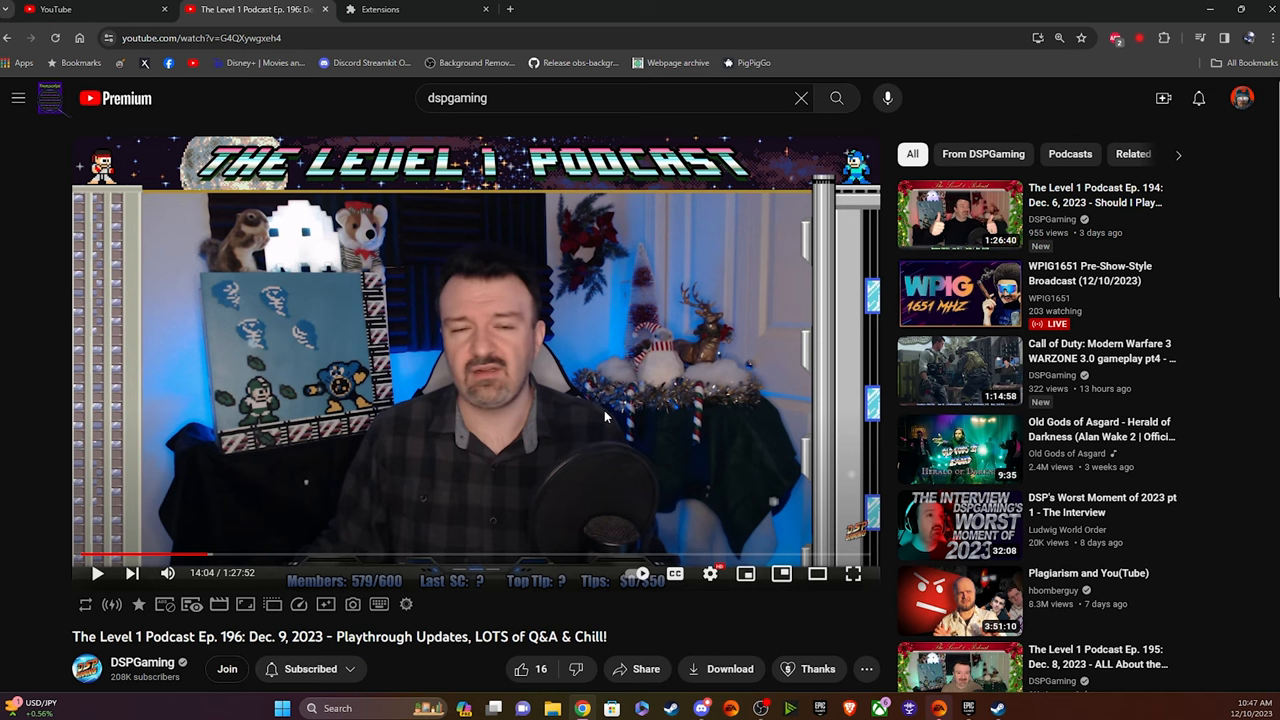
mouse_move(1043, 587)
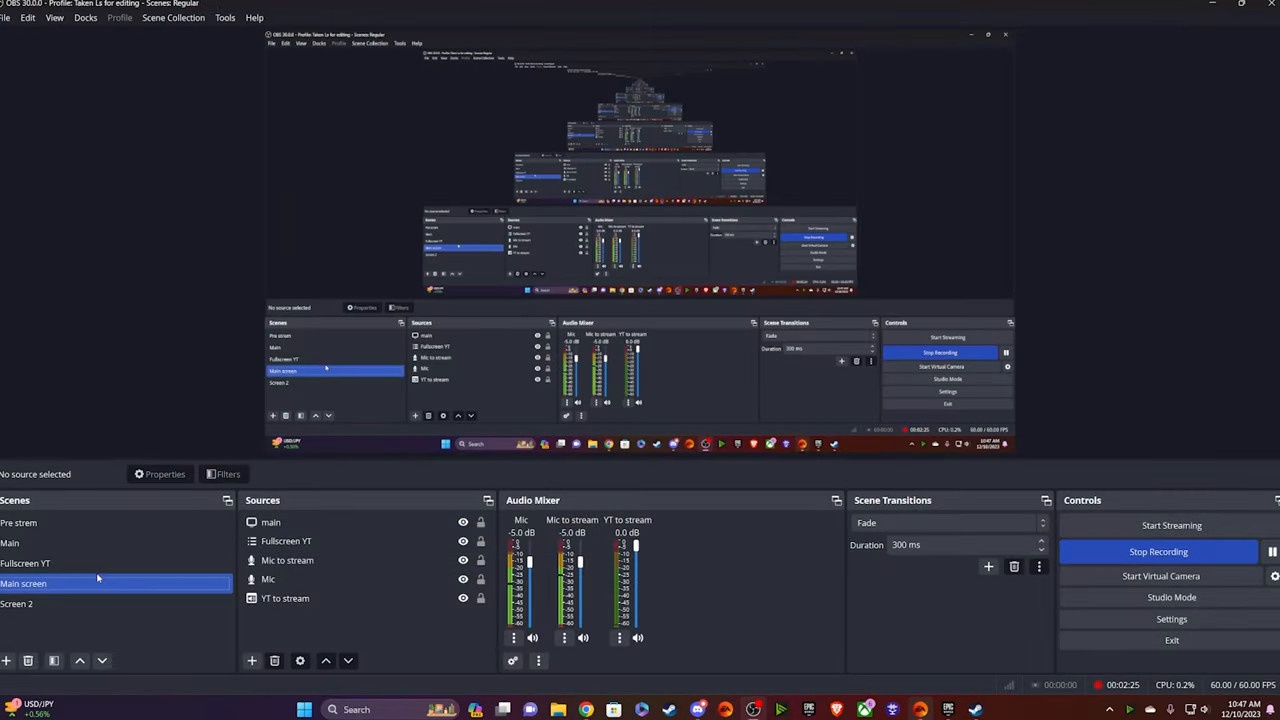
- Select the Main screen scene and the Mic to stream source, then open its filters
click(287, 560)
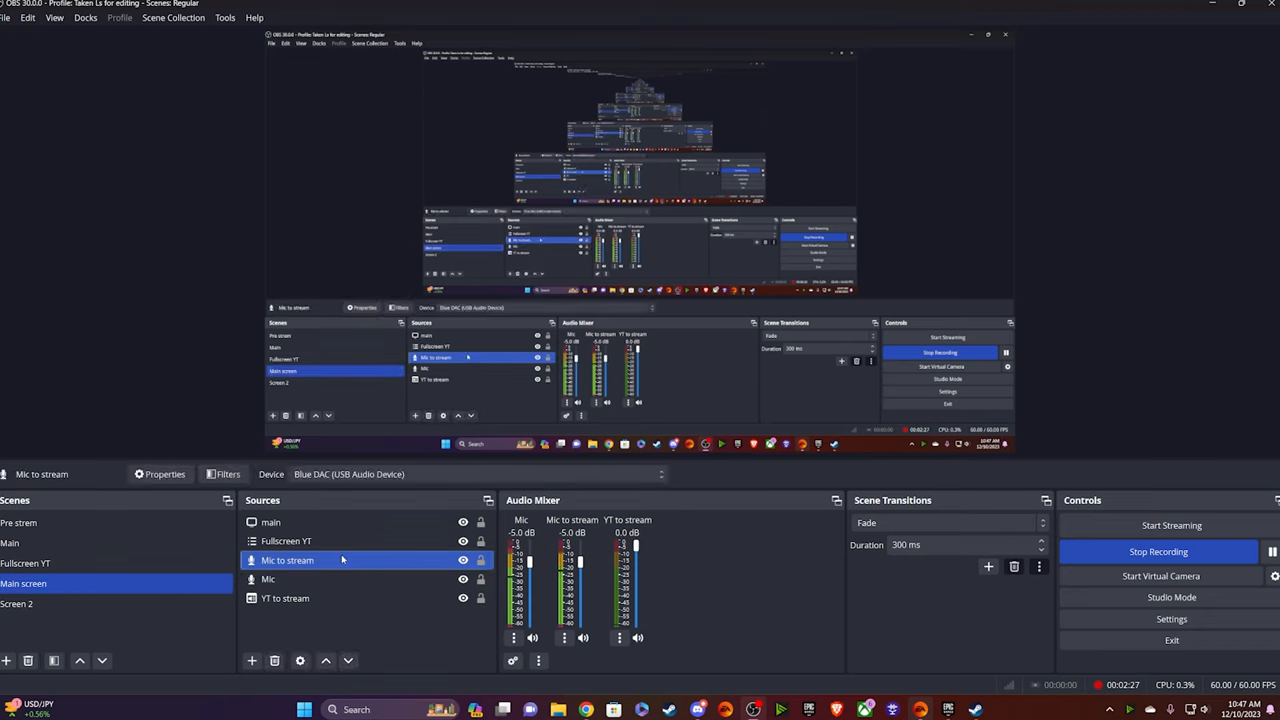
click(287, 541)
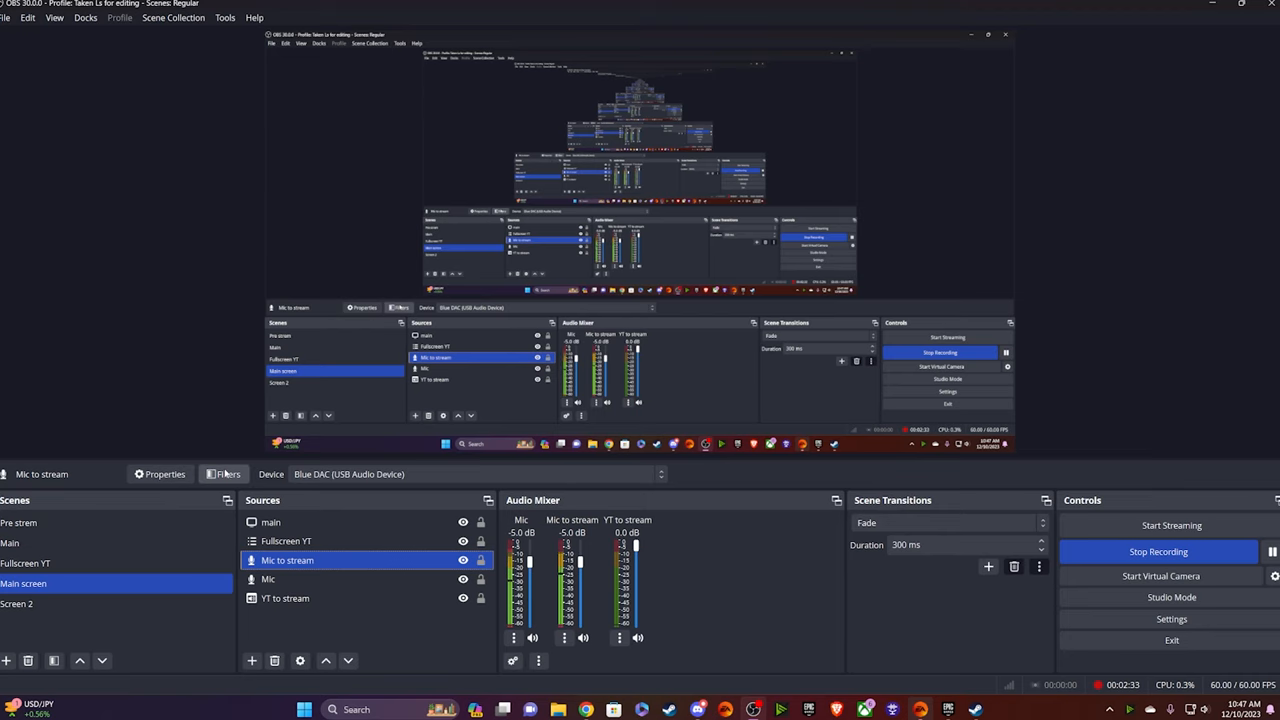
click(226, 474)
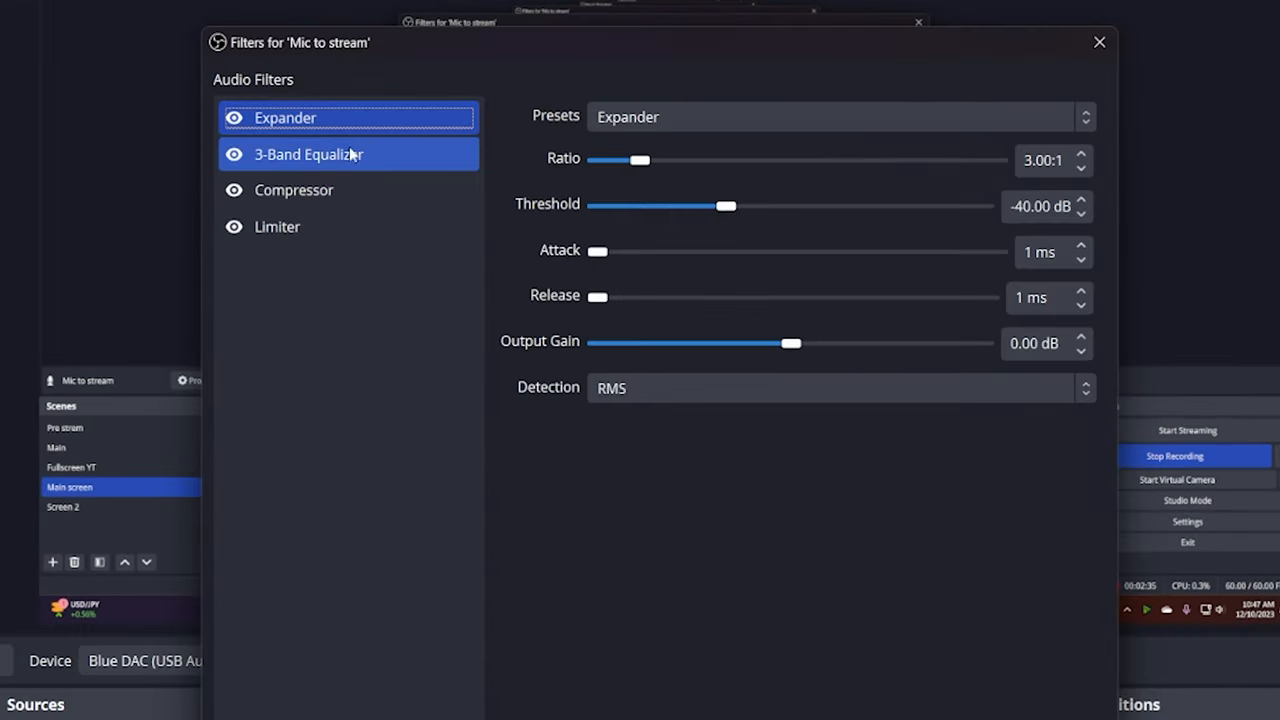
mouse_move(360, 155)
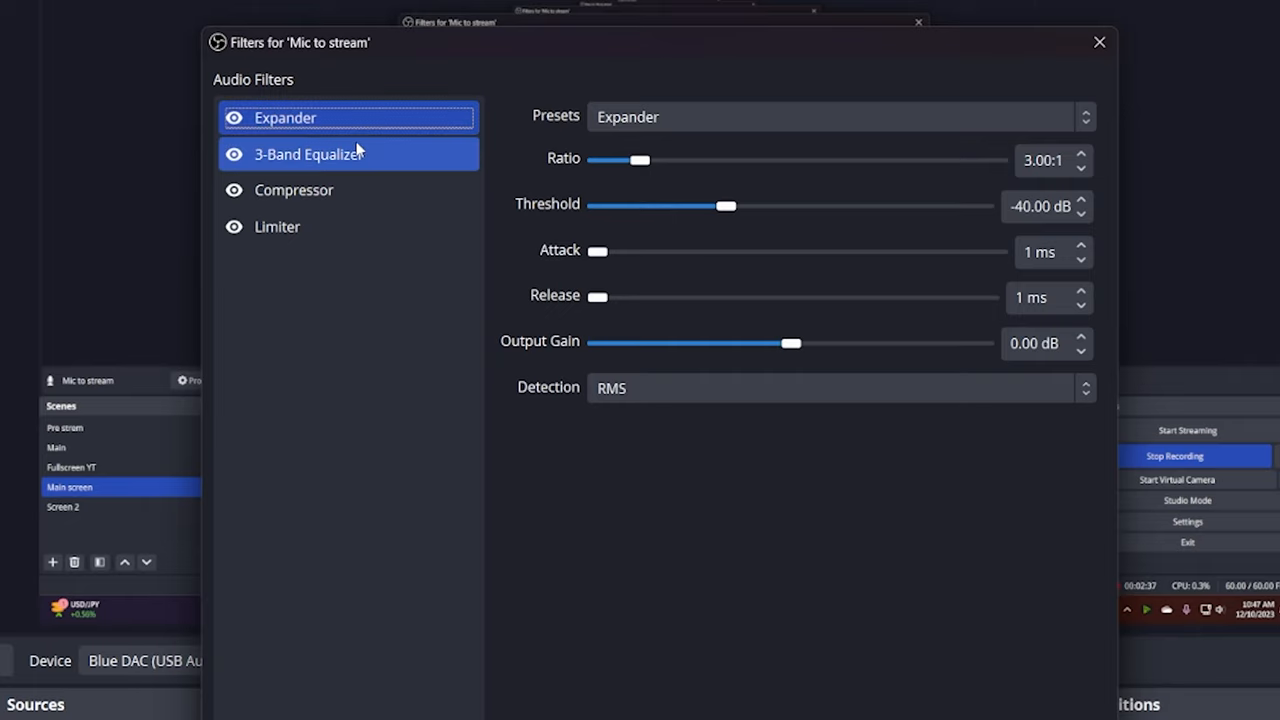
mouse_move(378, 150)
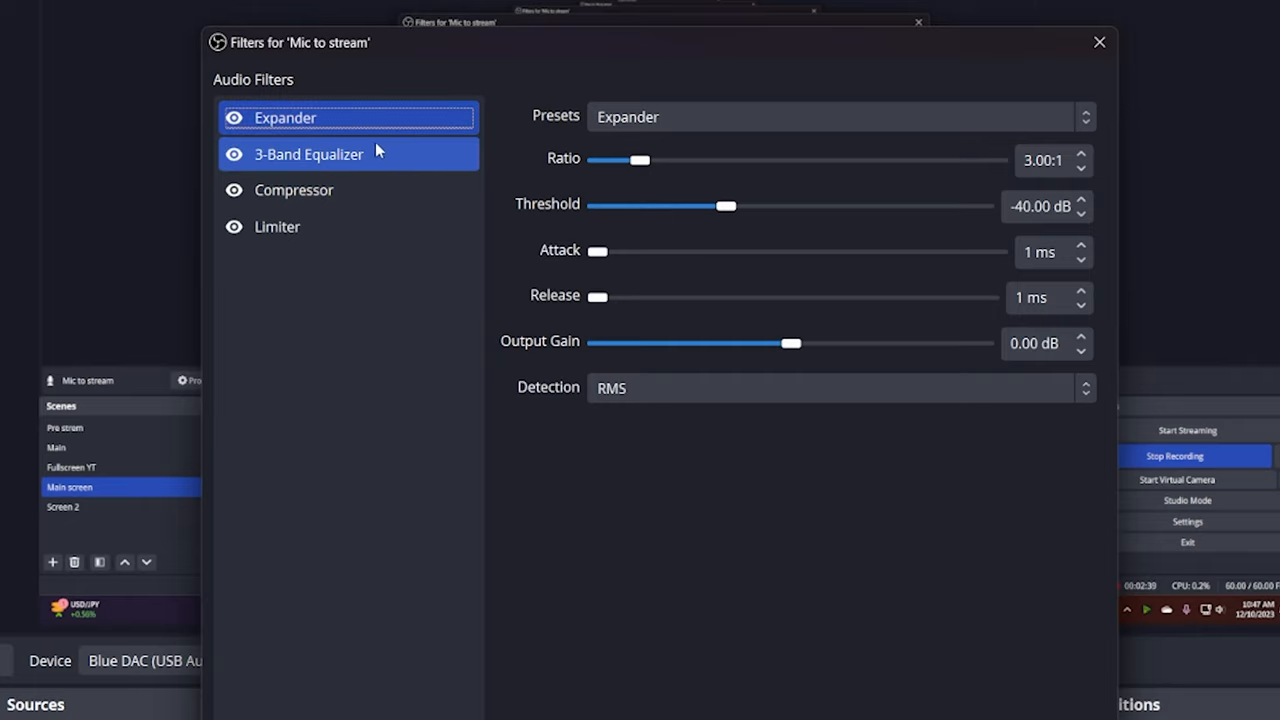
- Review the Expander, then show the 3-Band Equalizer: High +2 dB, Mid −3 dB, Low −1 dB
click(347, 117)
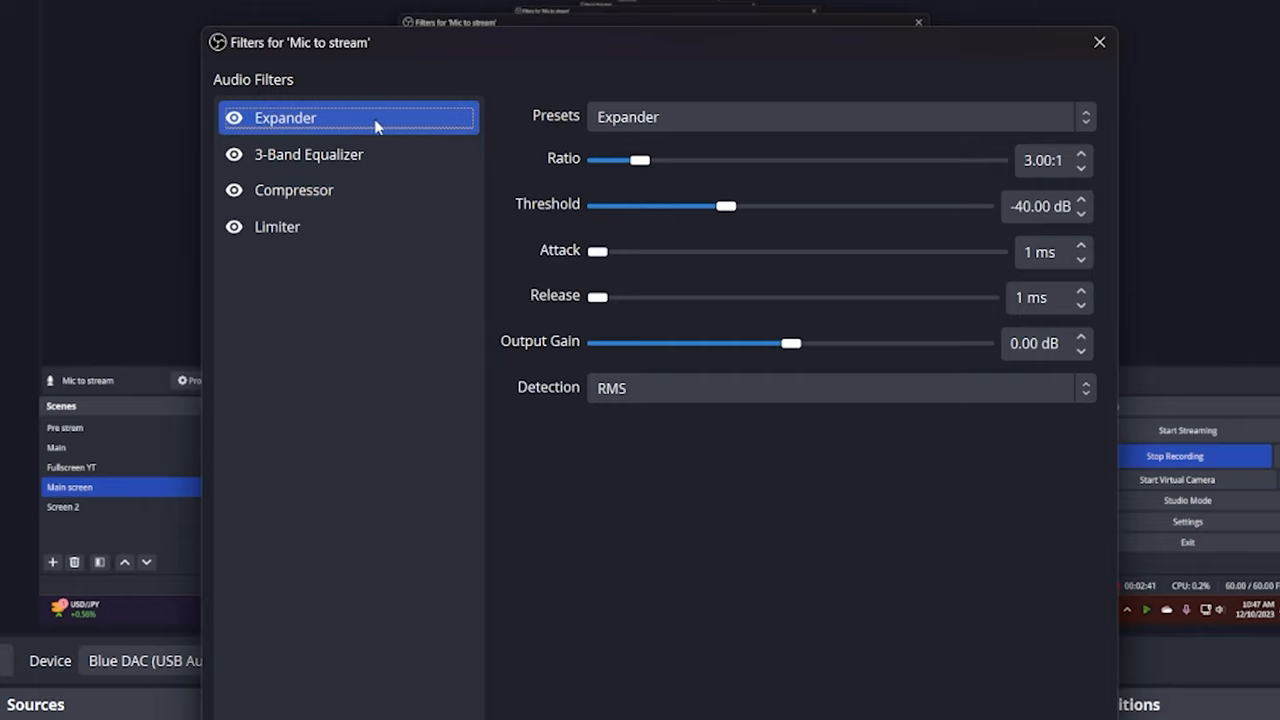
mouse_move(398, 135)
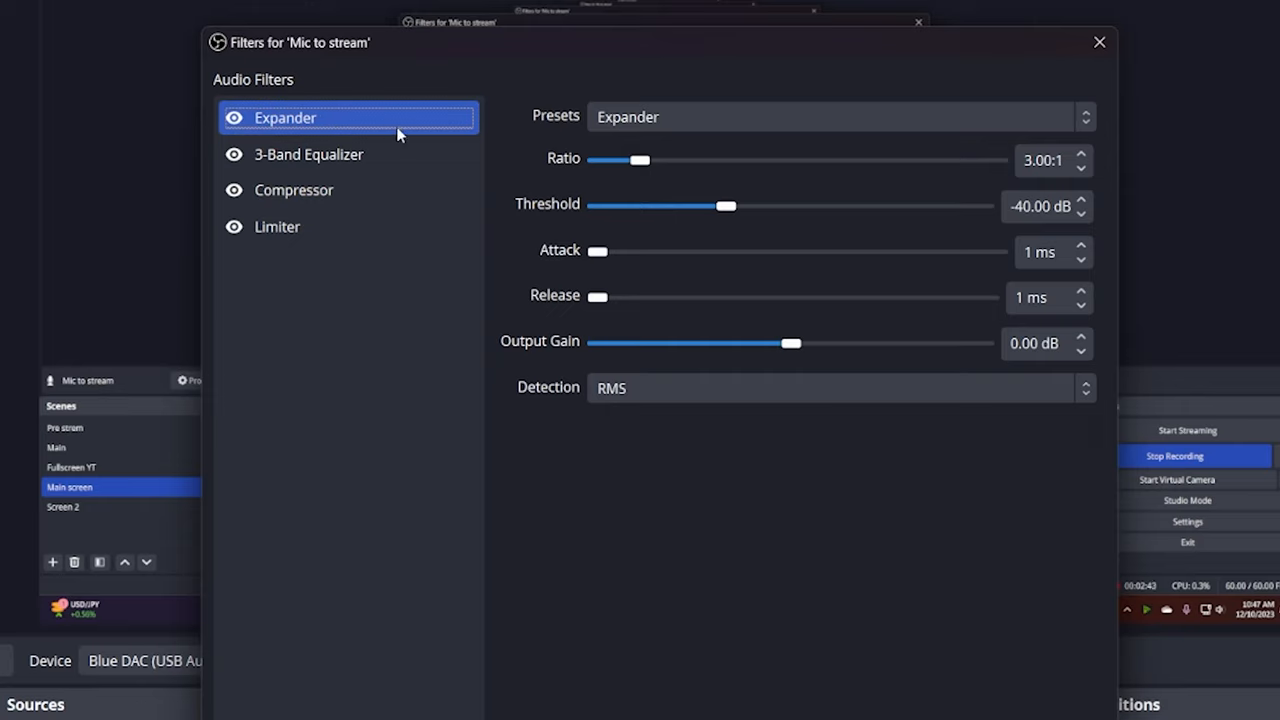
click(294, 190)
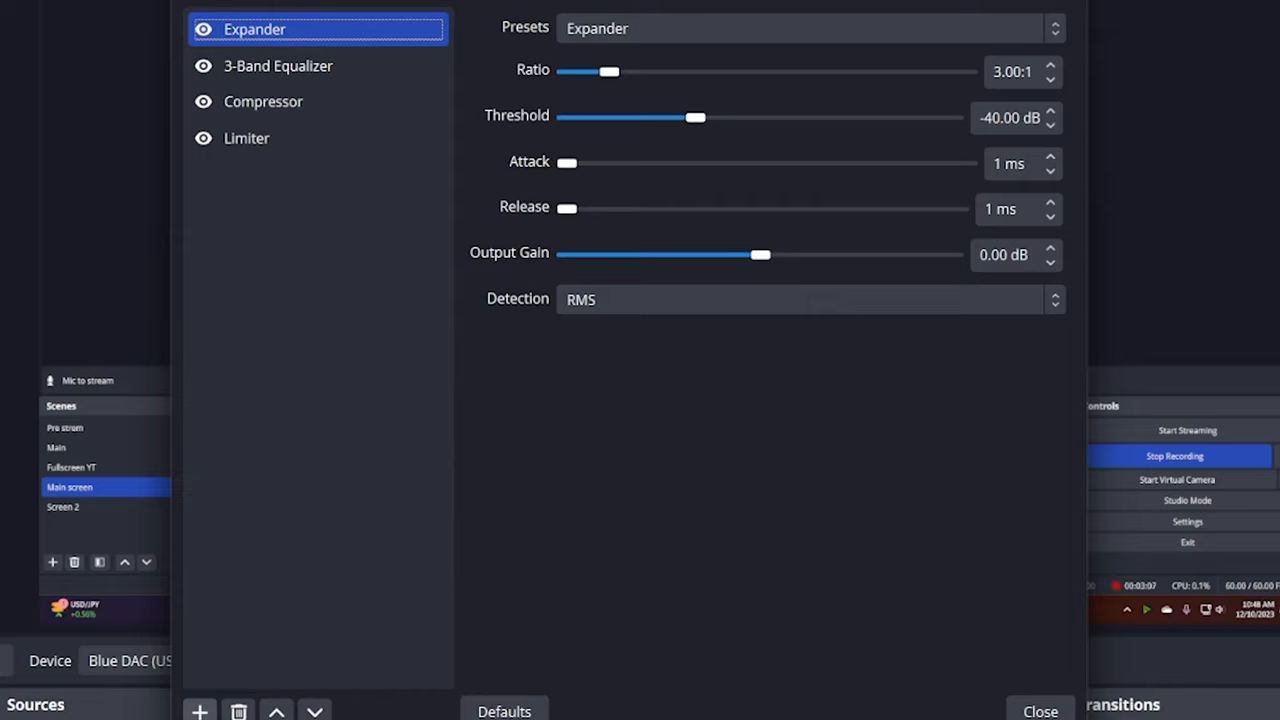
click(278, 65)
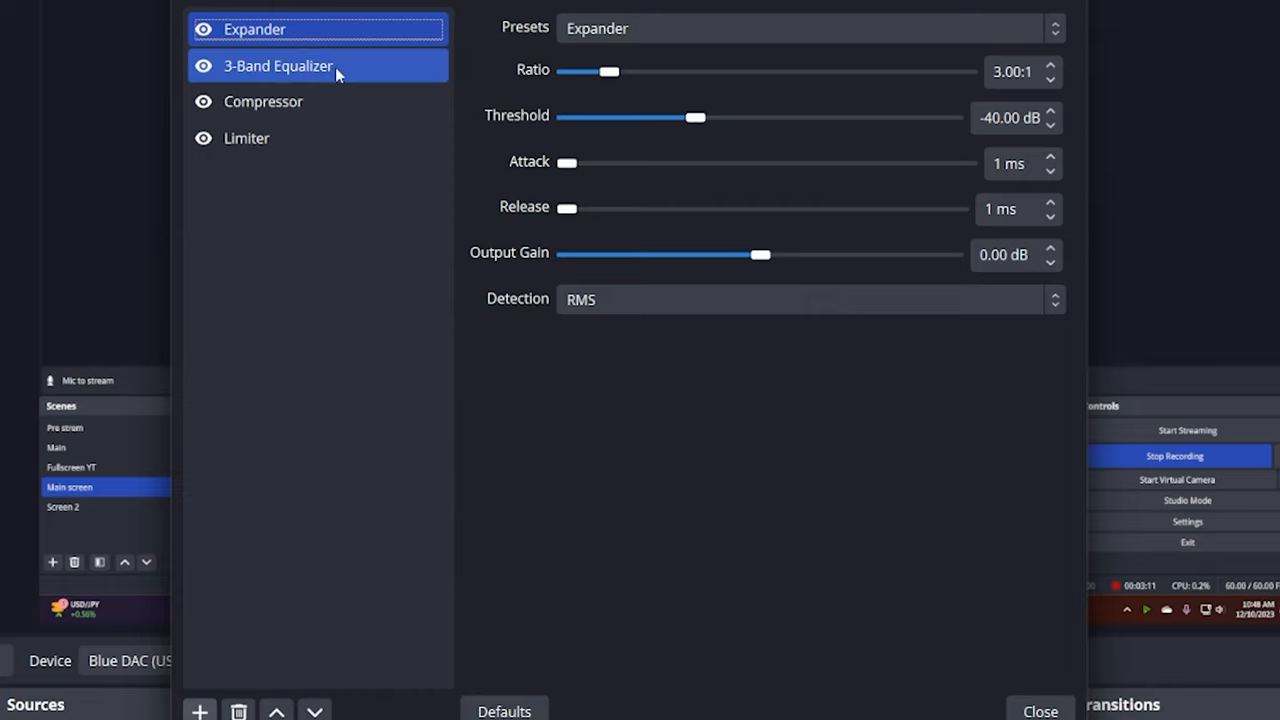
click(255, 28)
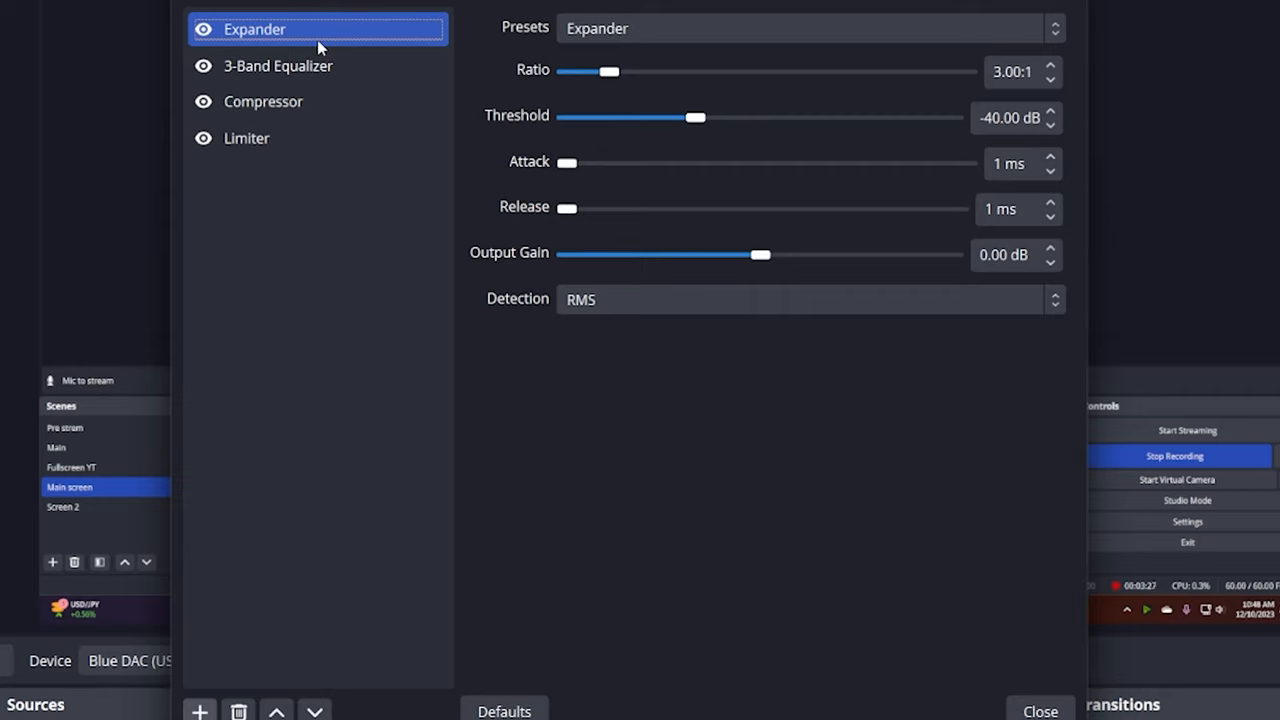
mouse_move(610, 50)
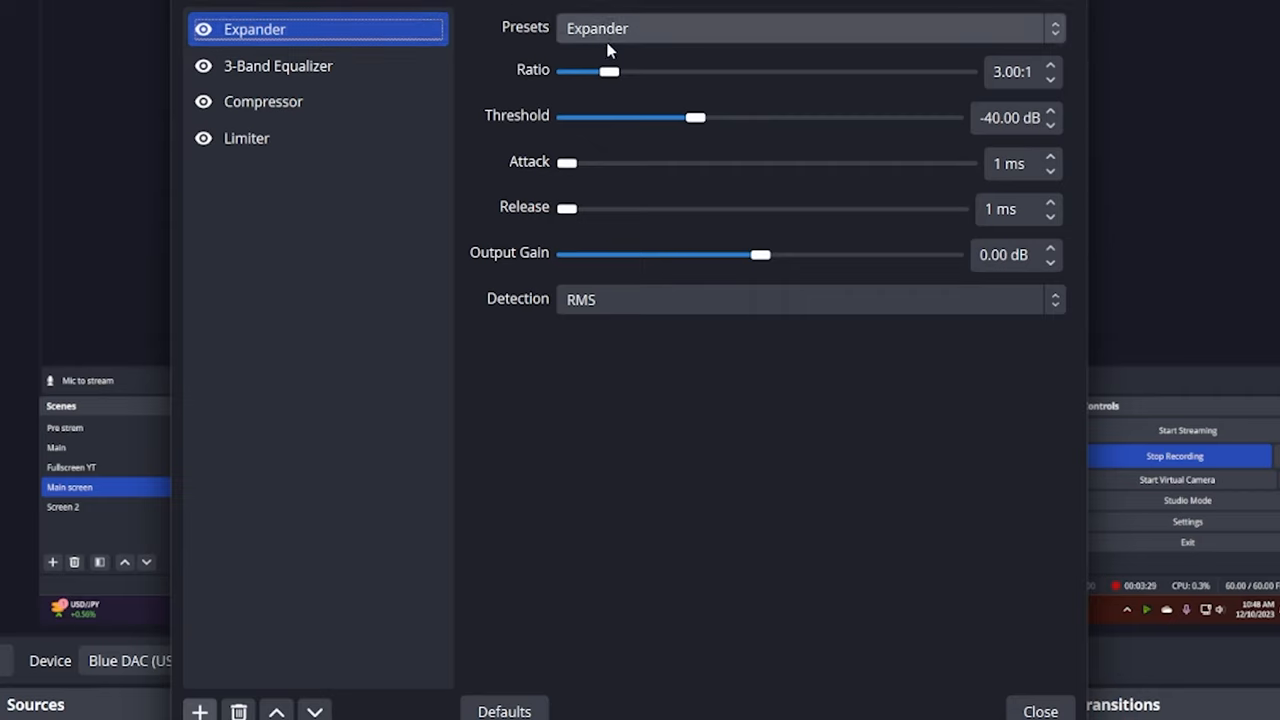
mouse_move(713, 52)
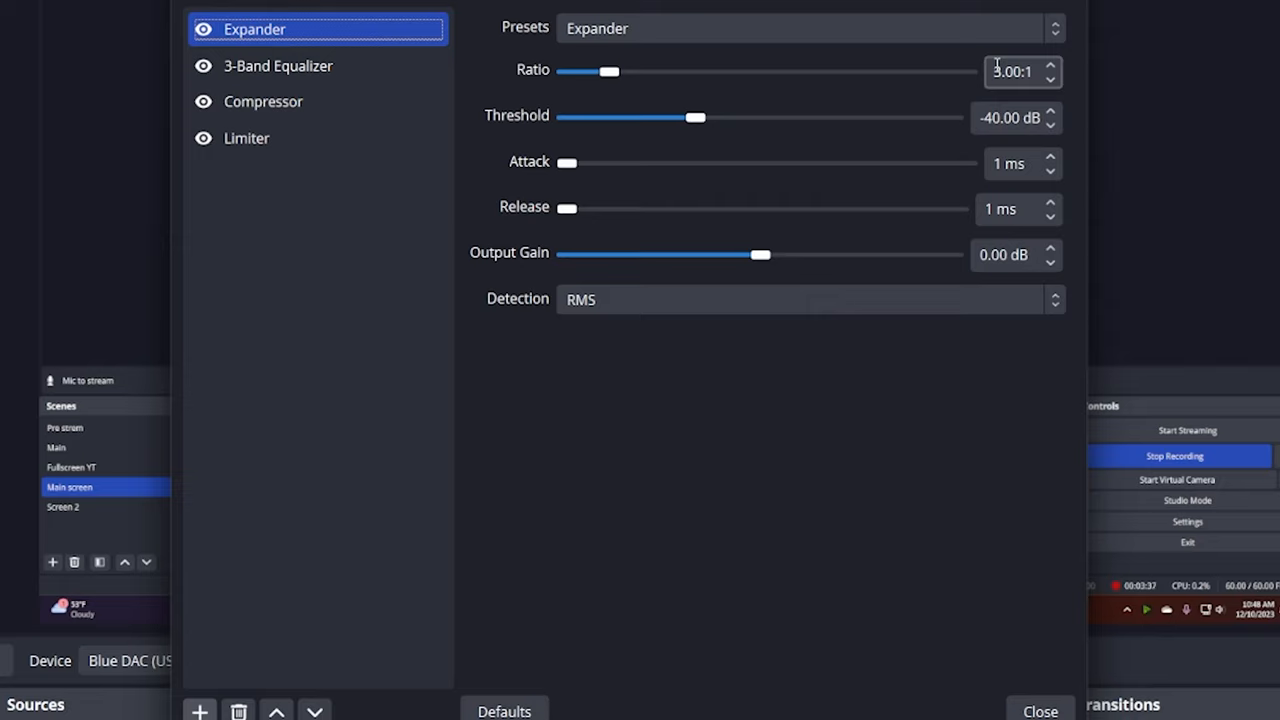
mouse_move(940, 127)
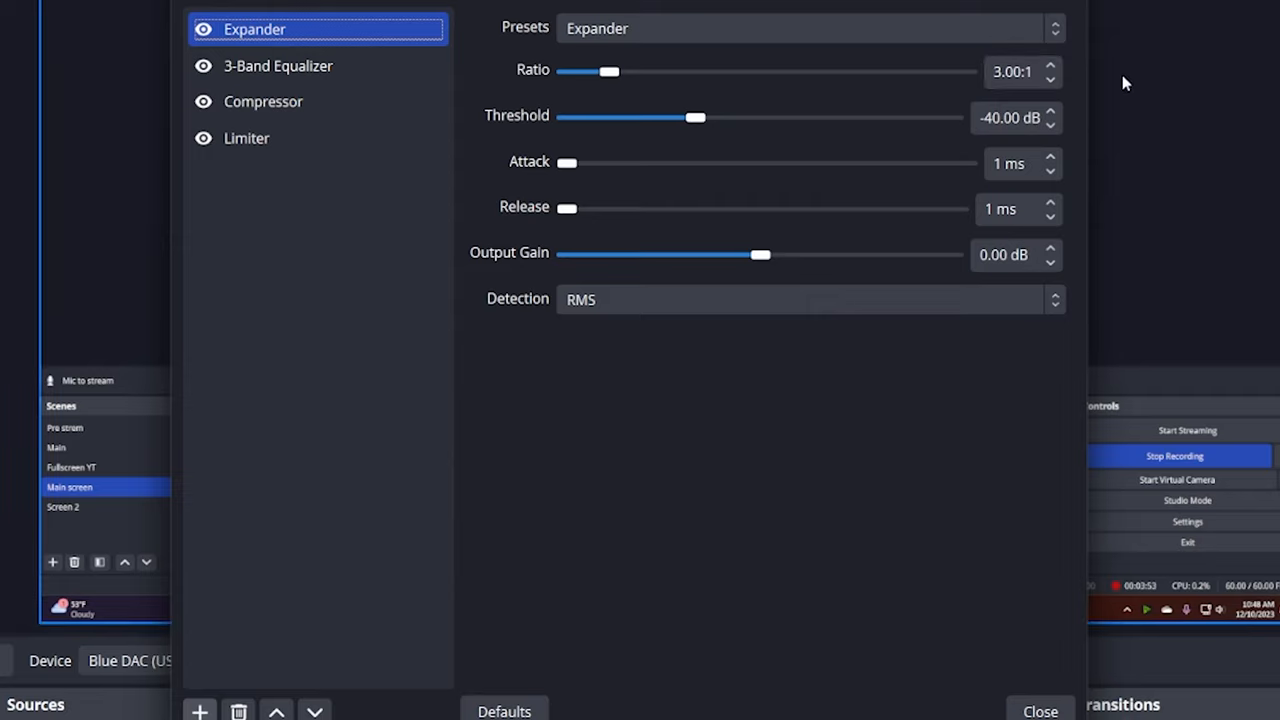
click(1005, 117)
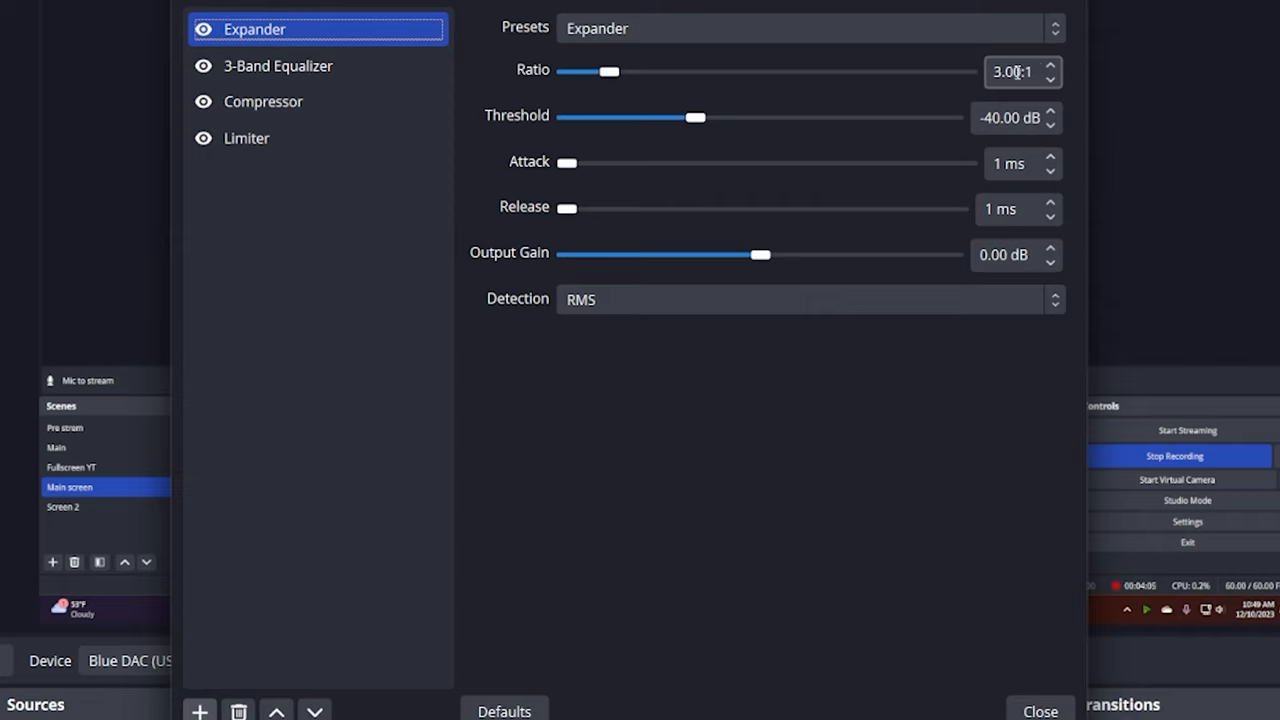
mouse_move(995, 90)
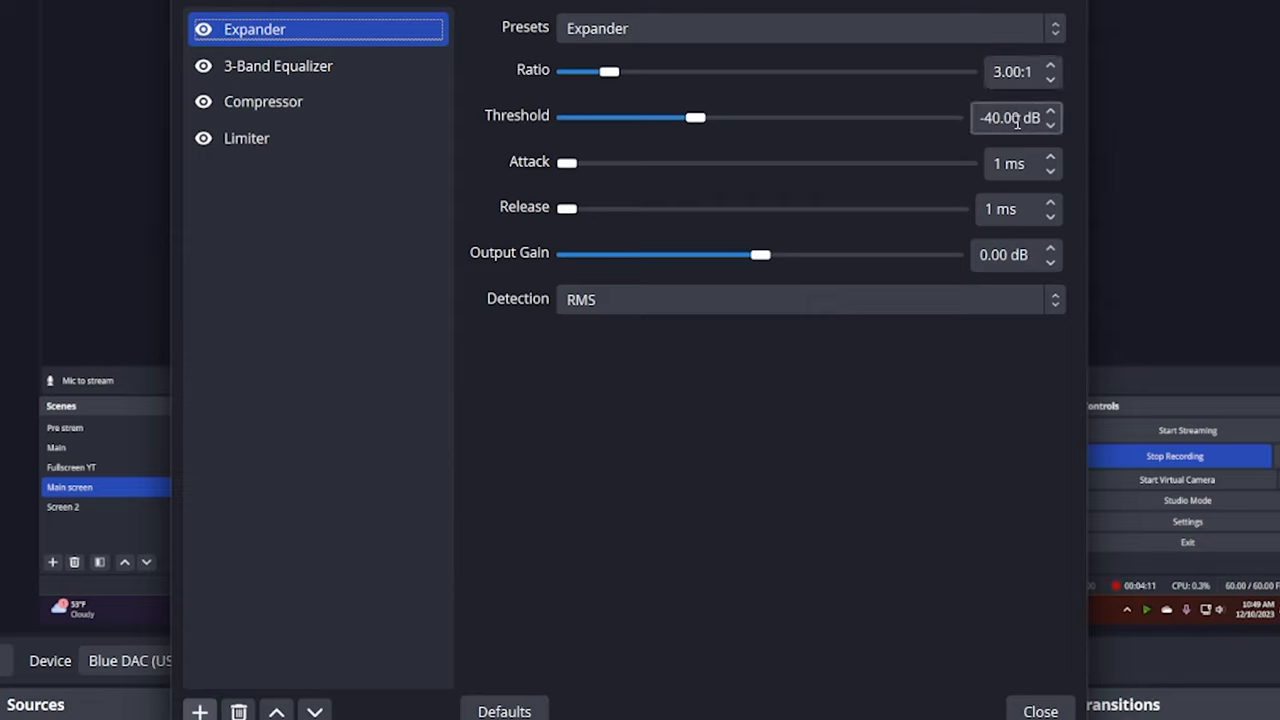
mouse_move(753, 87)
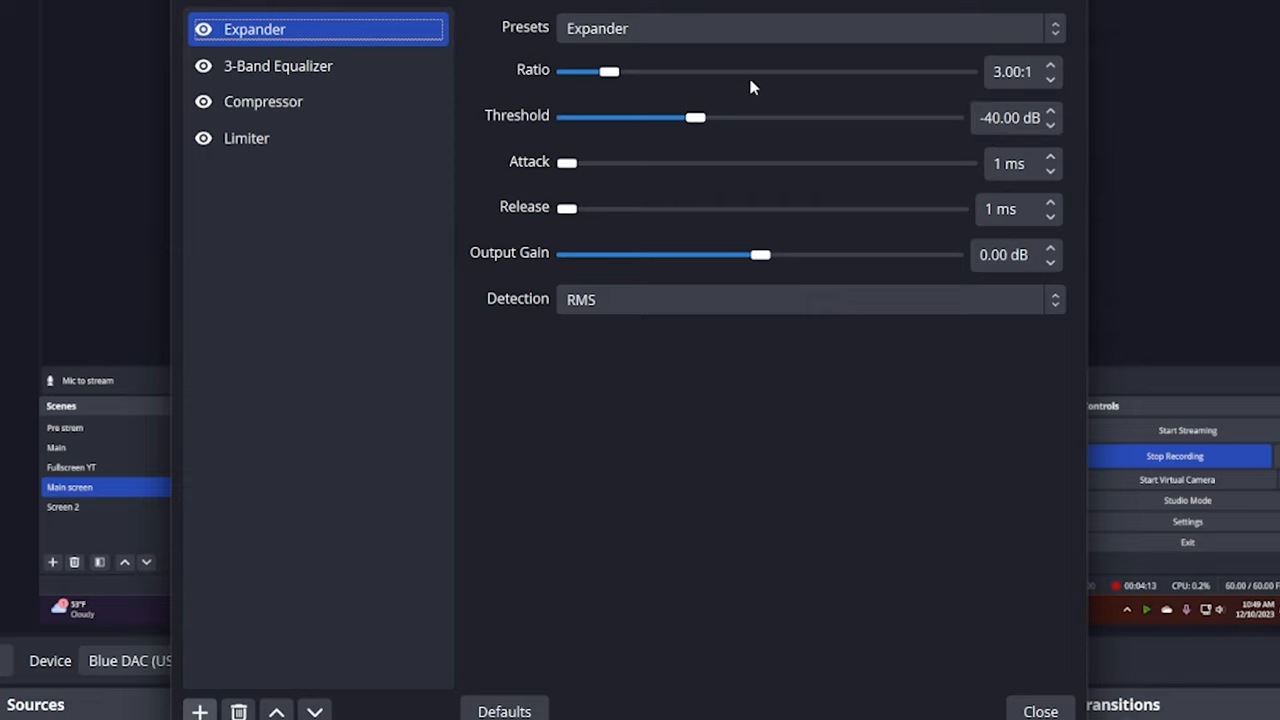
mouse_move(826, 103)
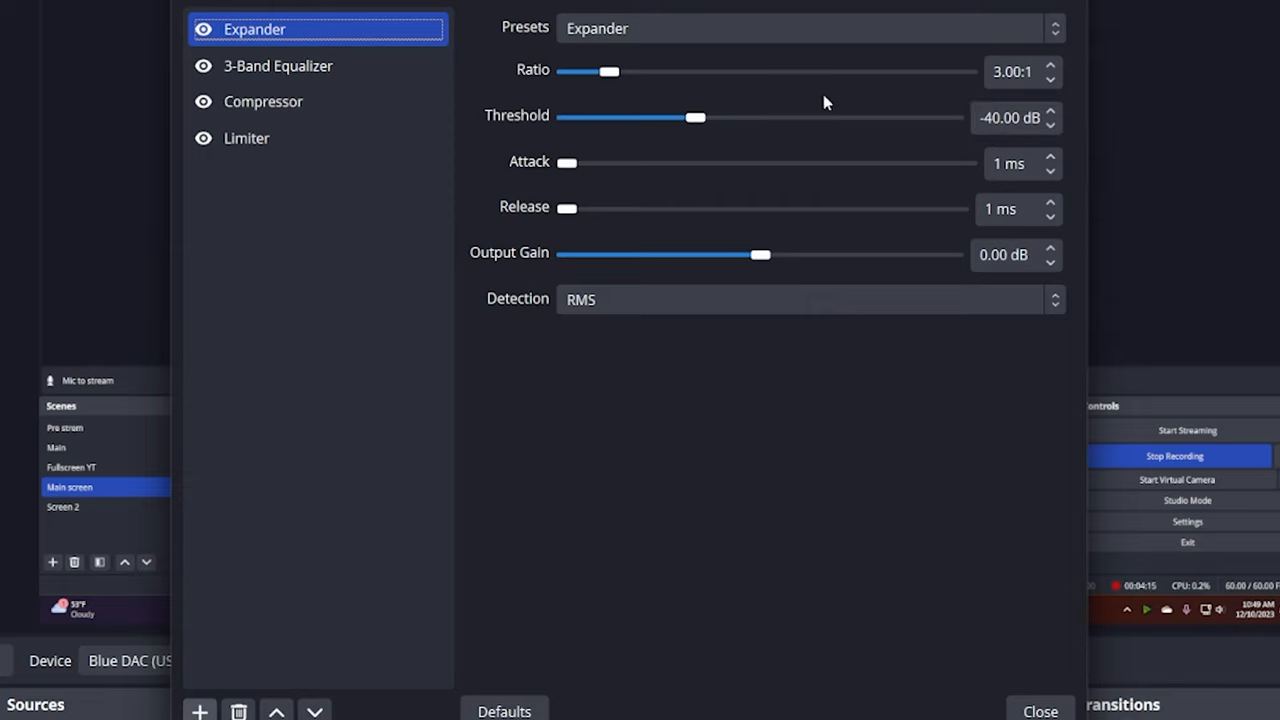
mouse_move(398, 89)
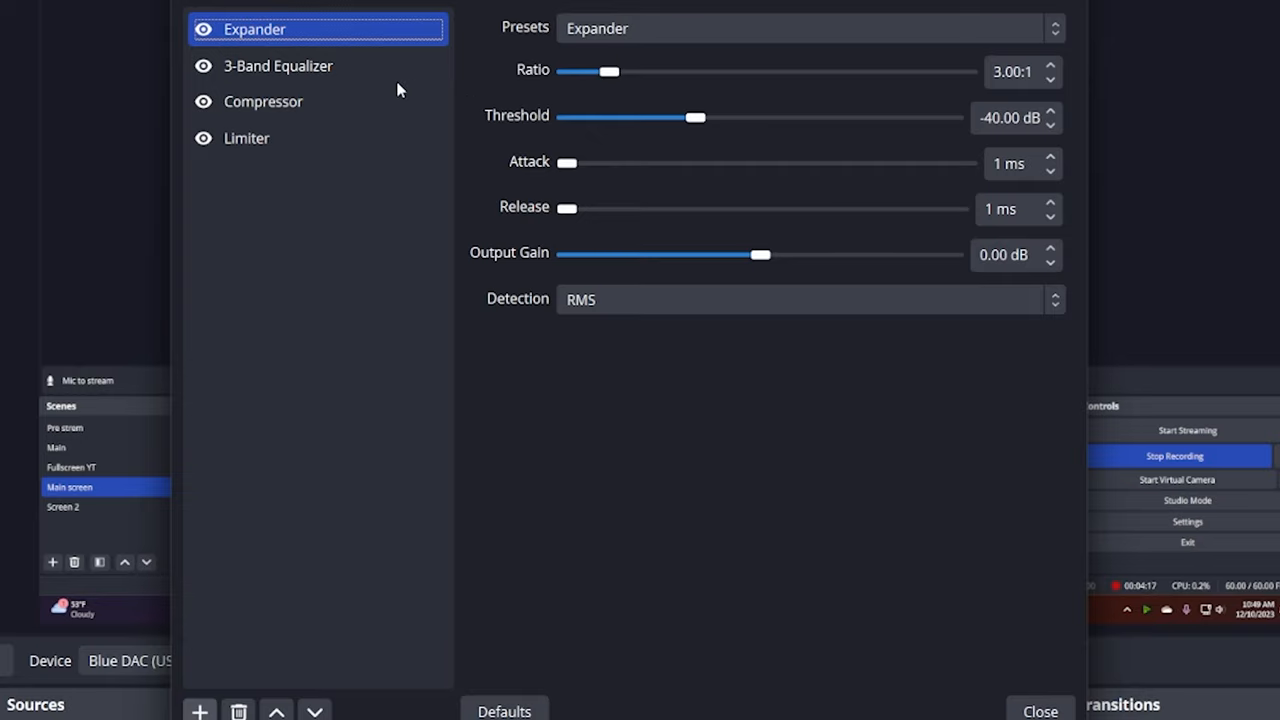
click(278, 65)
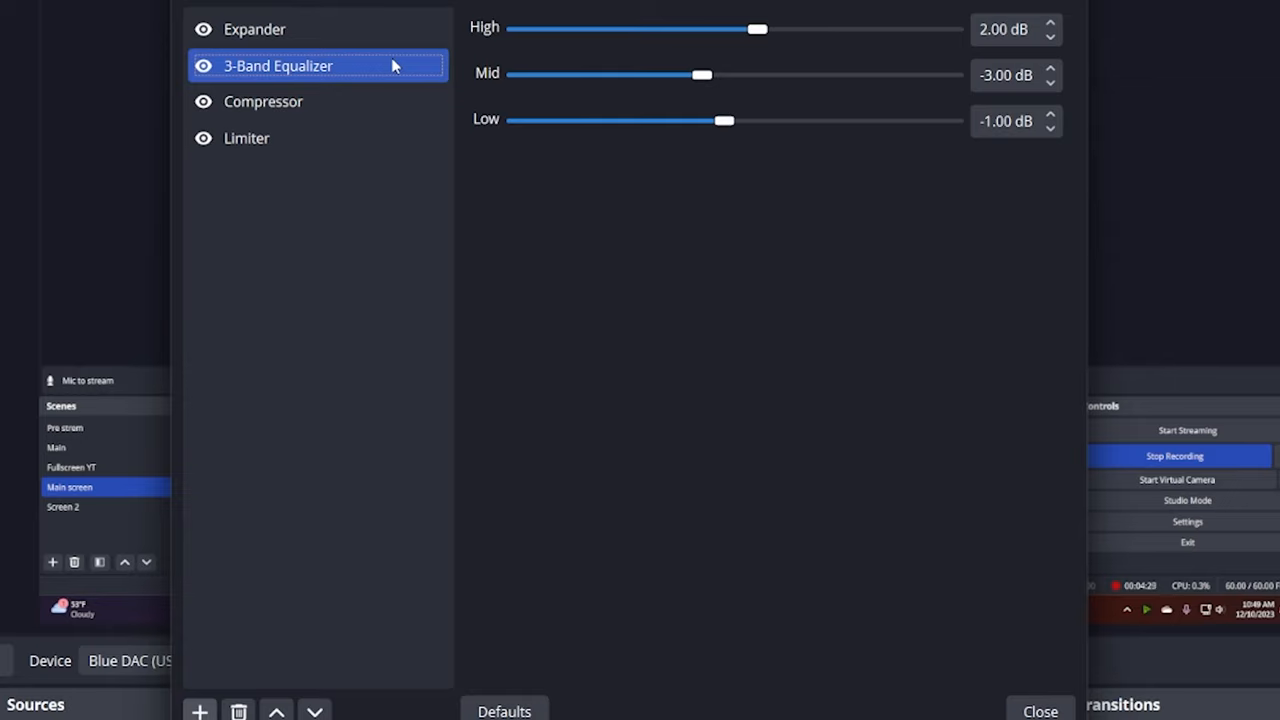
mouse_move(535, 47)
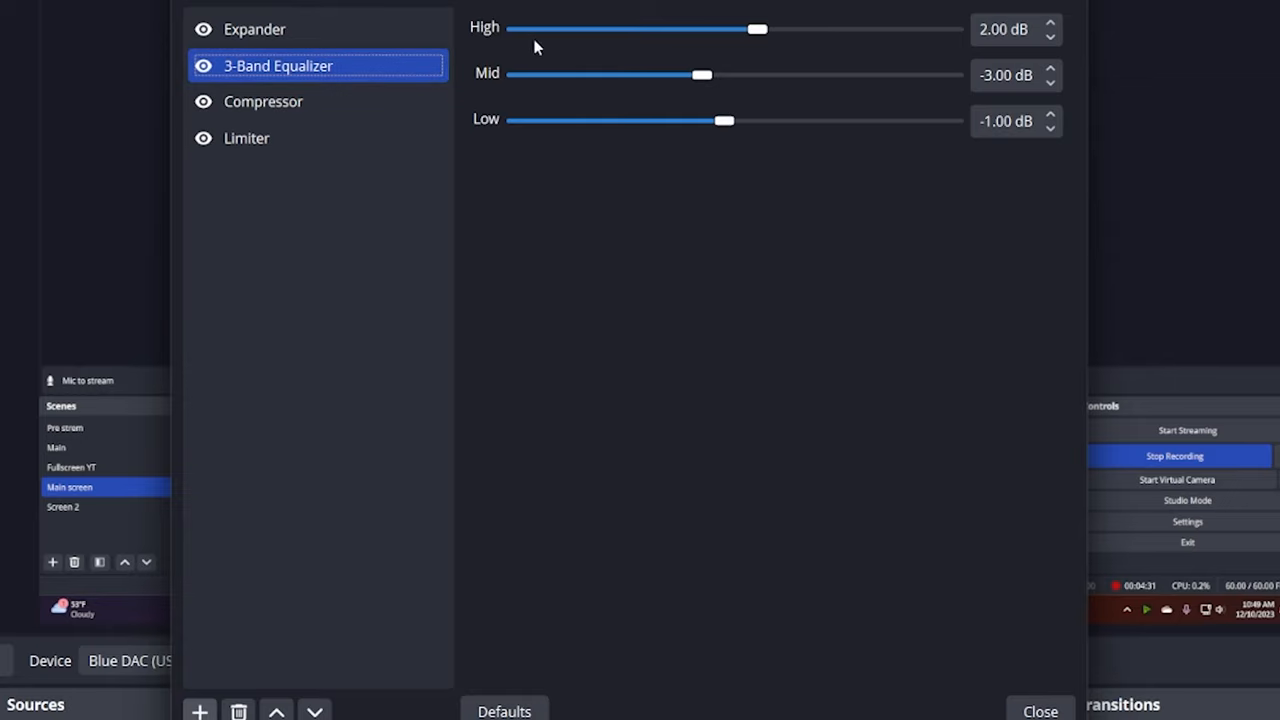
mouse_move(757, 29)
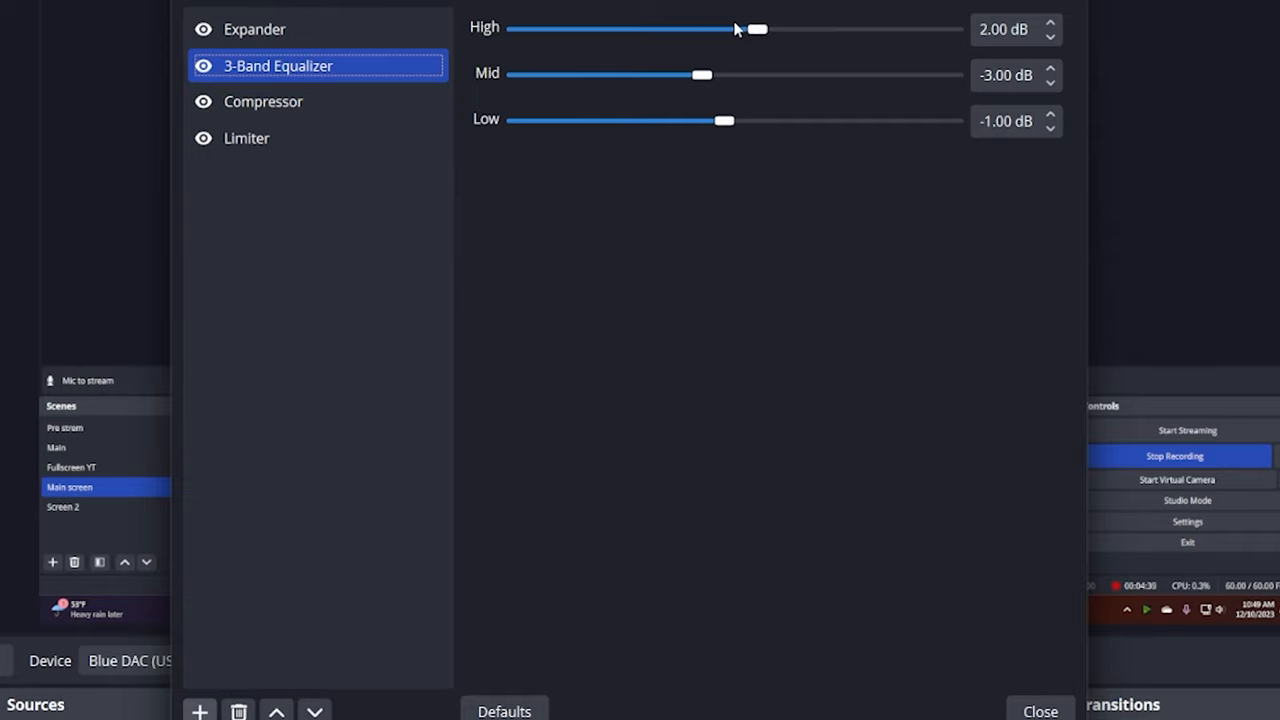
mouse_move(708, 103)
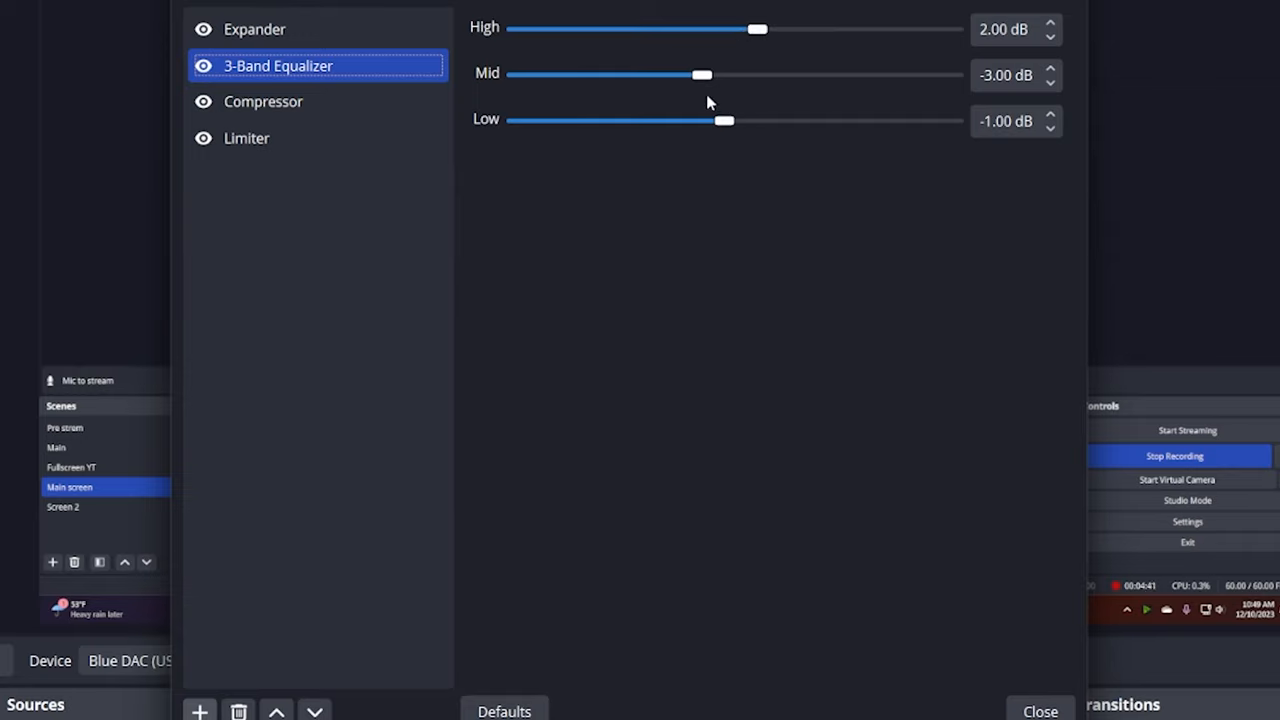
mouse_move(735, 146)
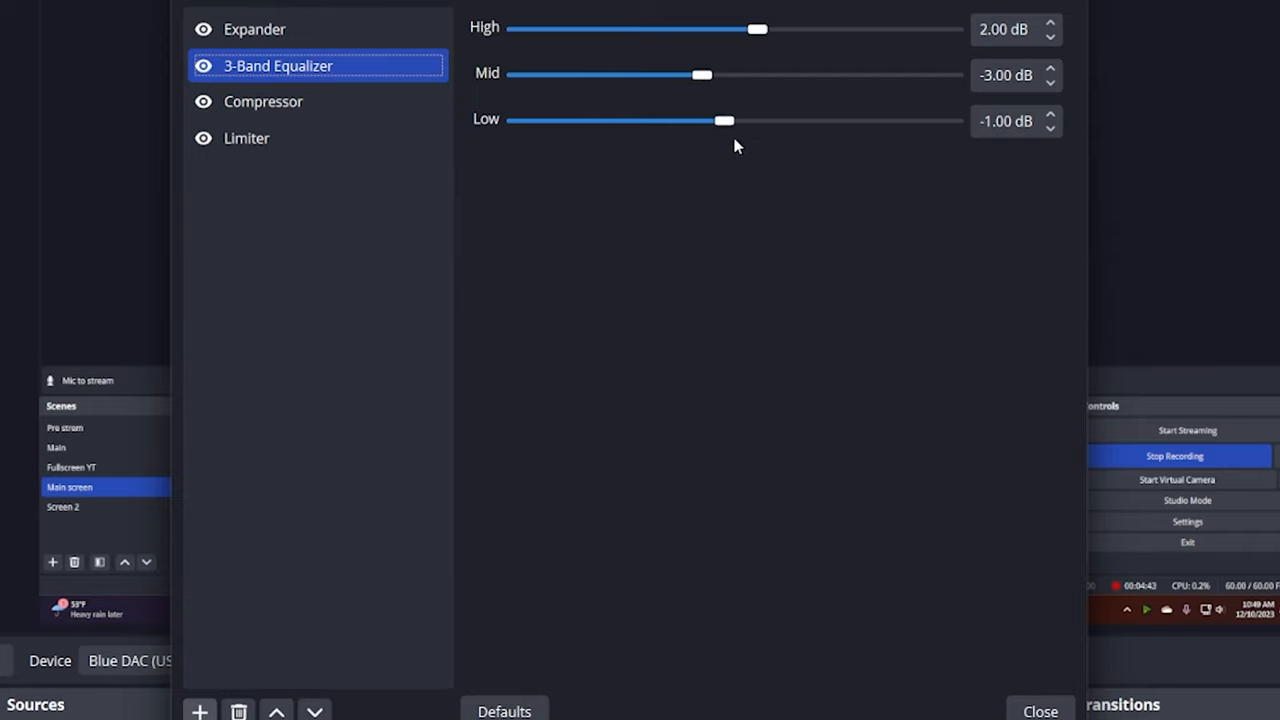
mouse_move(660, 132)
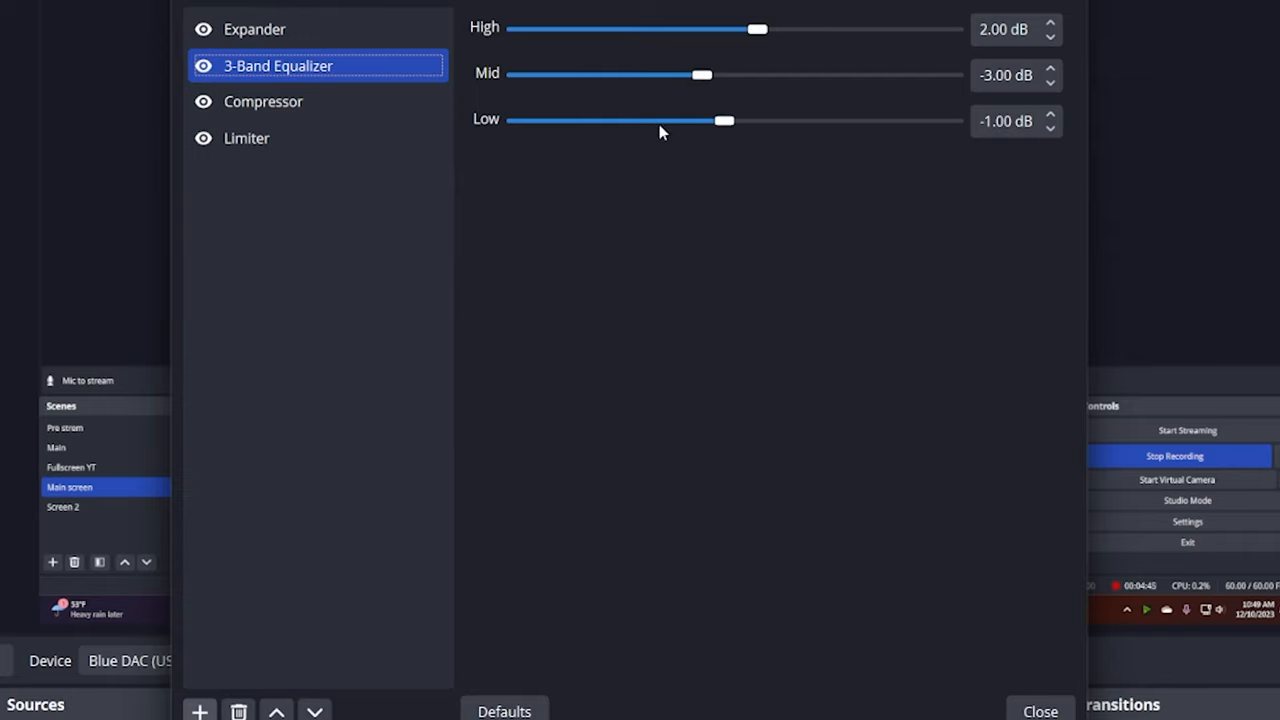
mouse_move(628, 119)
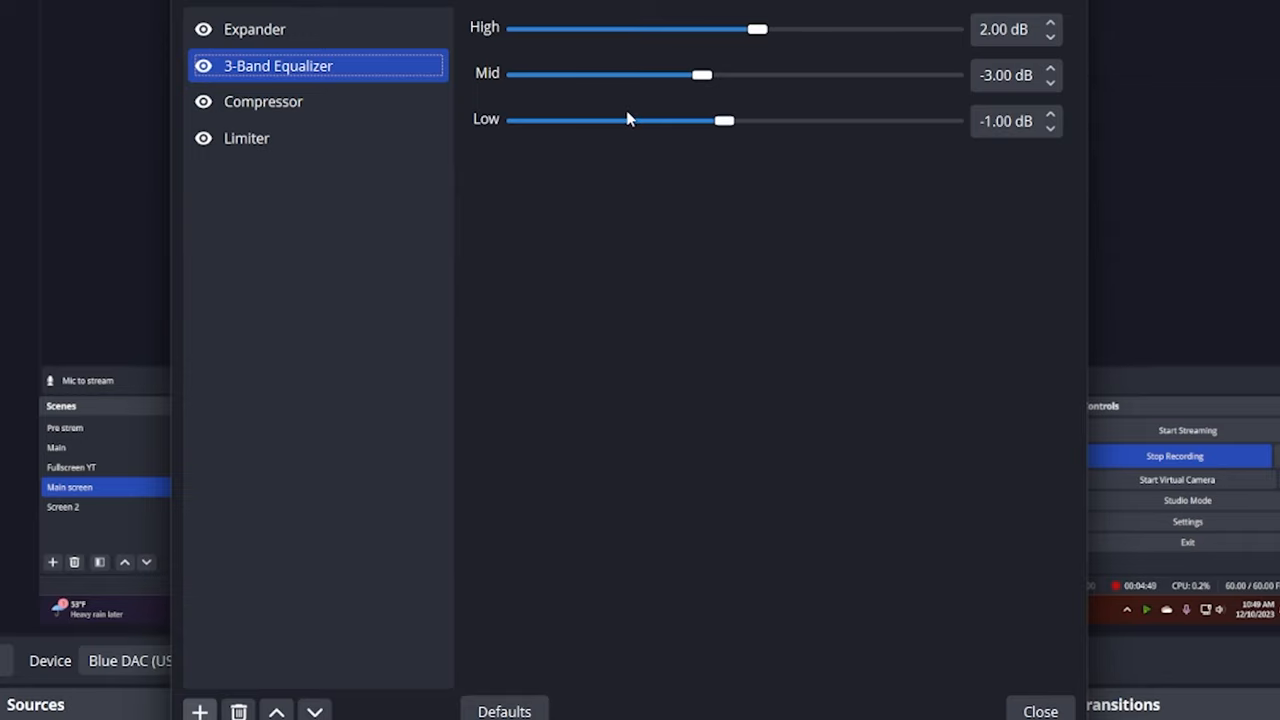
mouse_move(620, 116)
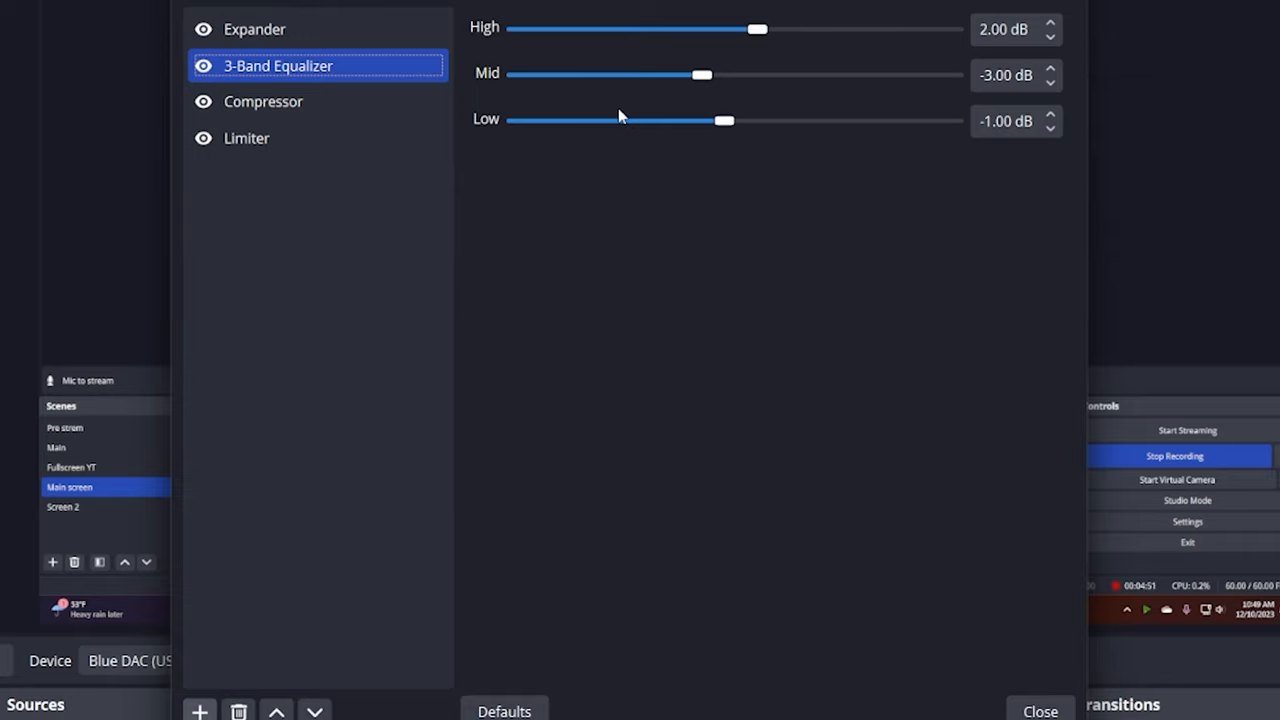
mouse_move(628, 85)
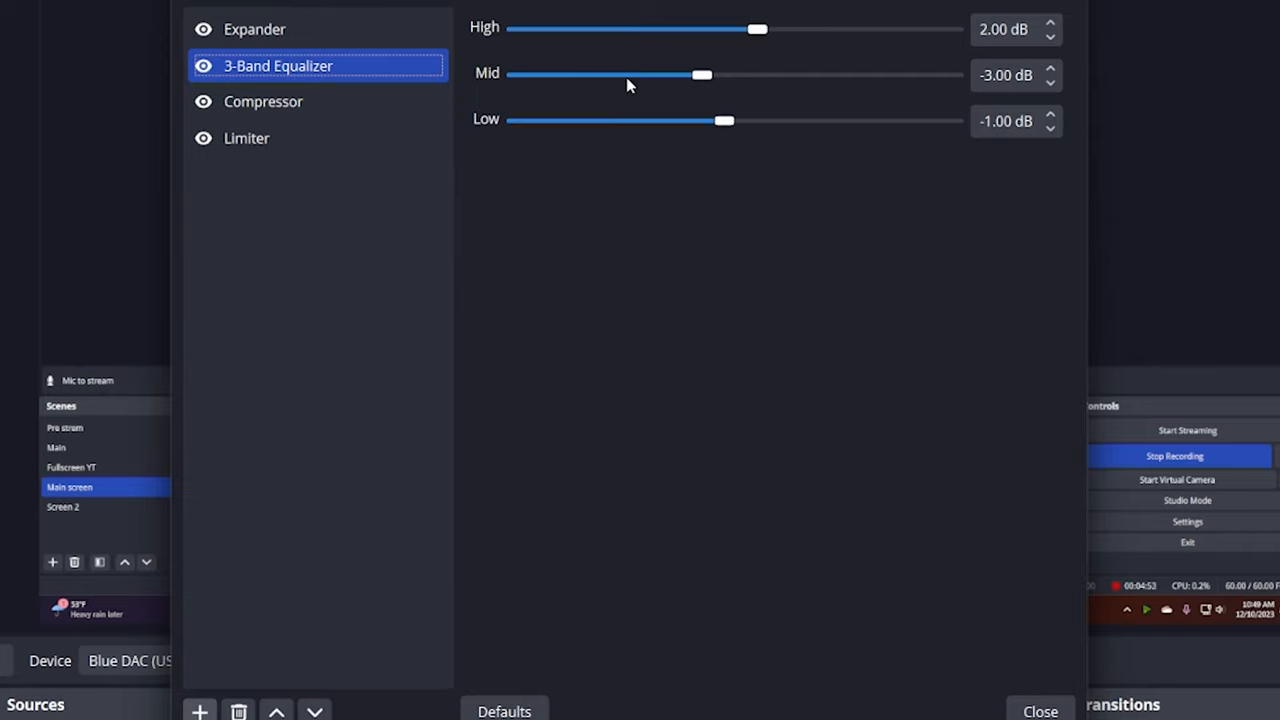
mouse_move(672, 82)
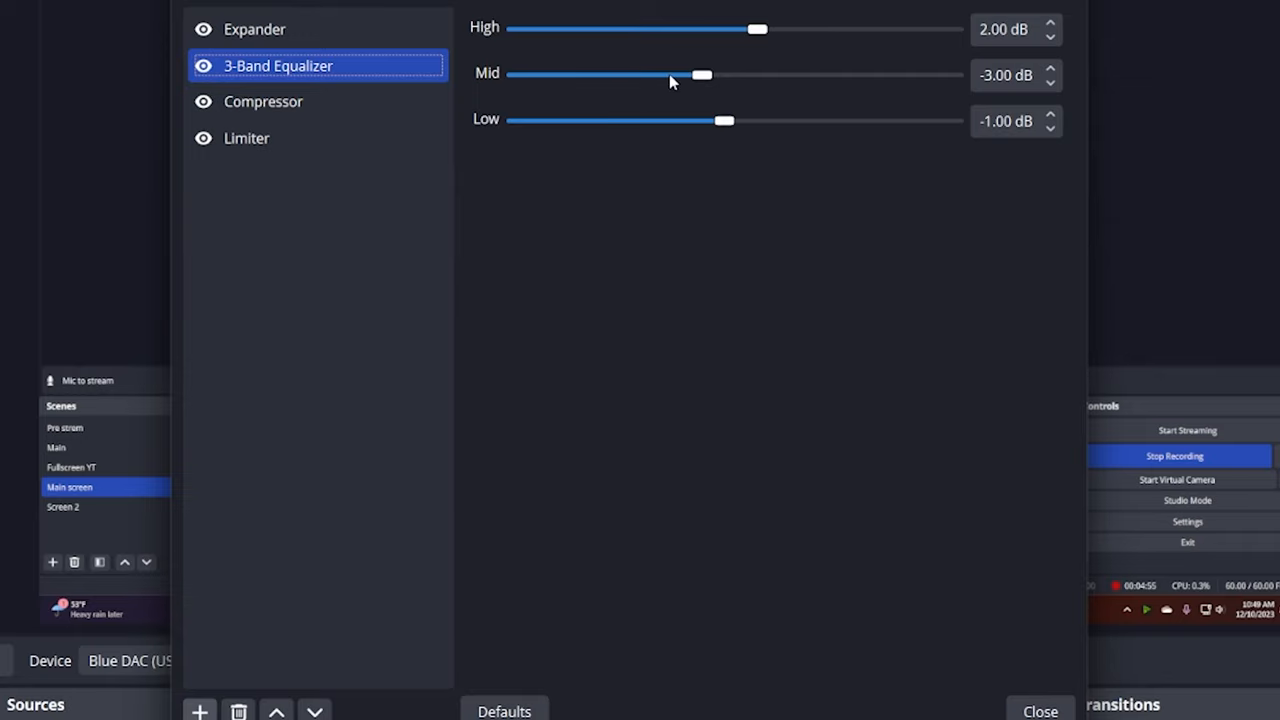
mouse_move(797, 23)
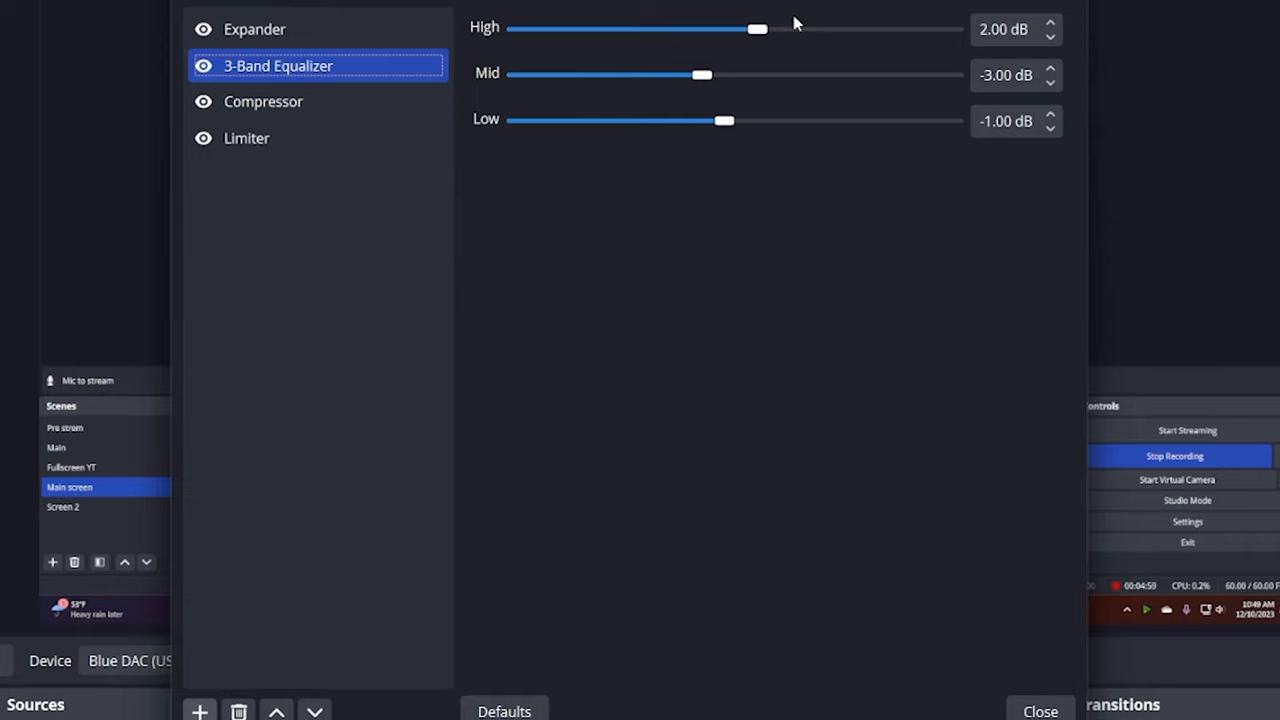
mouse_move(780, 20)
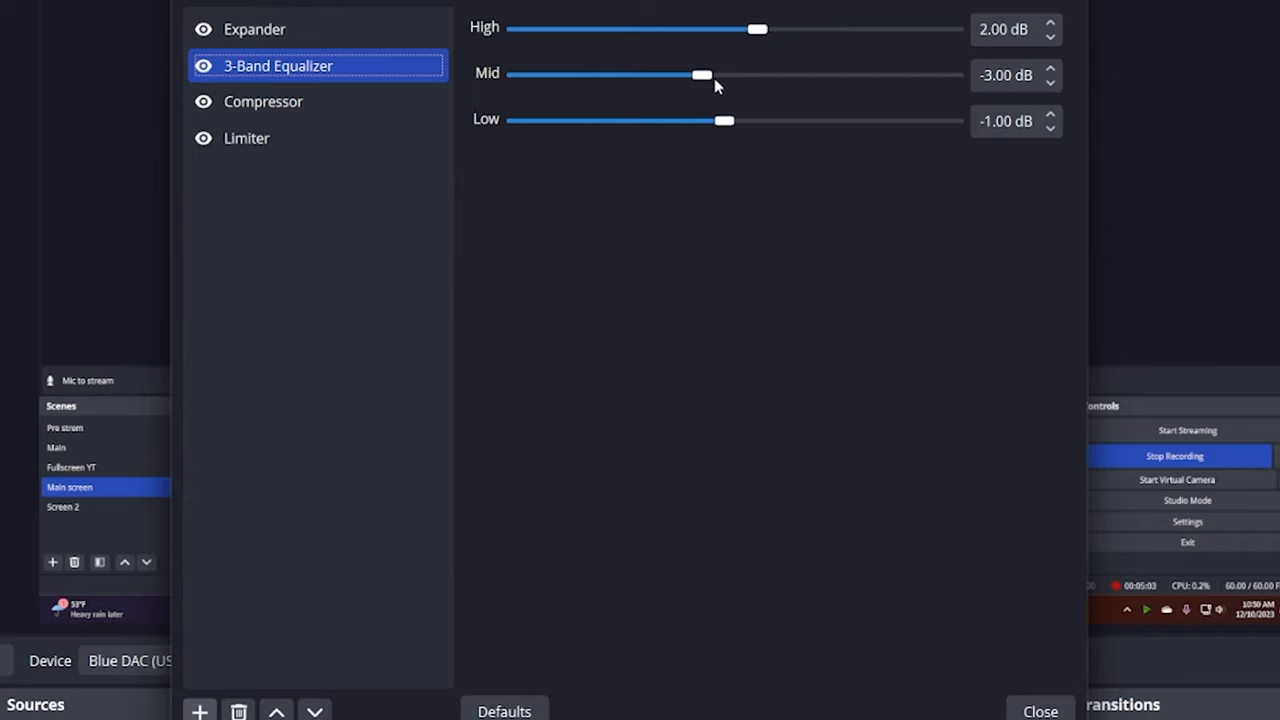
drag(705, 74, 700, 74)
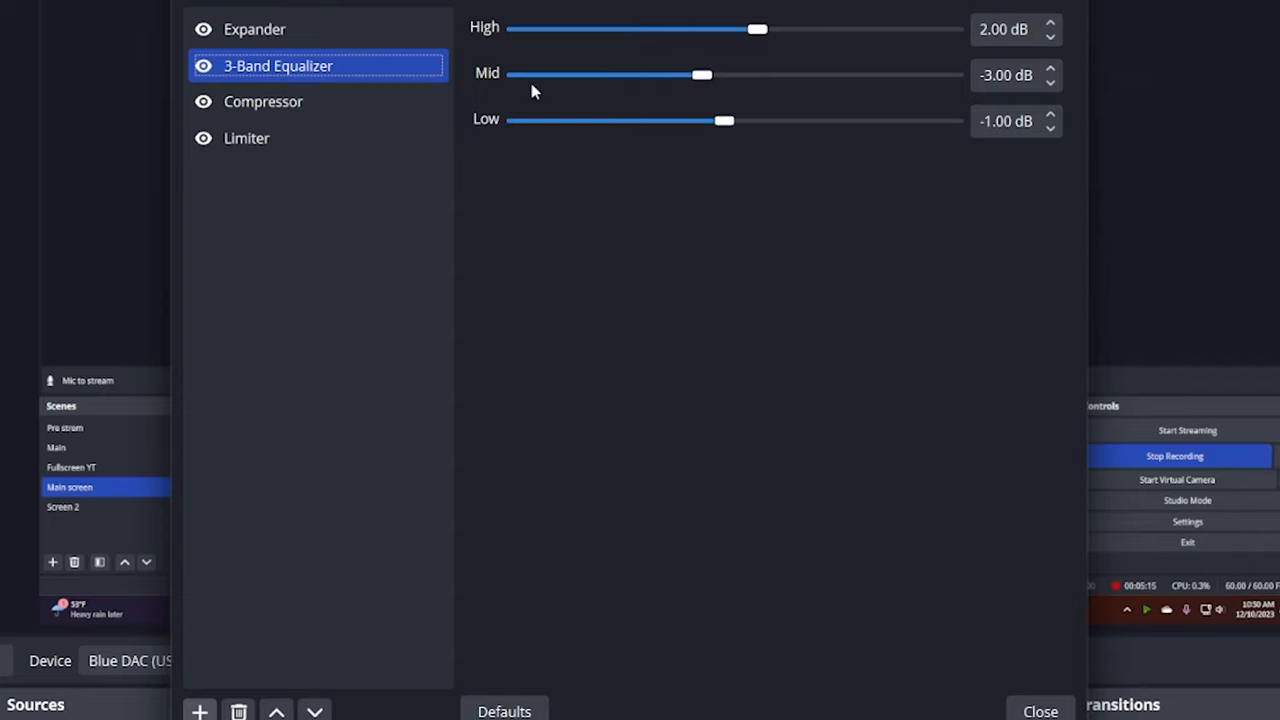
- Tune the Compressor: 3:1 ratio, −25 dB threshold, 4 ms attack, 100 ms release, 14 dB gain
click(254, 28)
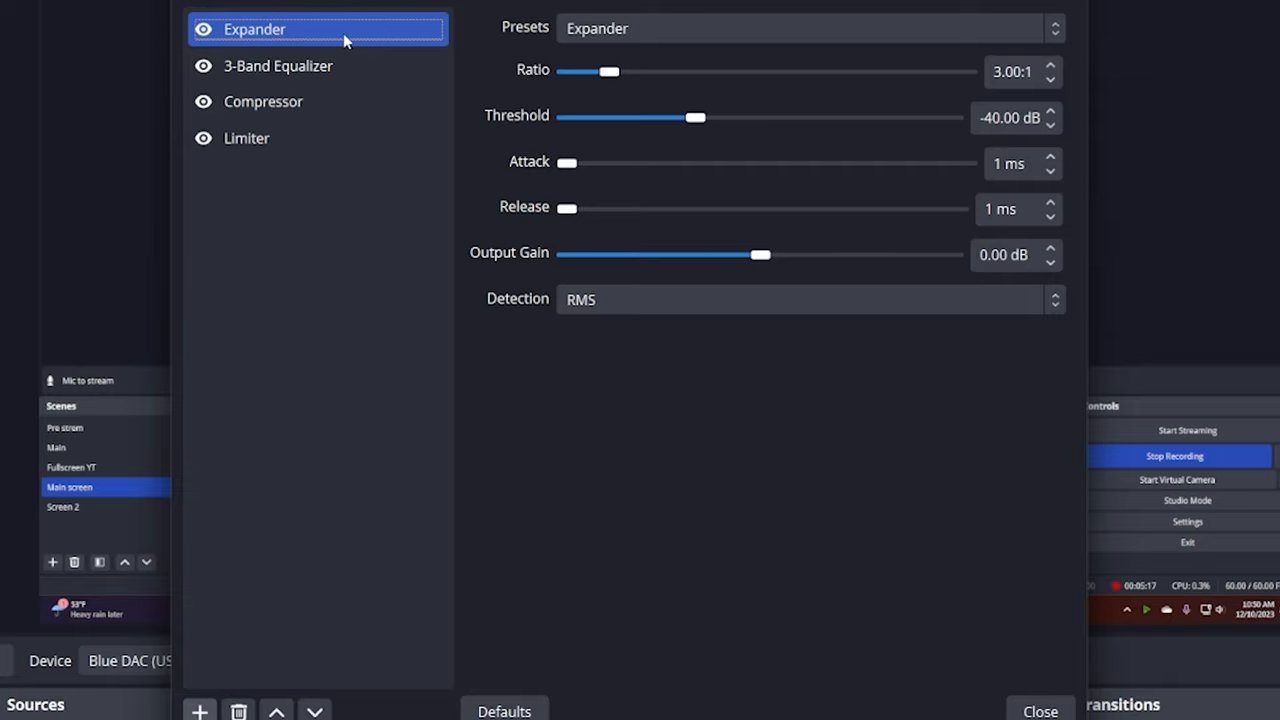
click(278, 65)
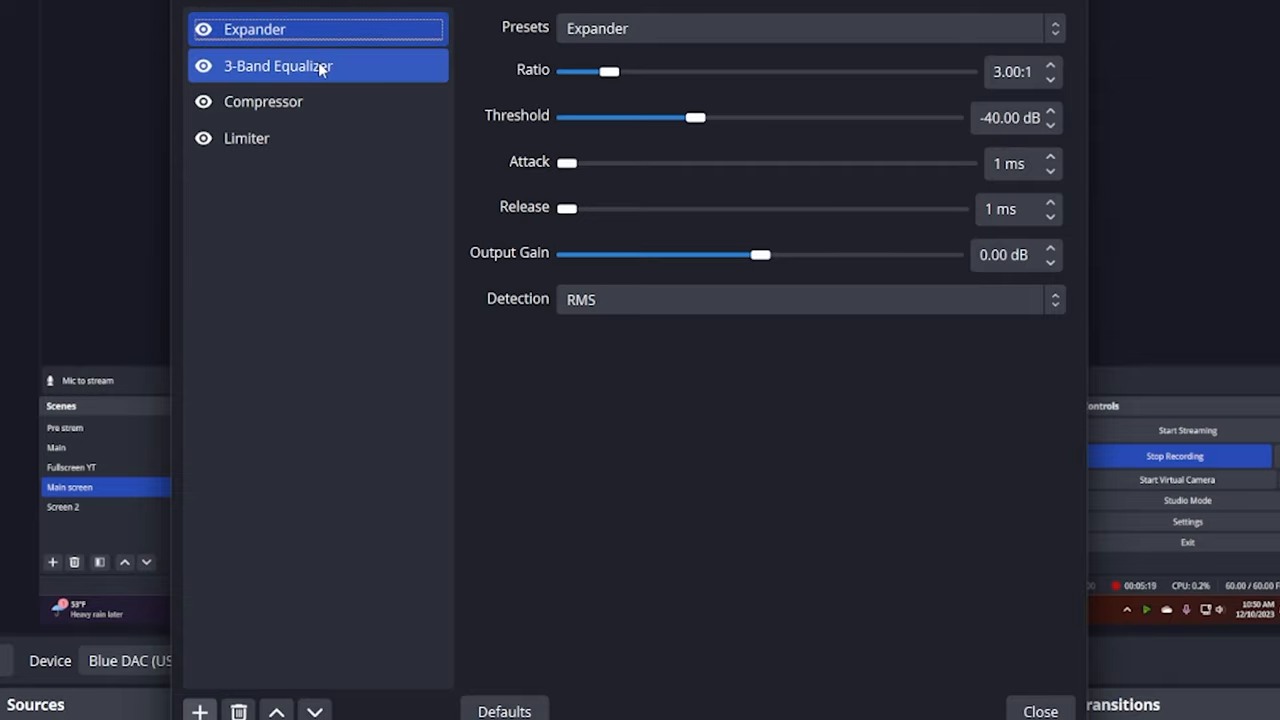
click(278, 65)
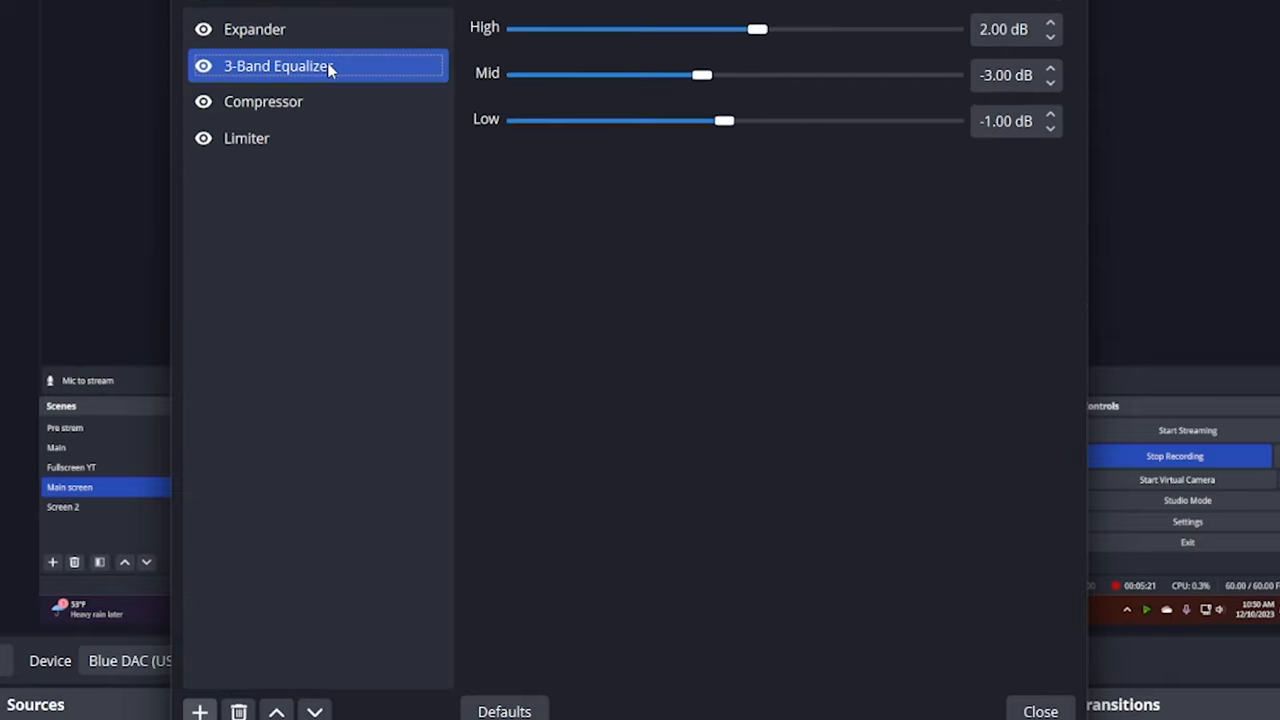
click(263, 101)
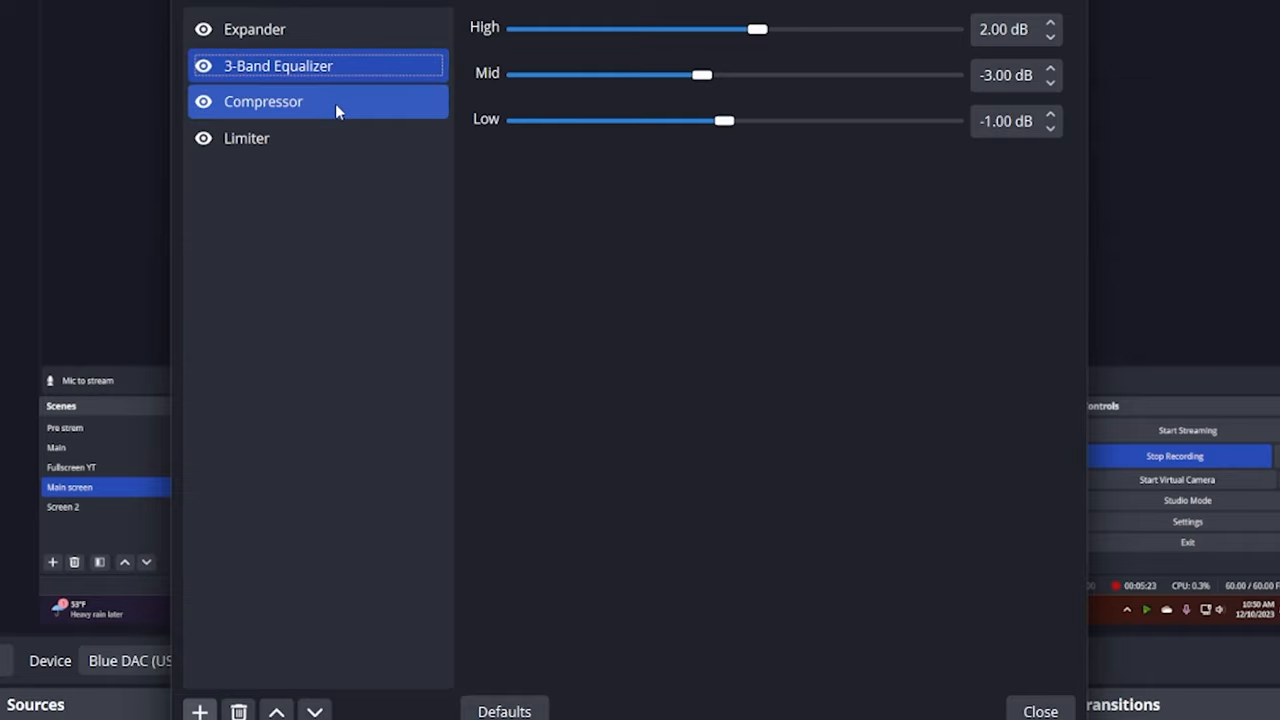
click(263, 101)
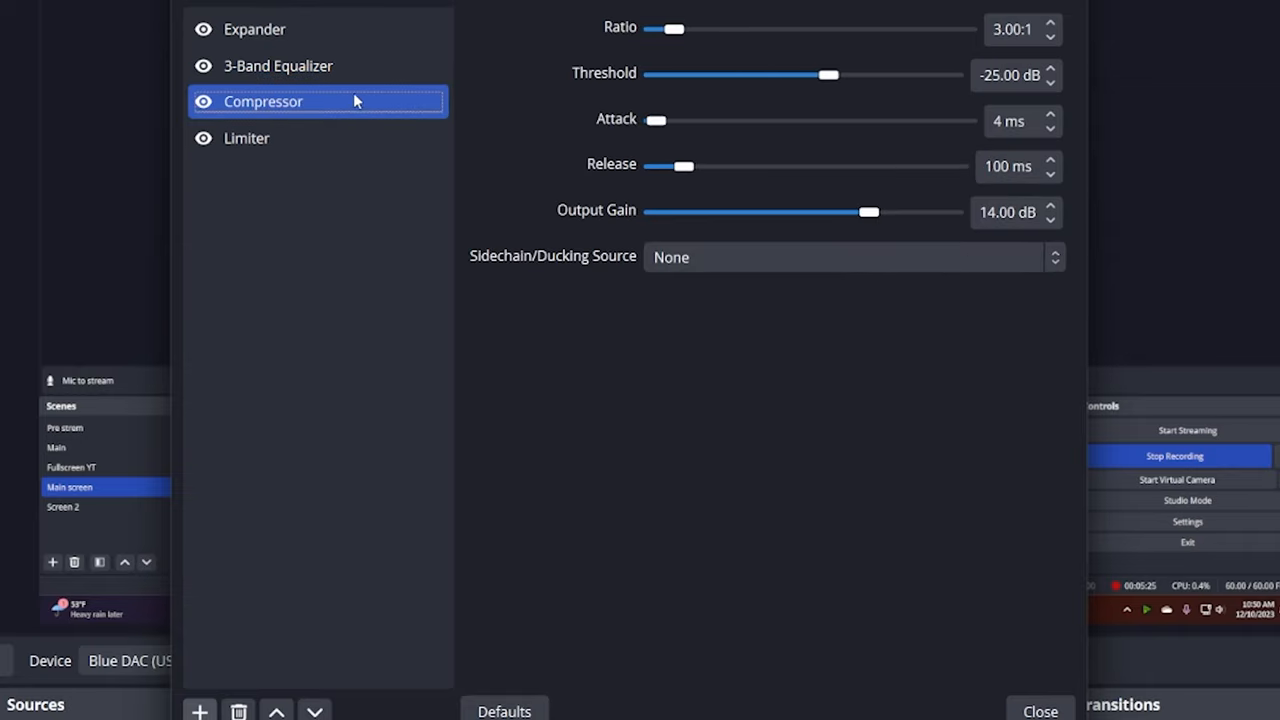
click(278, 65)
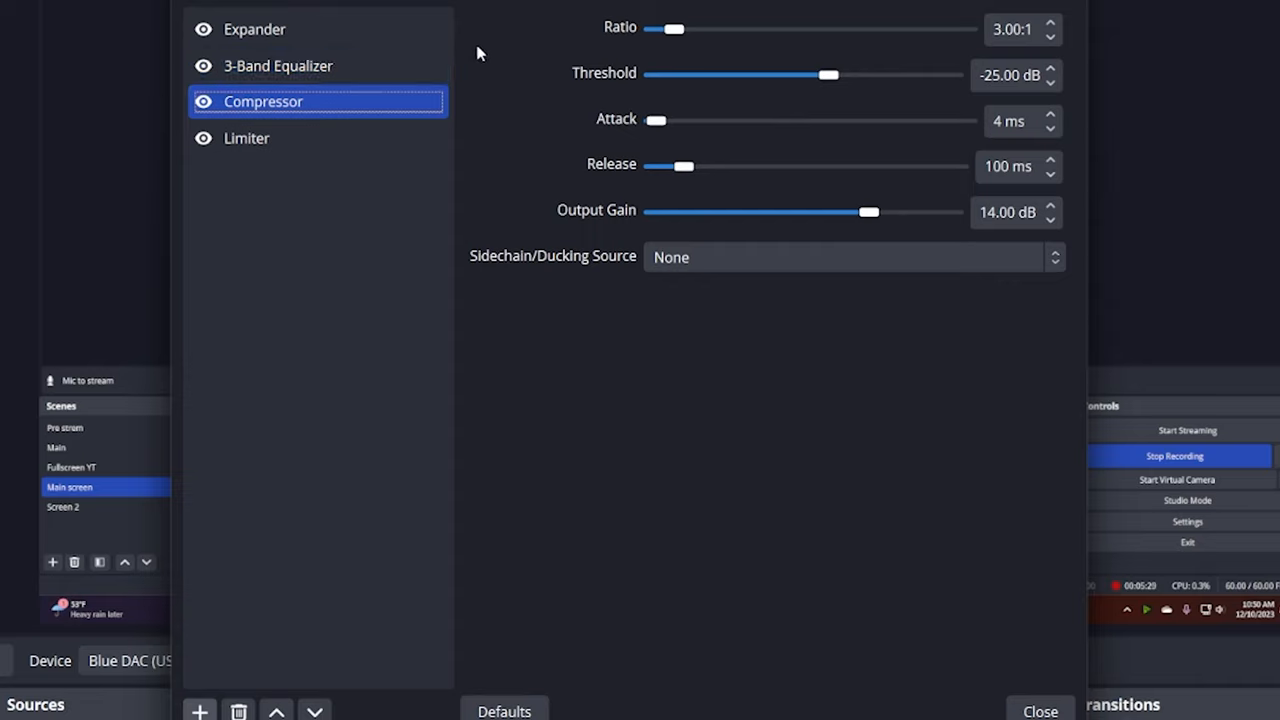
mouse_move(470, 50)
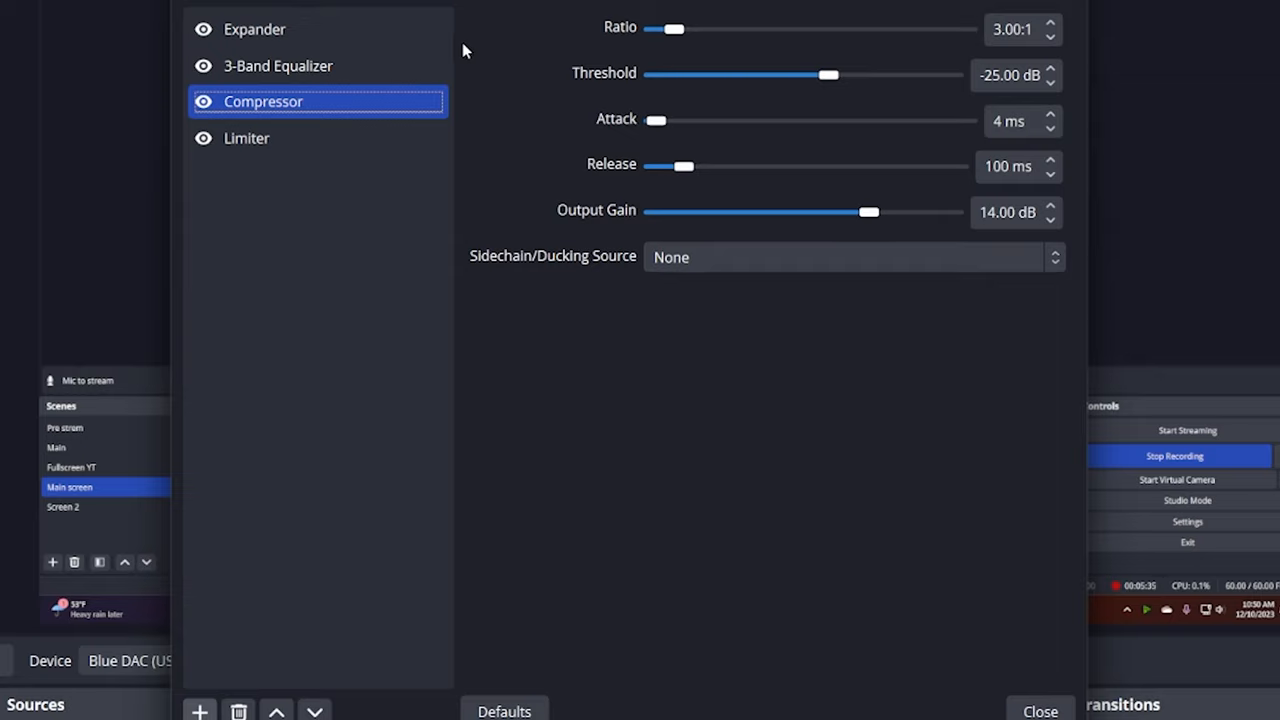
mouse_move(500, 46)
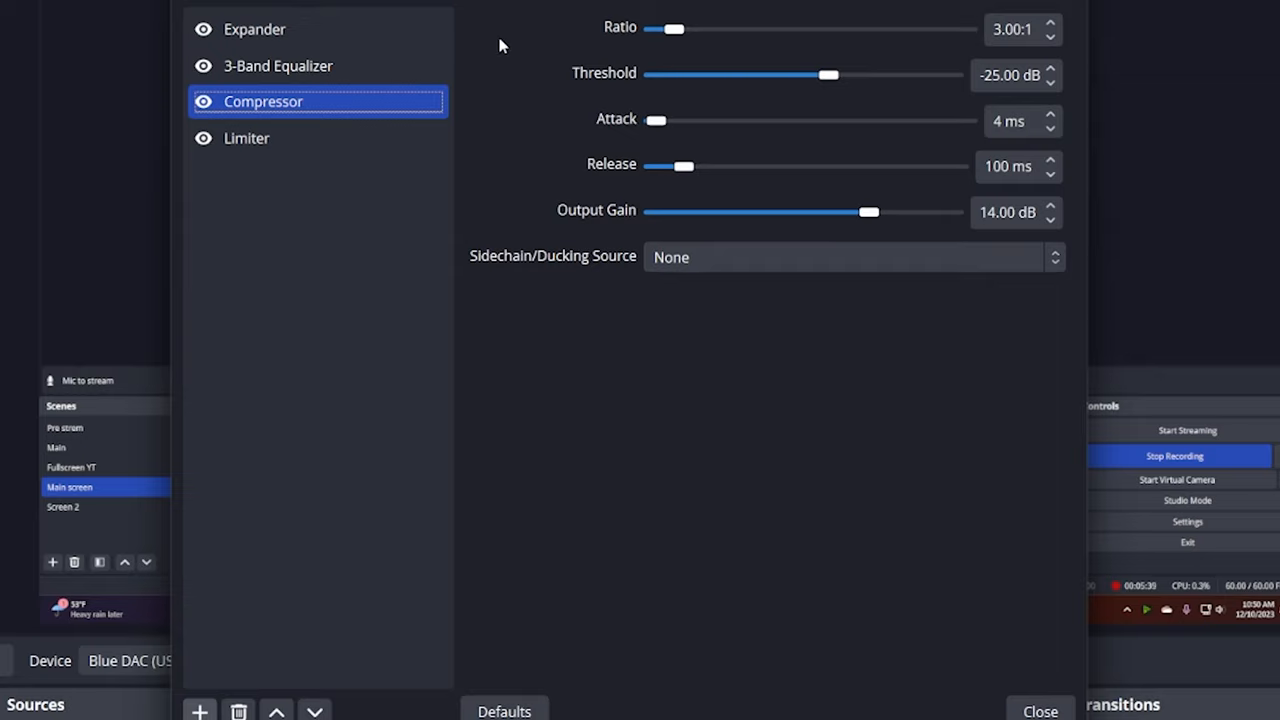
mouse_move(547, 45)
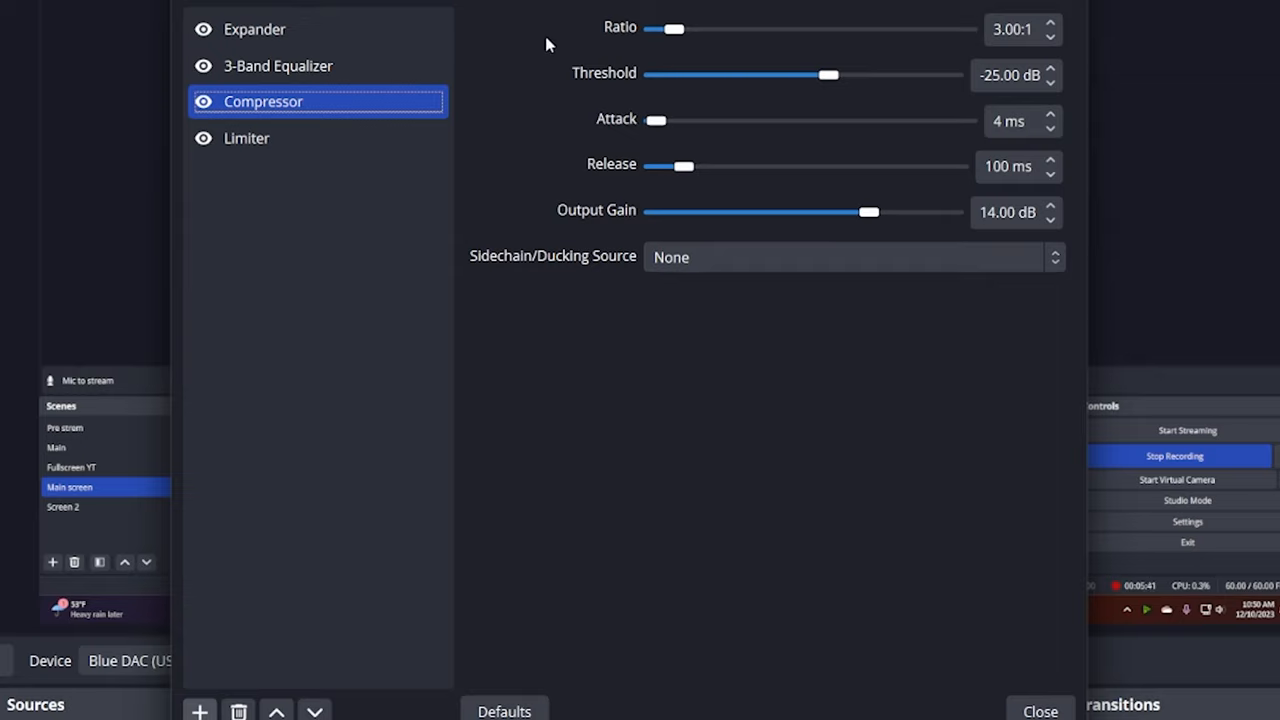
mouse_move(727, 37)
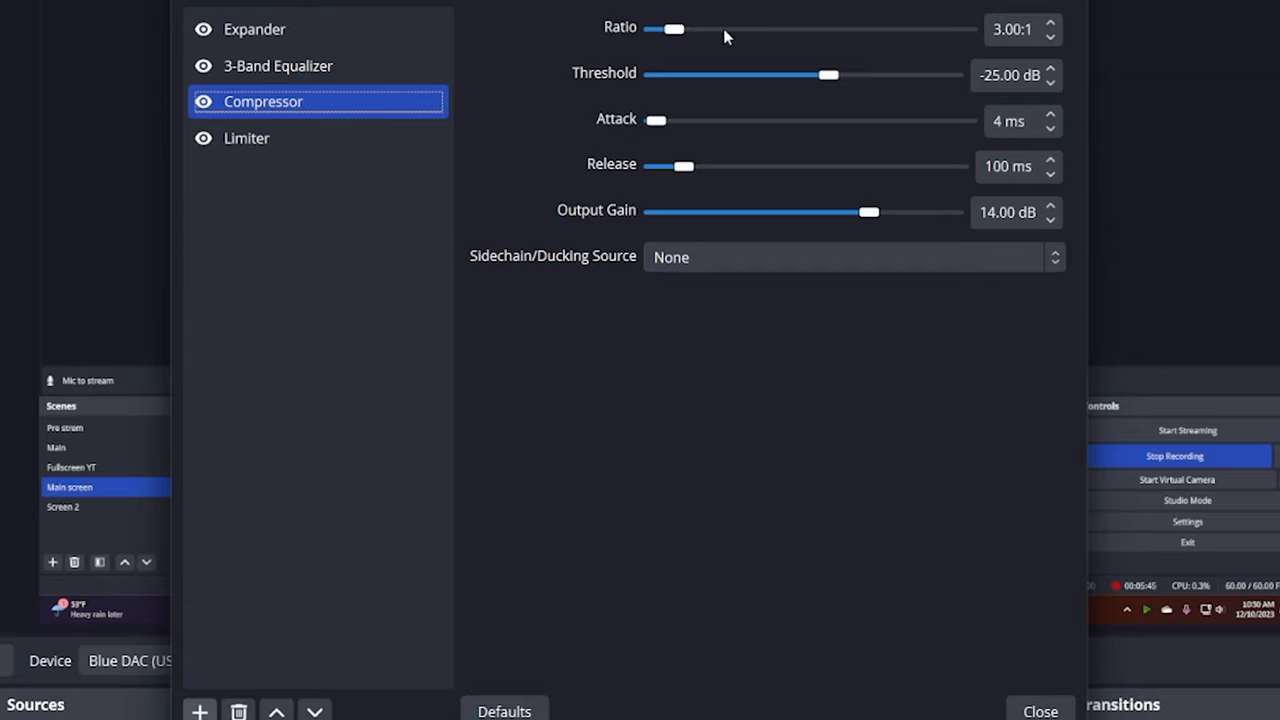
mouse_move(847, 83)
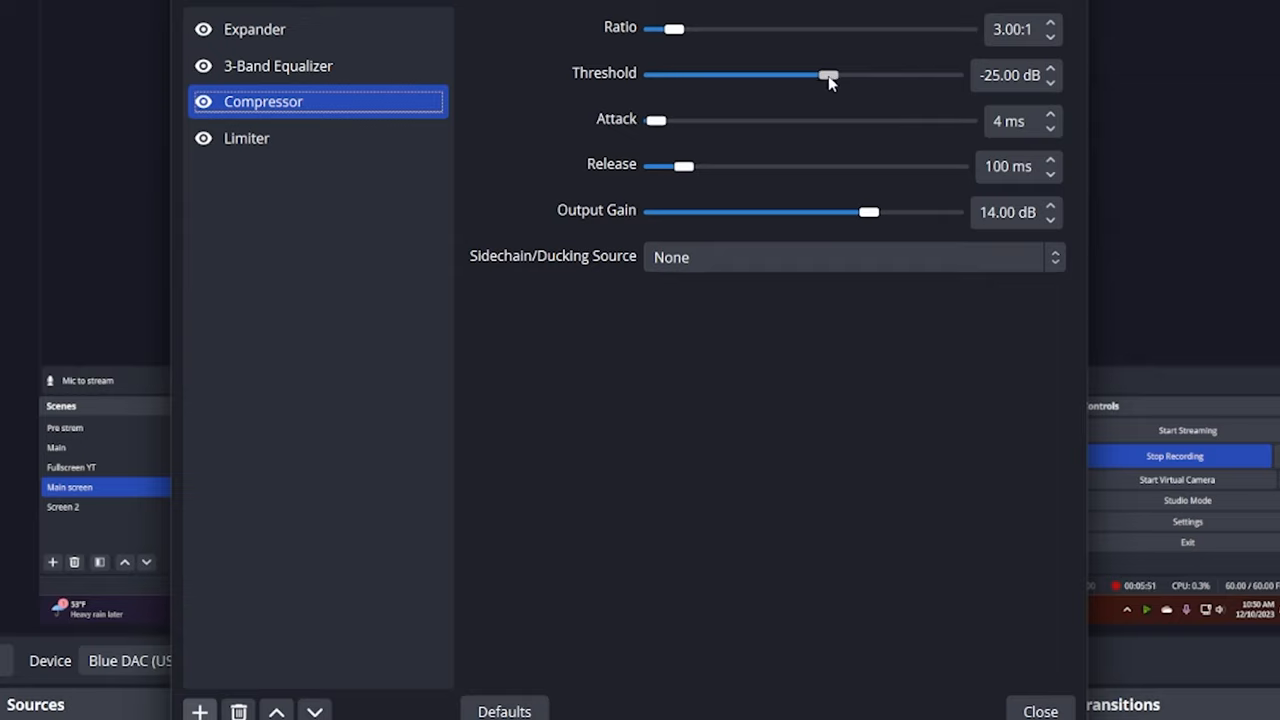
mouse_move(835, 33)
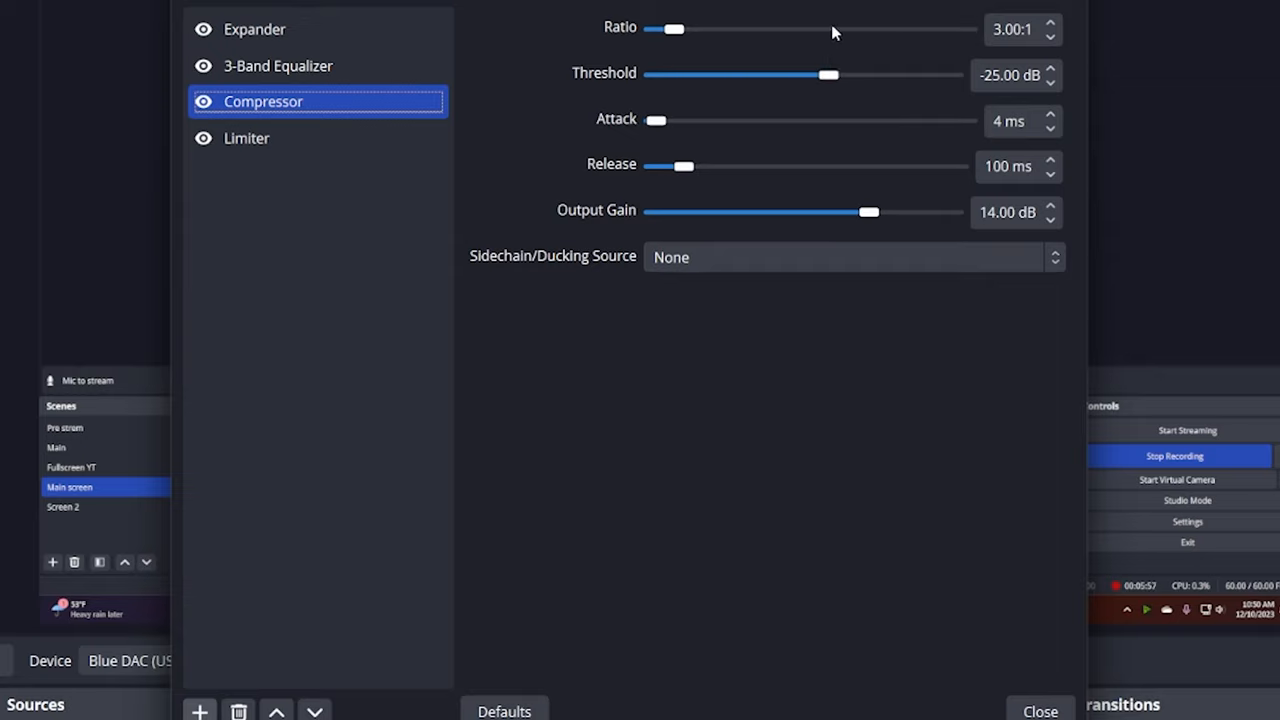
mouse_move(870, 227)
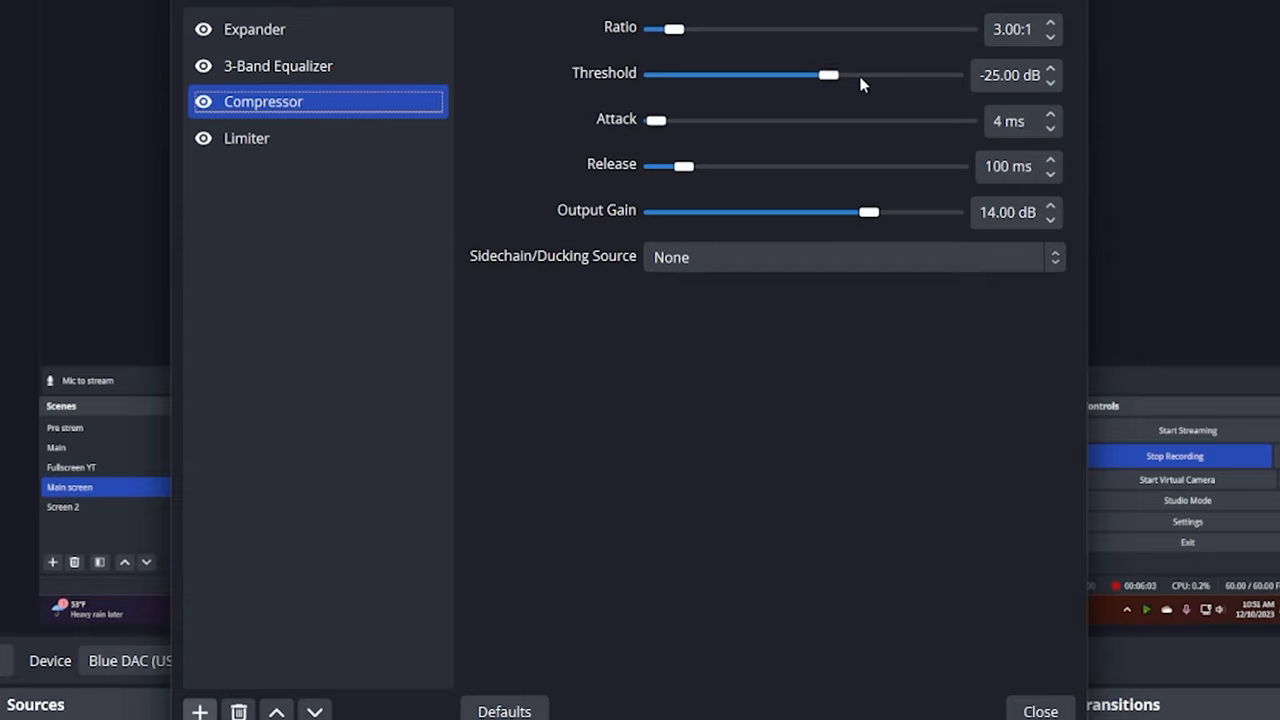
mouse_move(846, 90)
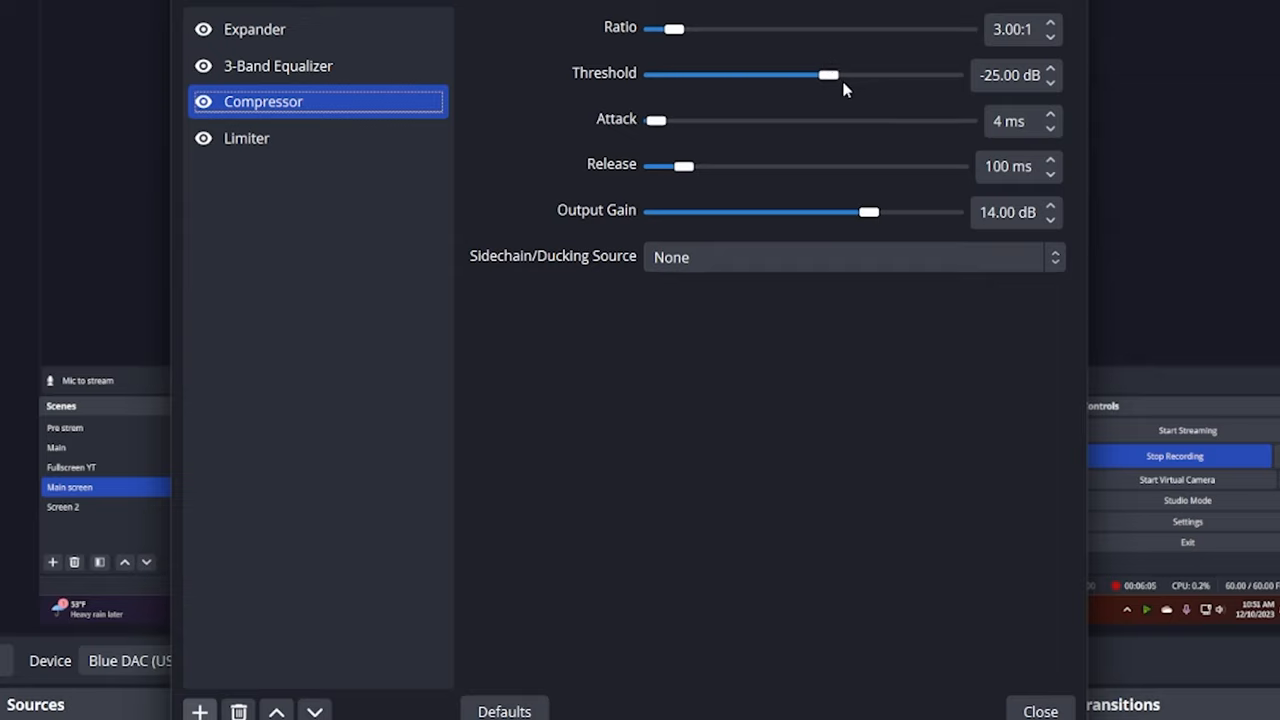
mouse_move(842, 102)
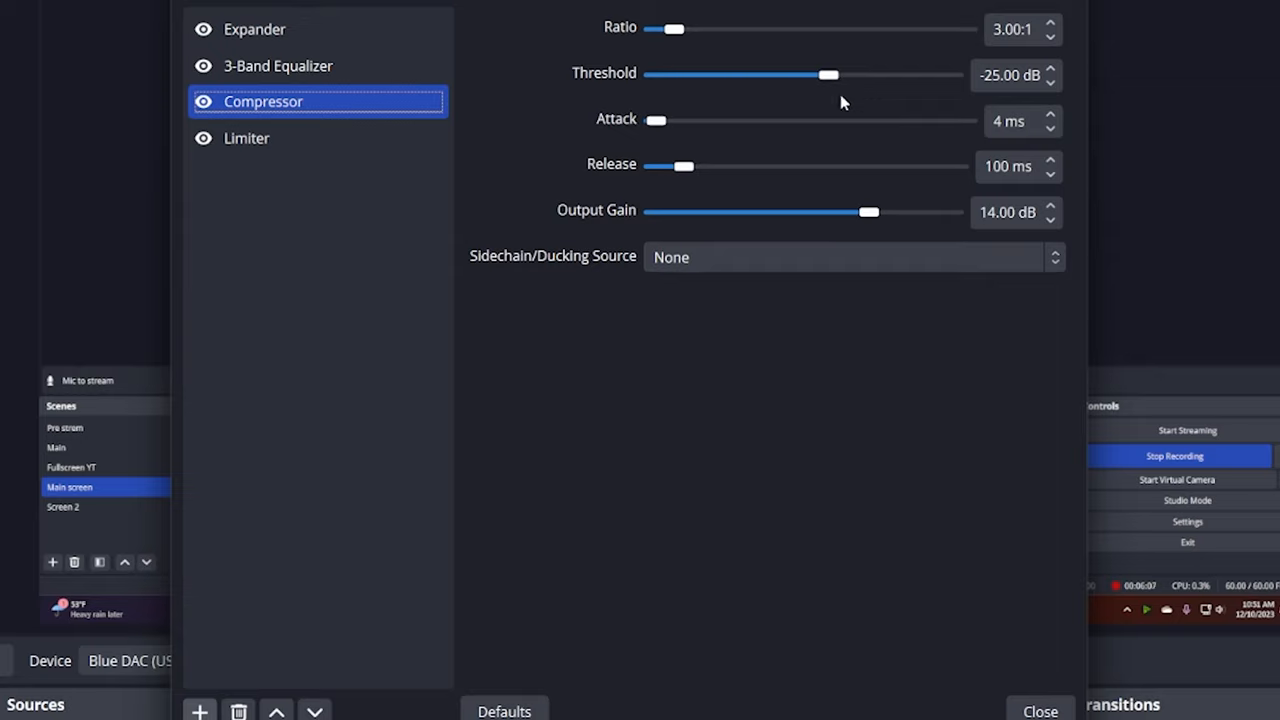
mouse_move(856, 216)
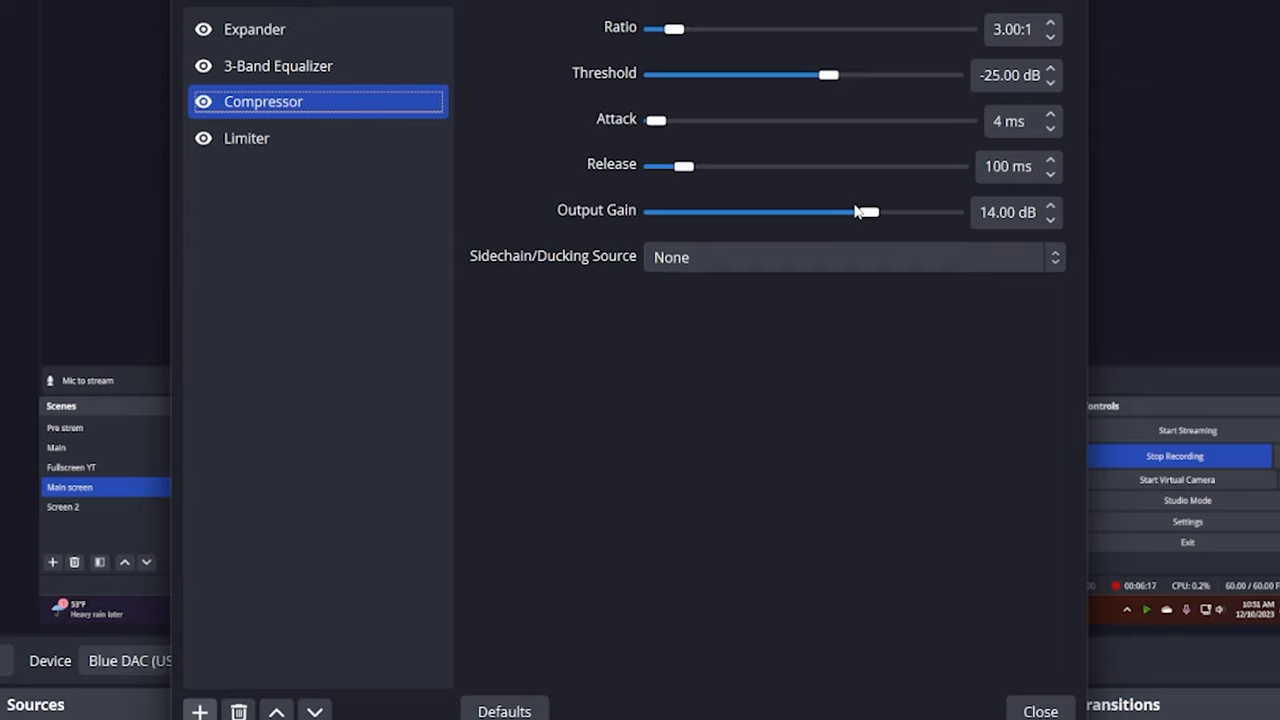
mouse_move(865, 106)
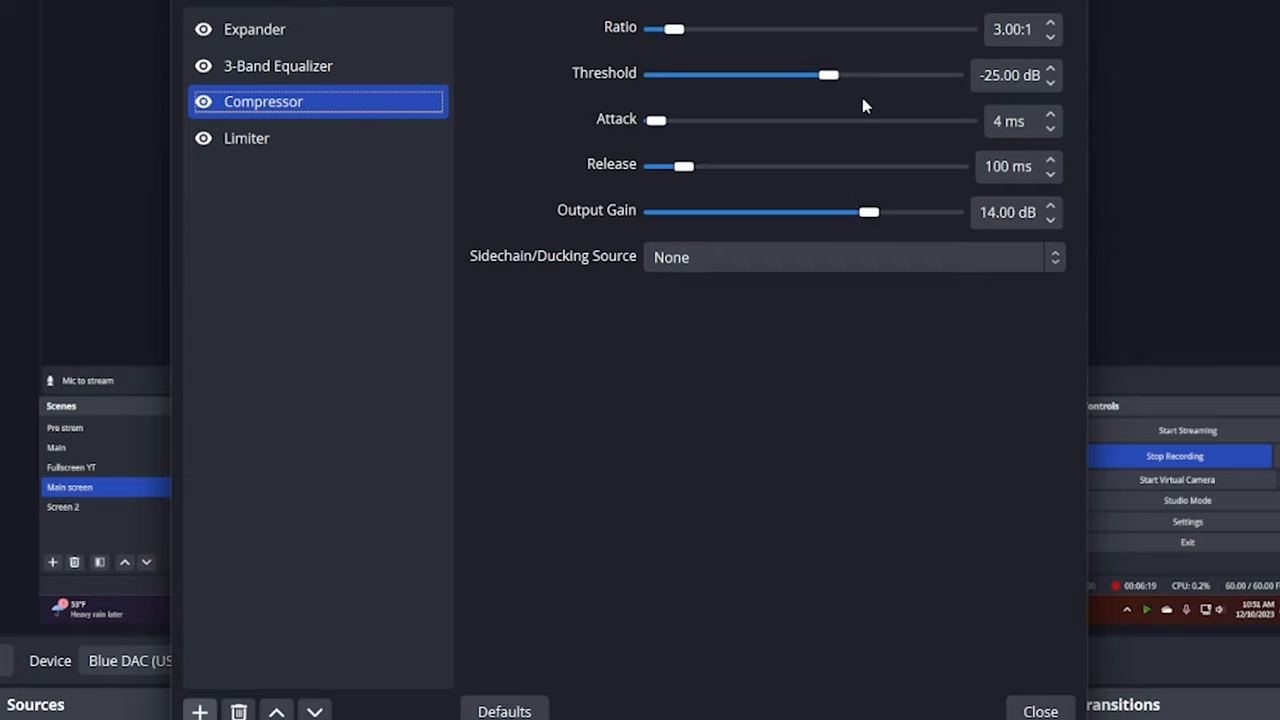
mouse_move(898, 96)
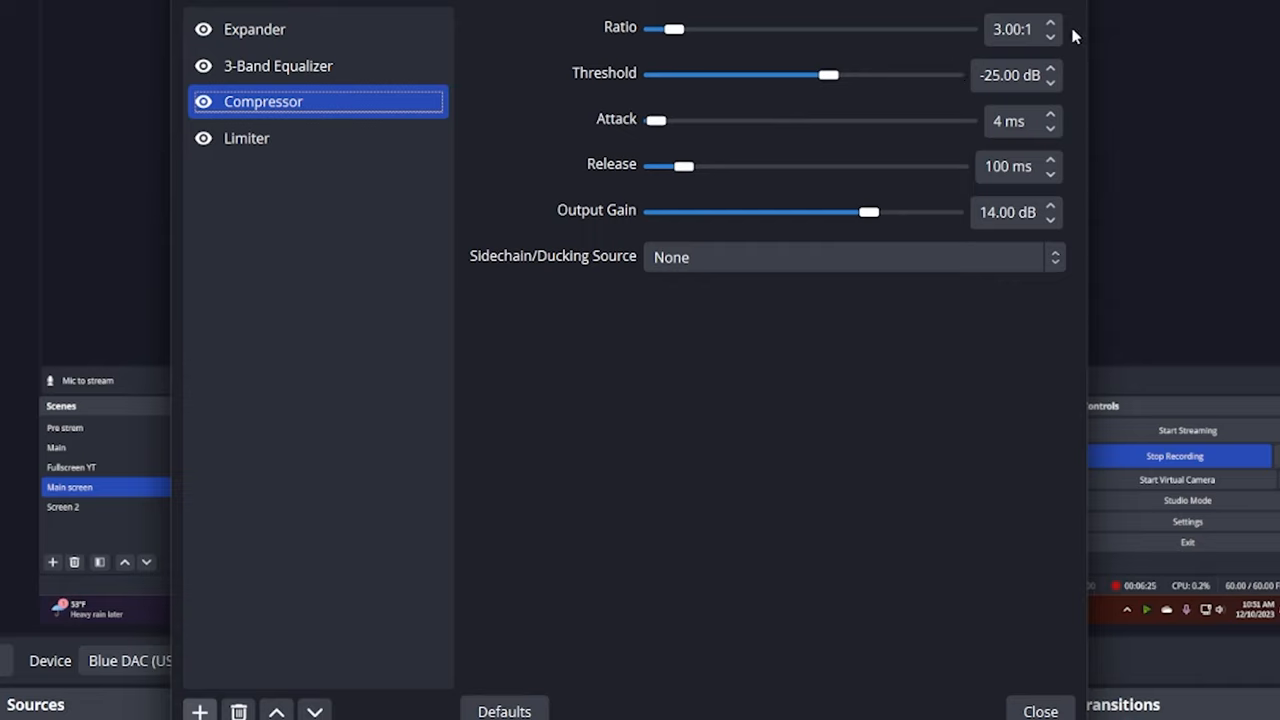
click(1012, 29)
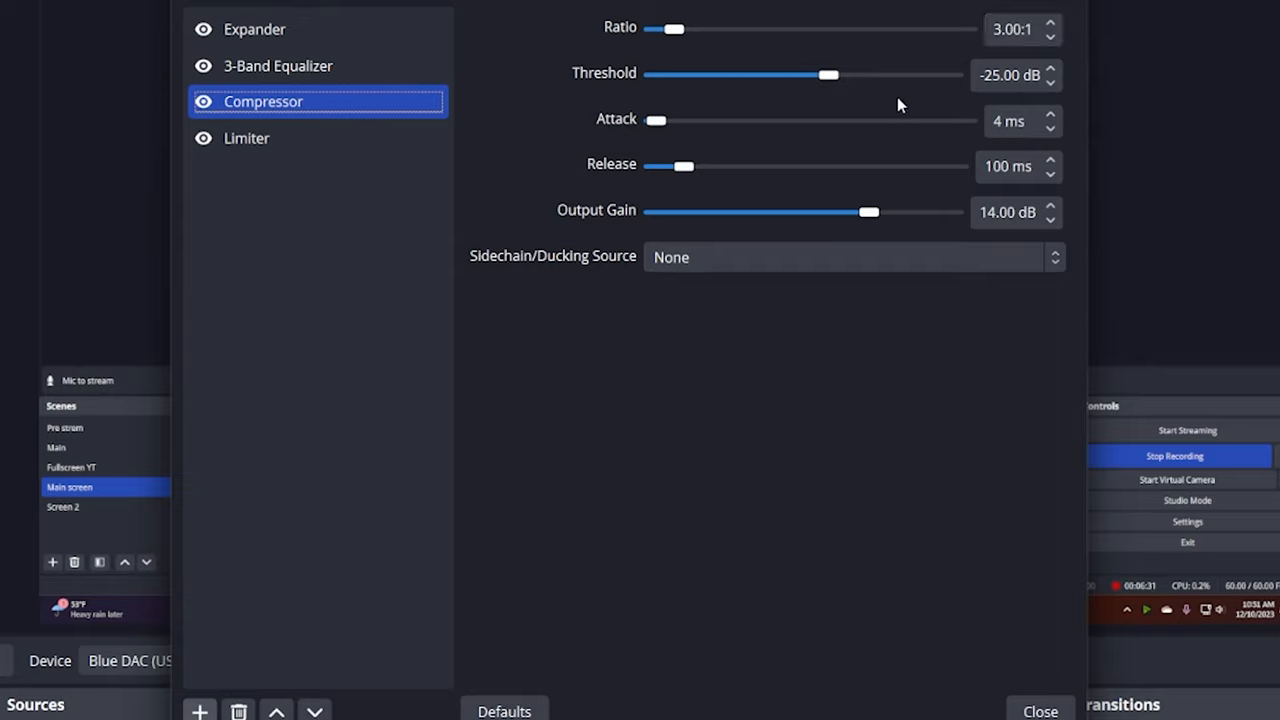
- Give the Limiter −5 dB threshold and 100 ms release, then view the Expander settings
click(247, 138)
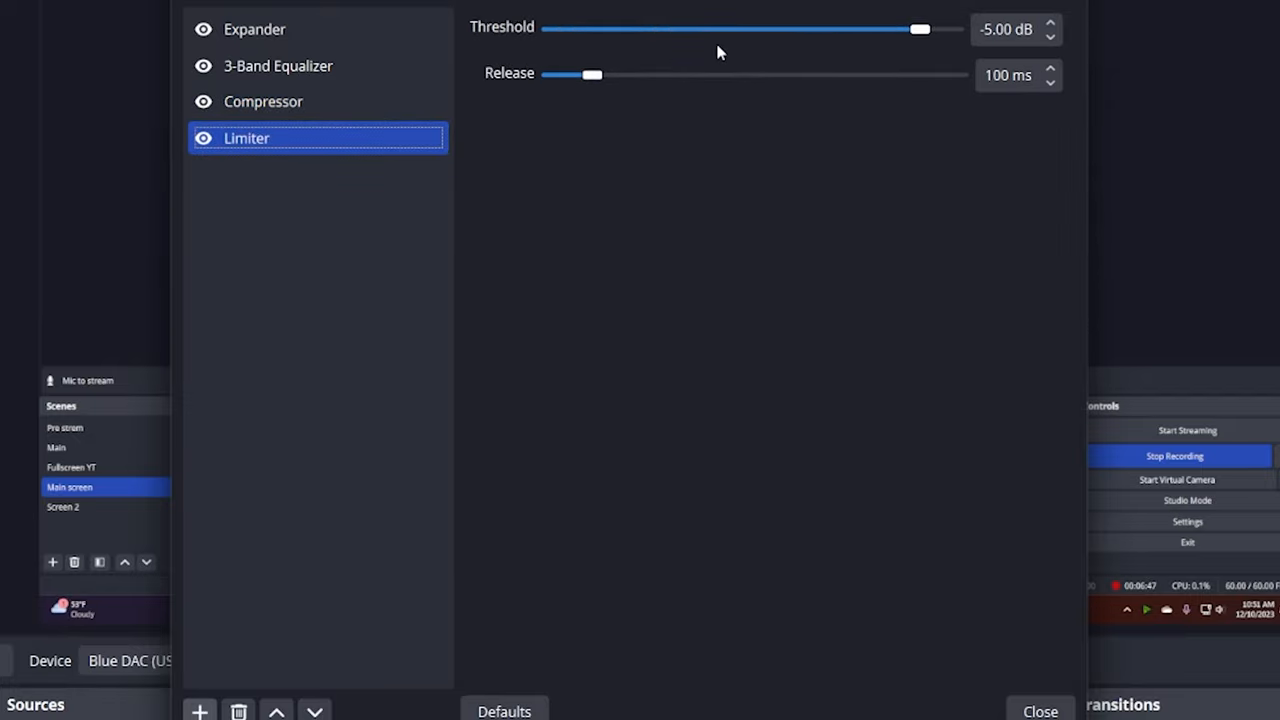
mouse_move(790, 37)
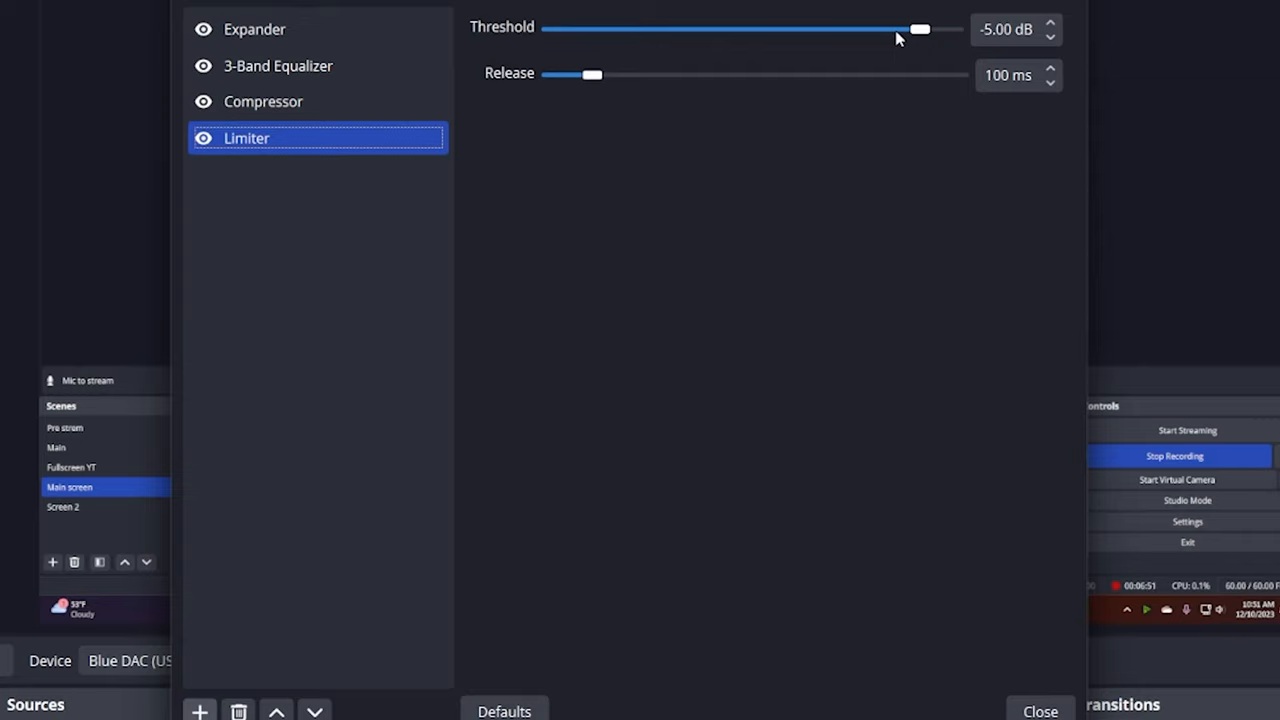
mouse_move(888, 38)
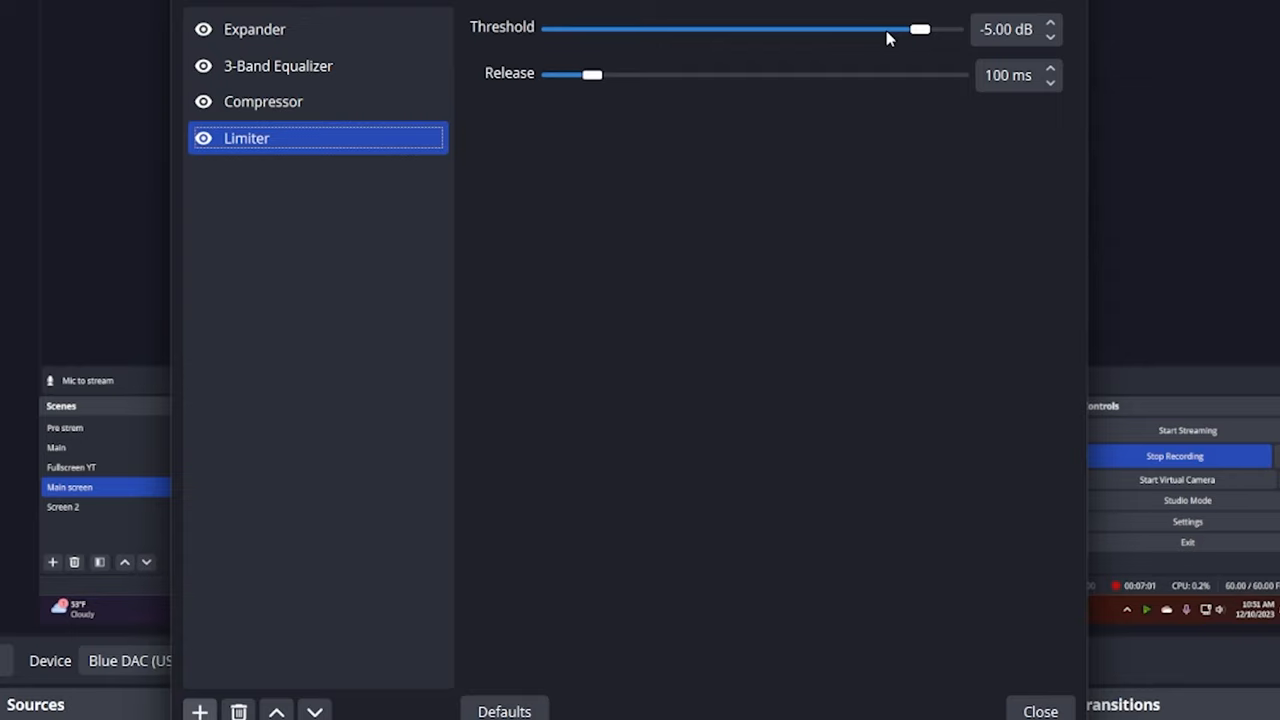
mouse_move(810, 101)
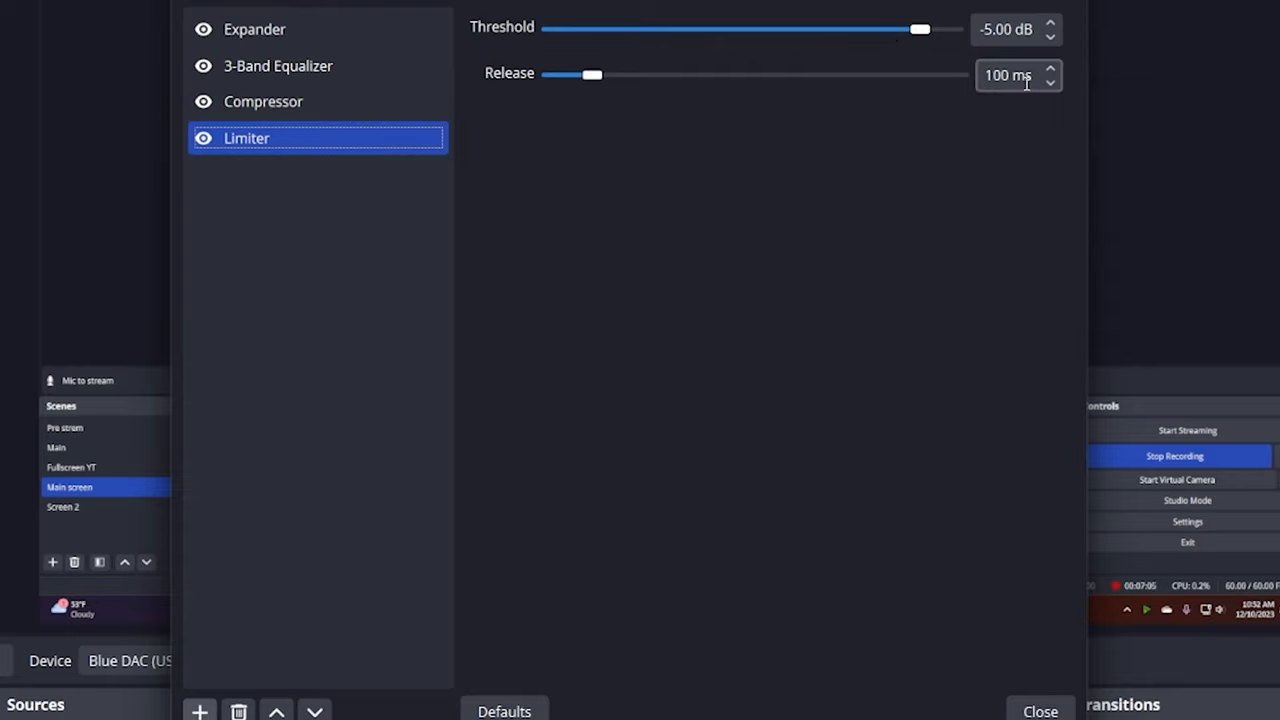
mouse_move(928, 80)
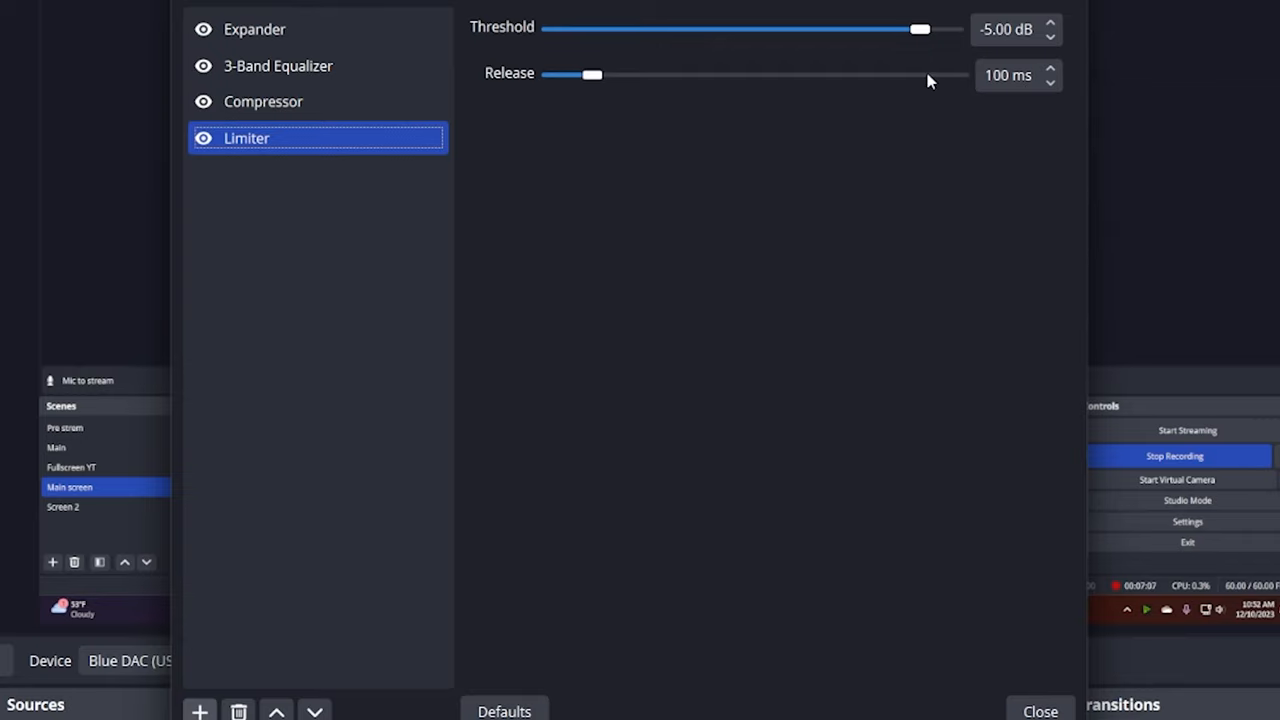
mouse_move(915, 82)
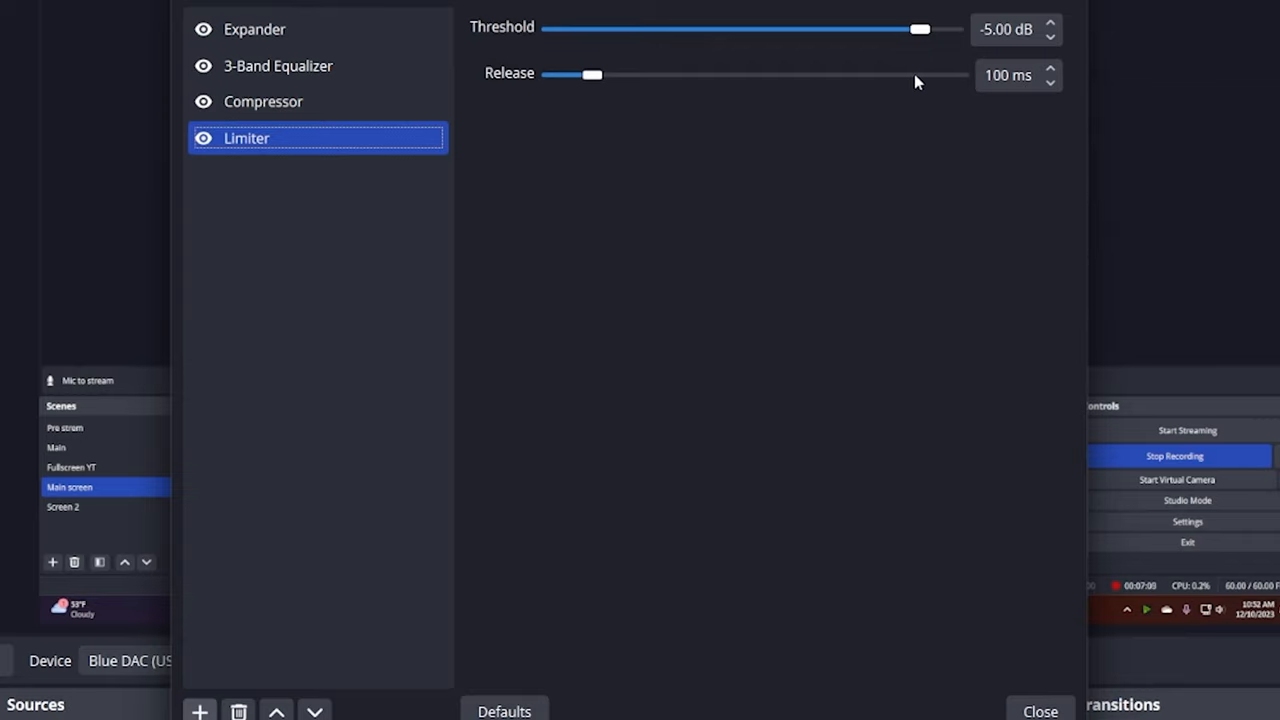
mouse_move(903, 82)
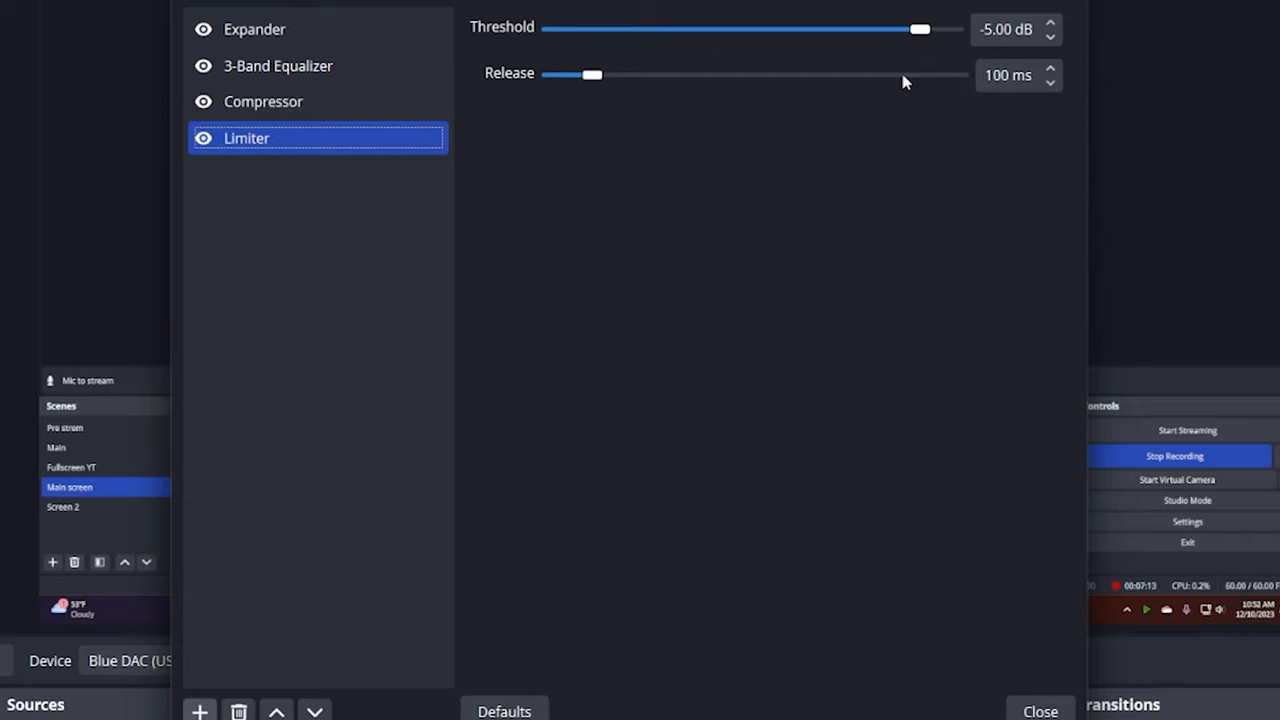
mouse_move(884, 86)
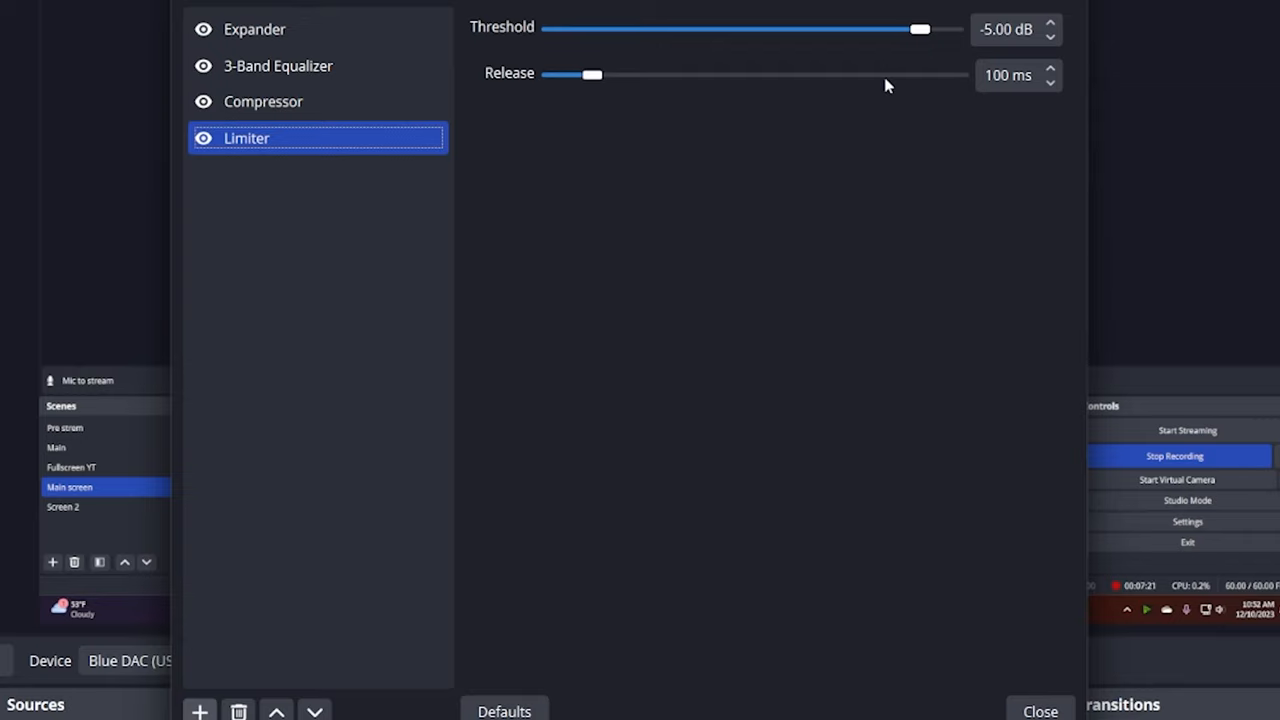
mouse_move(866, 89)
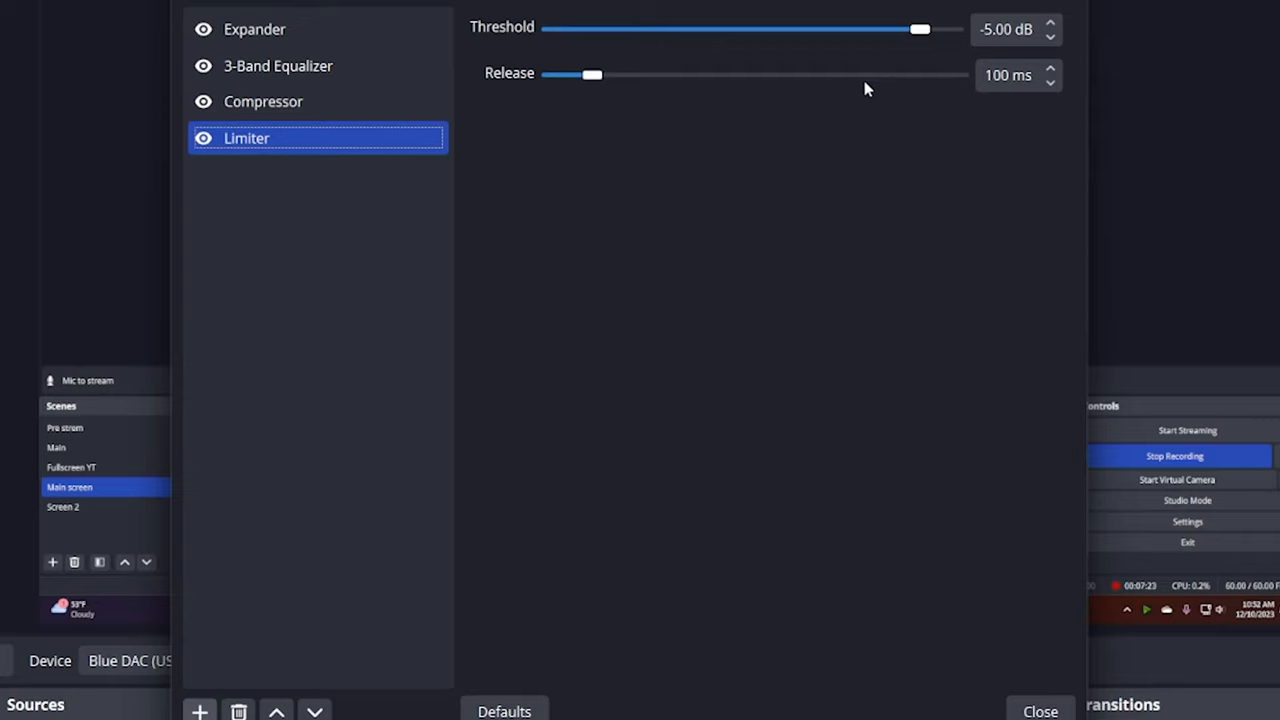
mouse_move(478, 75)
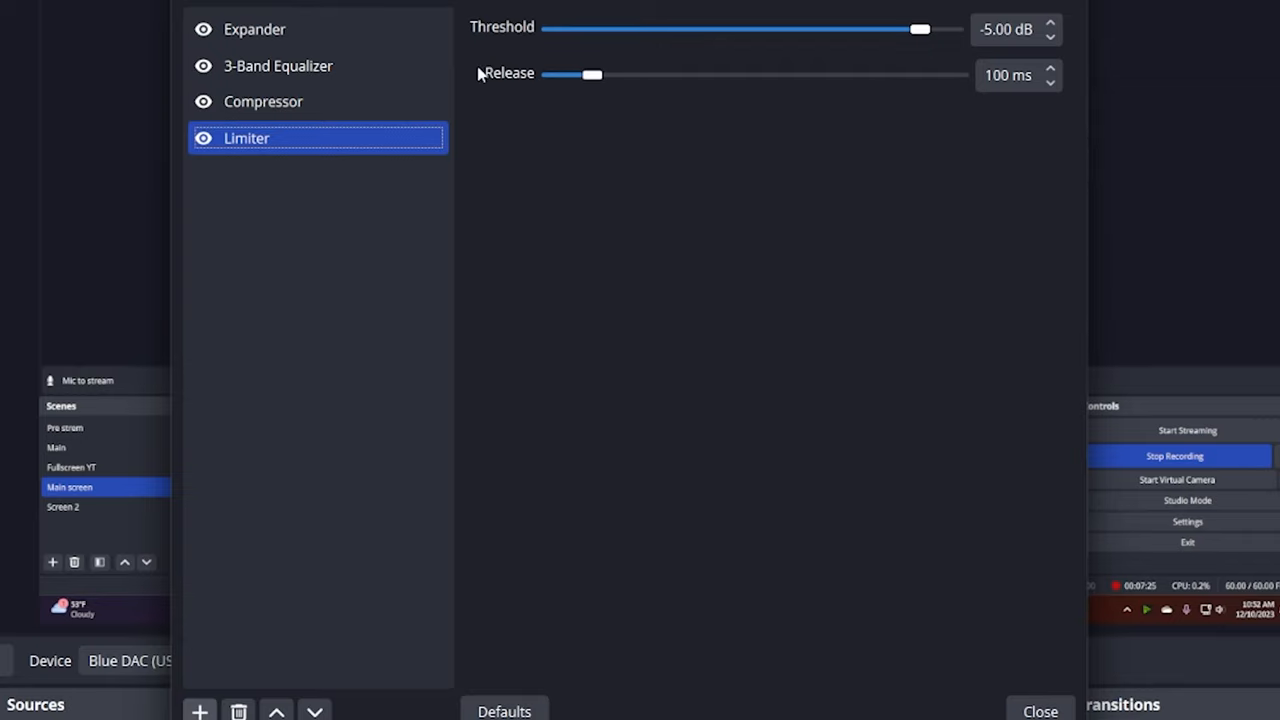
click(254, 29)
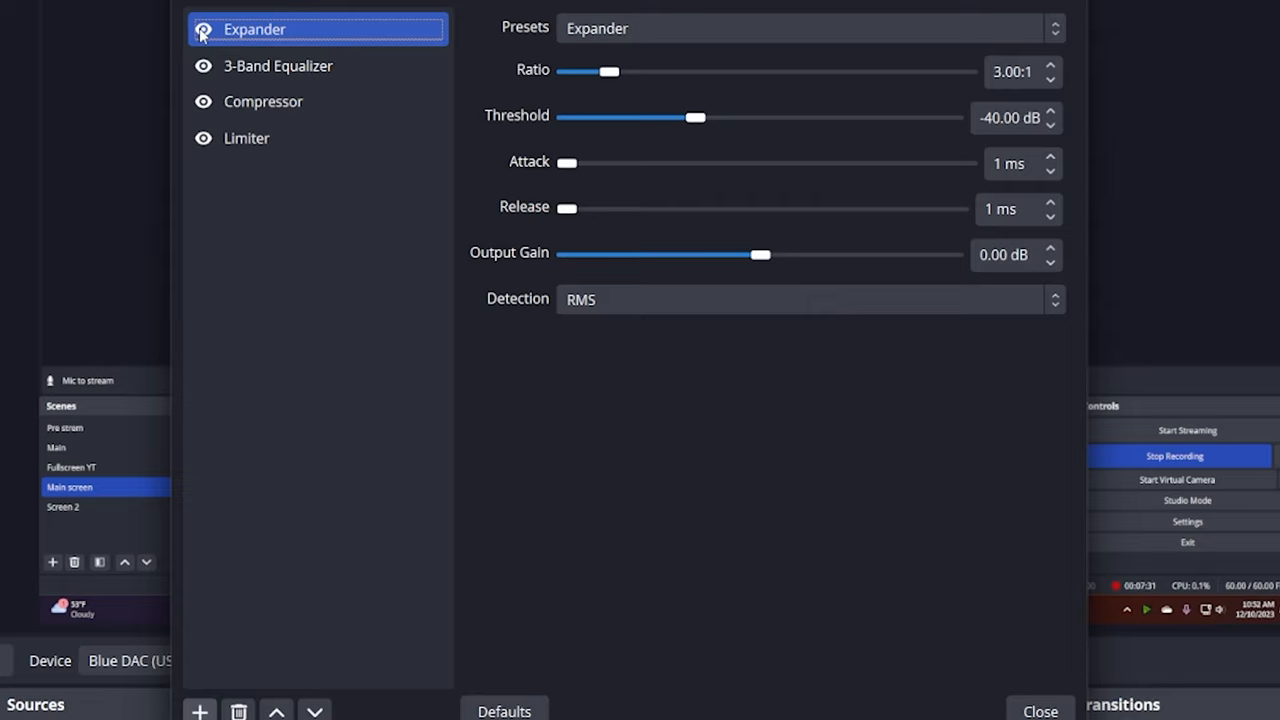
- Disable the Expander and 3-Band Equalizer filters on the mic
click(278, 65)
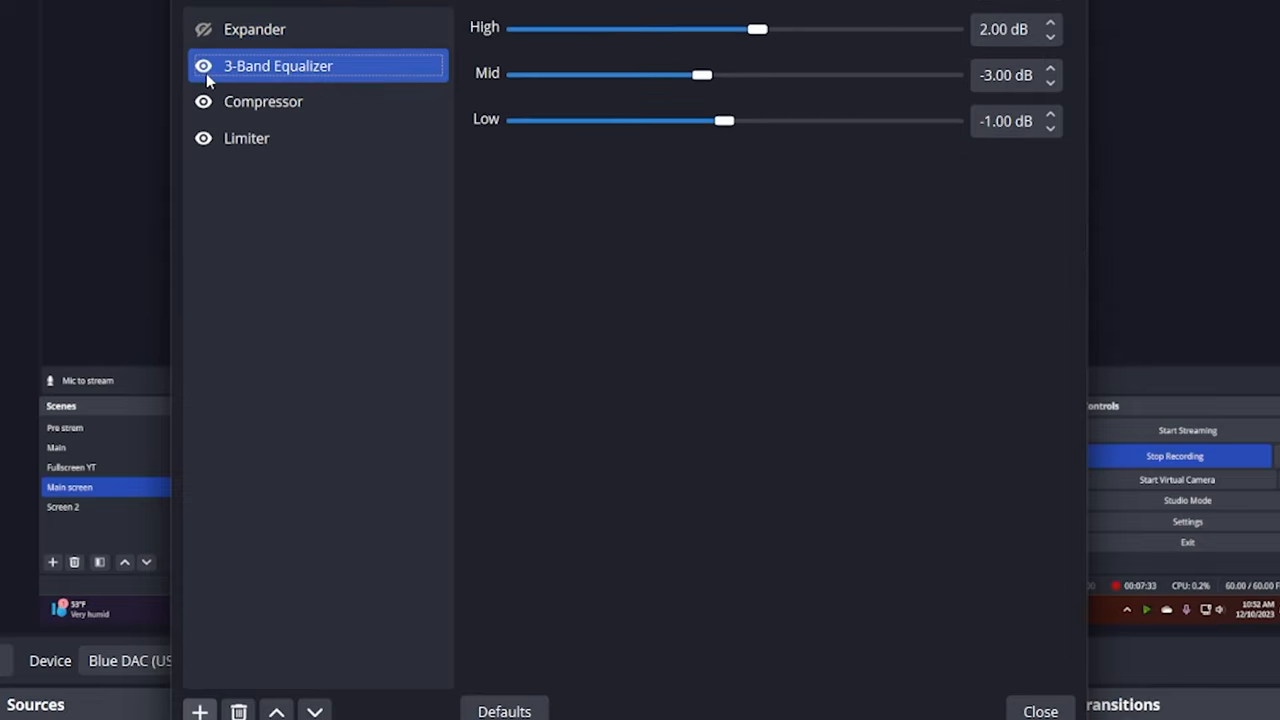
click(263, 101)
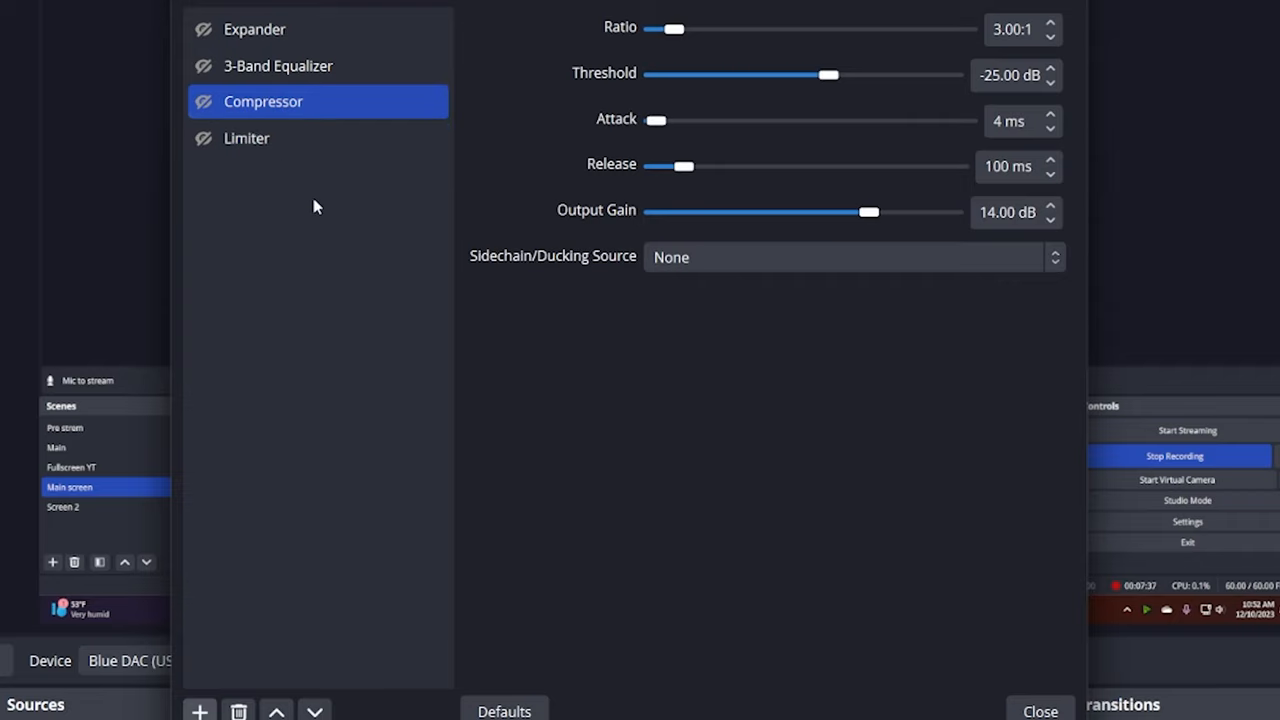
mouse_move(202, 243)
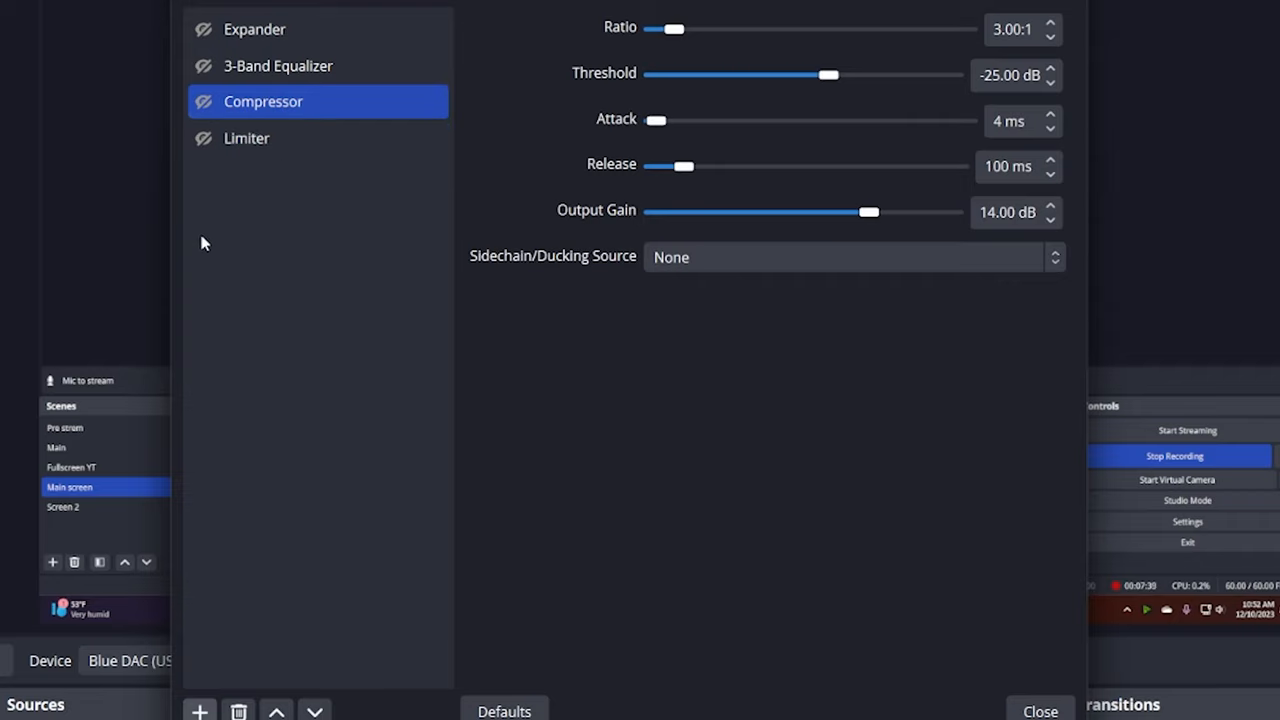
mouse_move(255, 211)
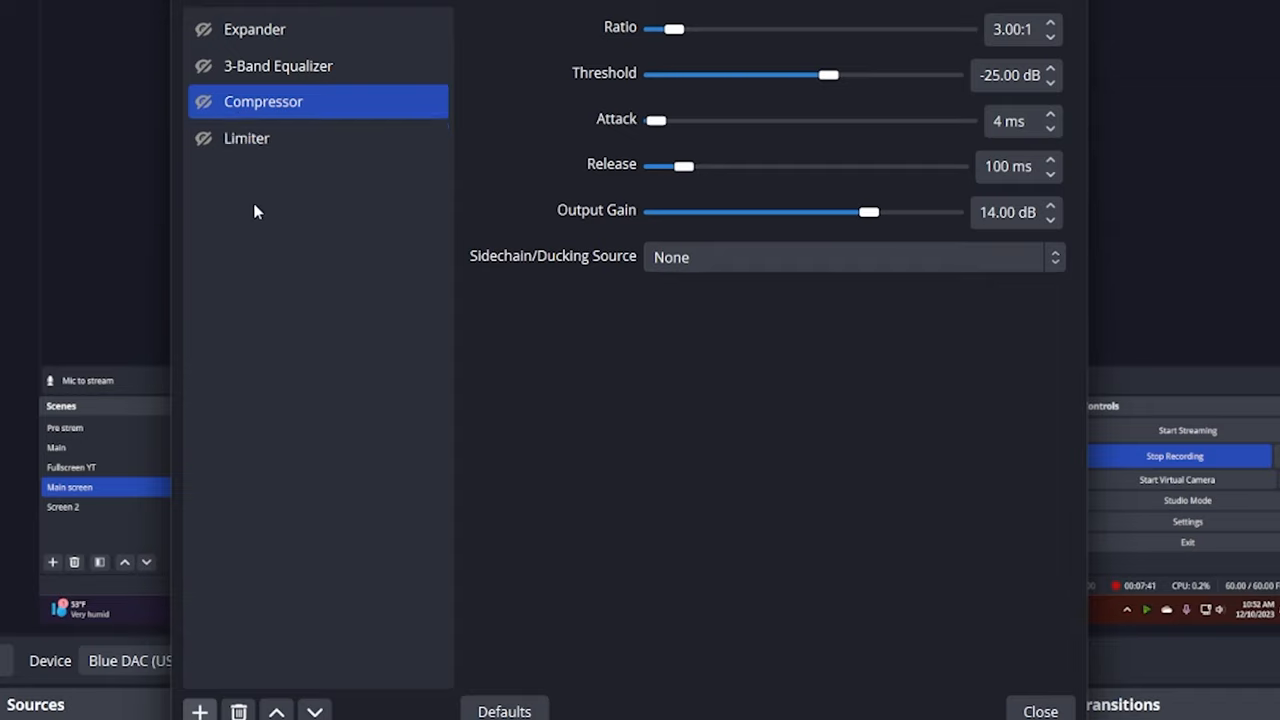
mouse_move(276, 242)
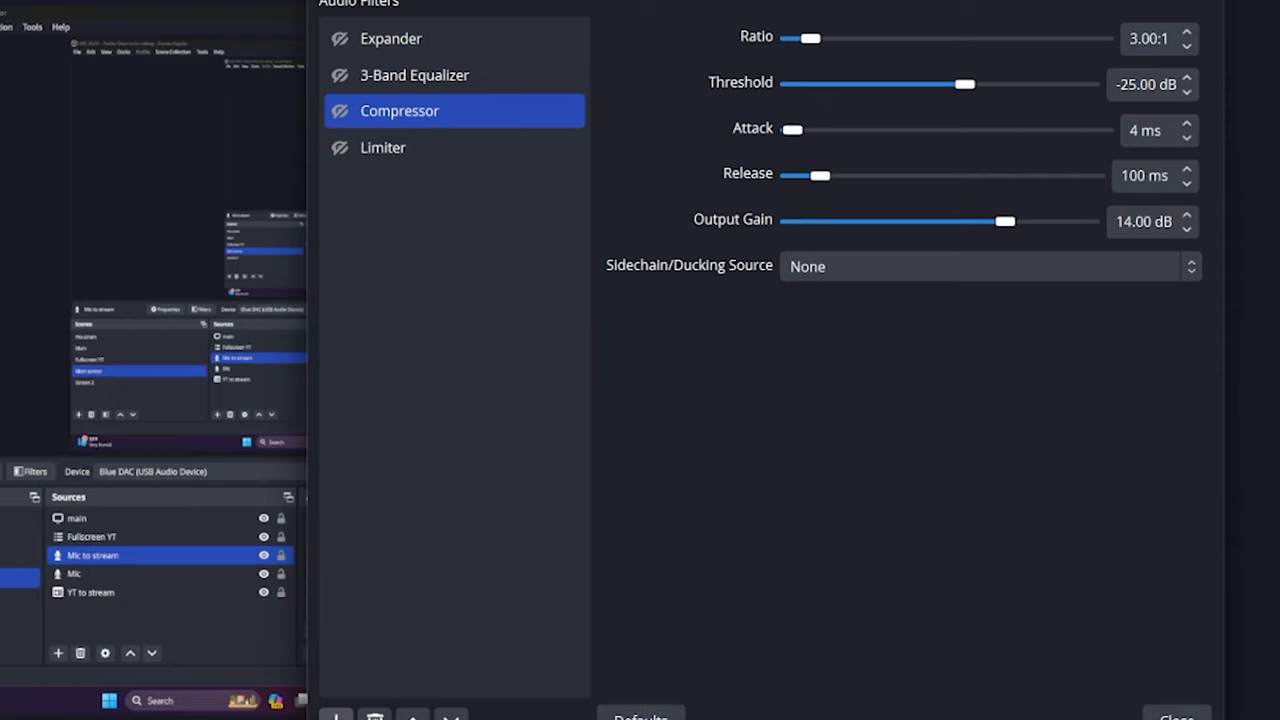
mouse_move(414, 28)
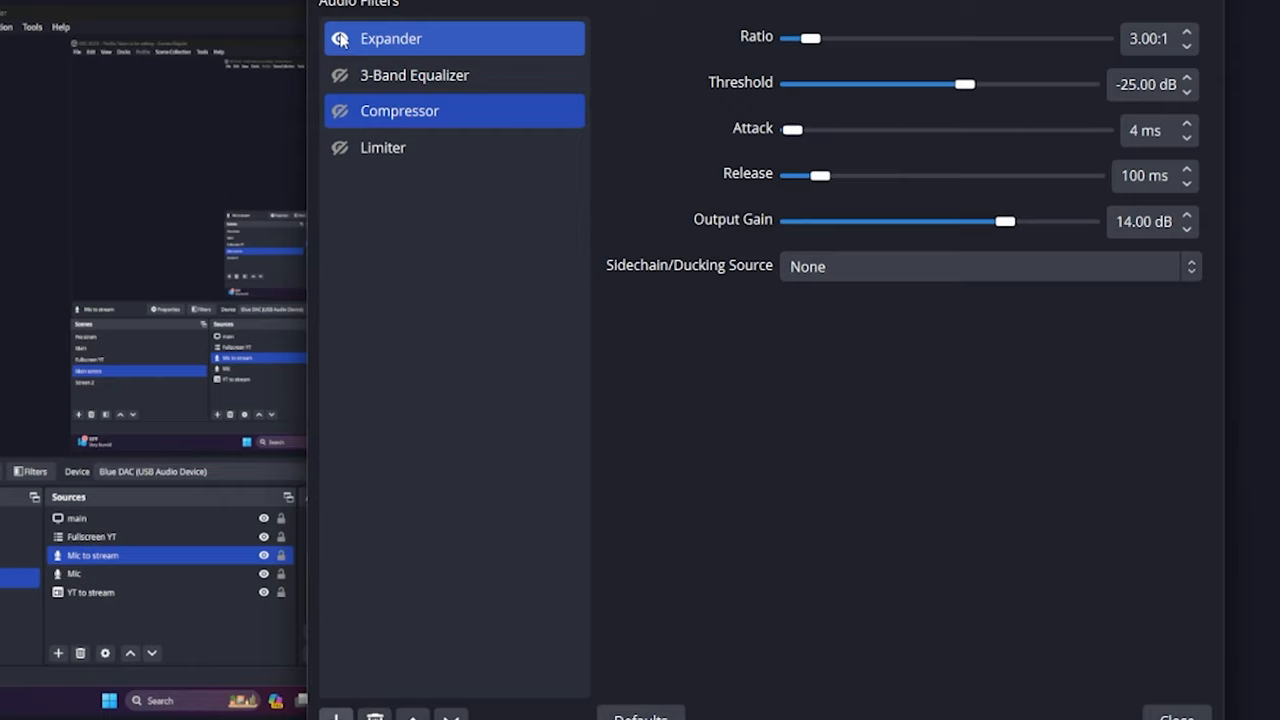
- Re-enable the Expander, 3-Band Equalizer and Limiter, showing the Limiter's −5 dB, 100 ms settings
click(414, 75)
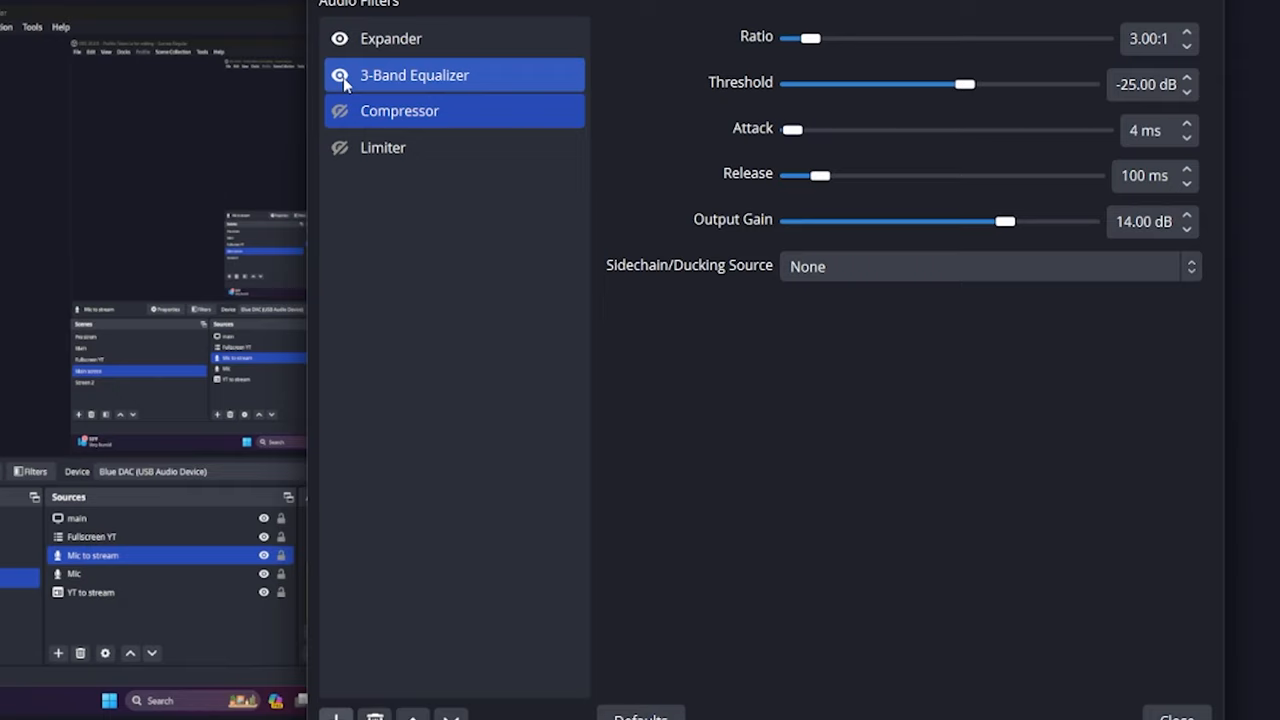
click(399, 111)
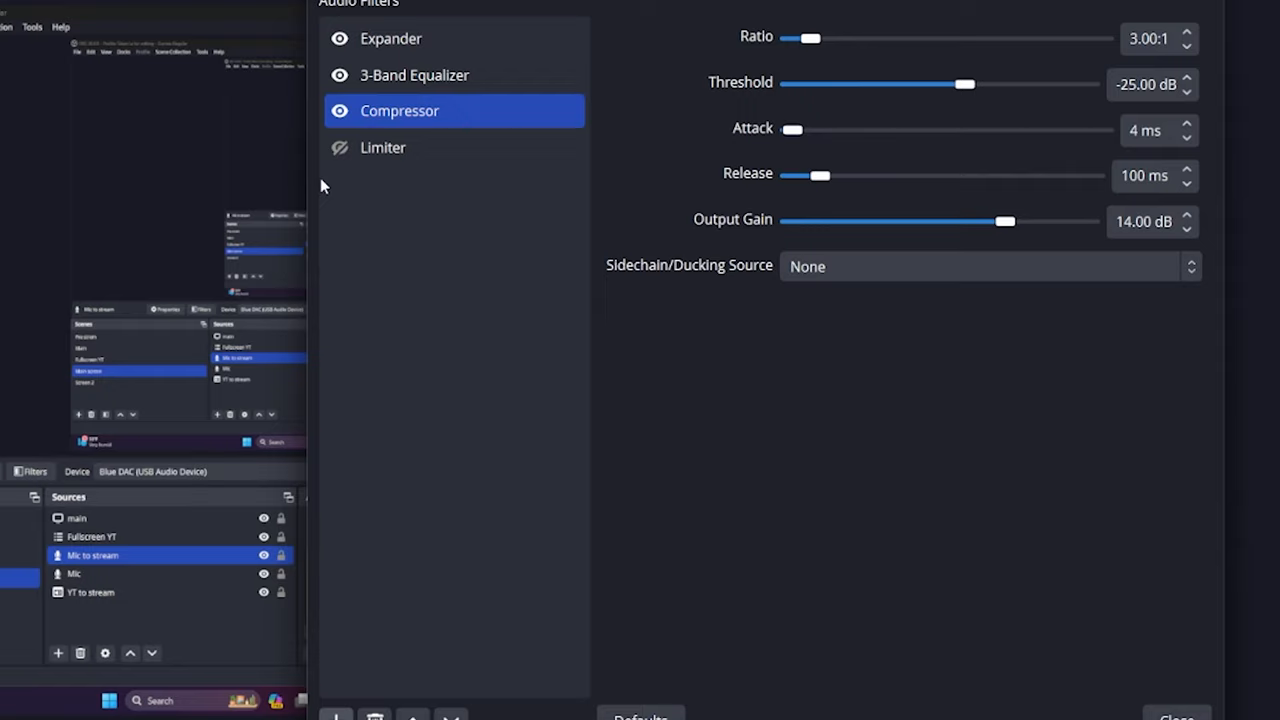
click(383, 147)
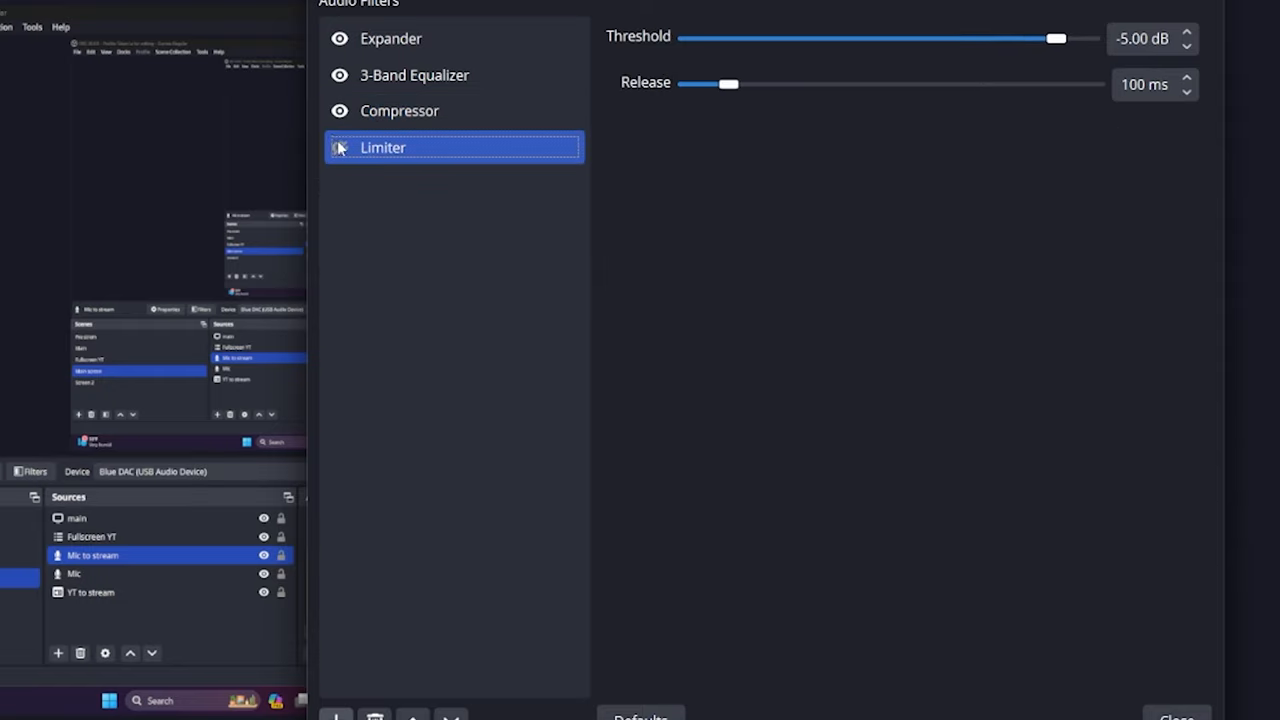
click(339, 147)
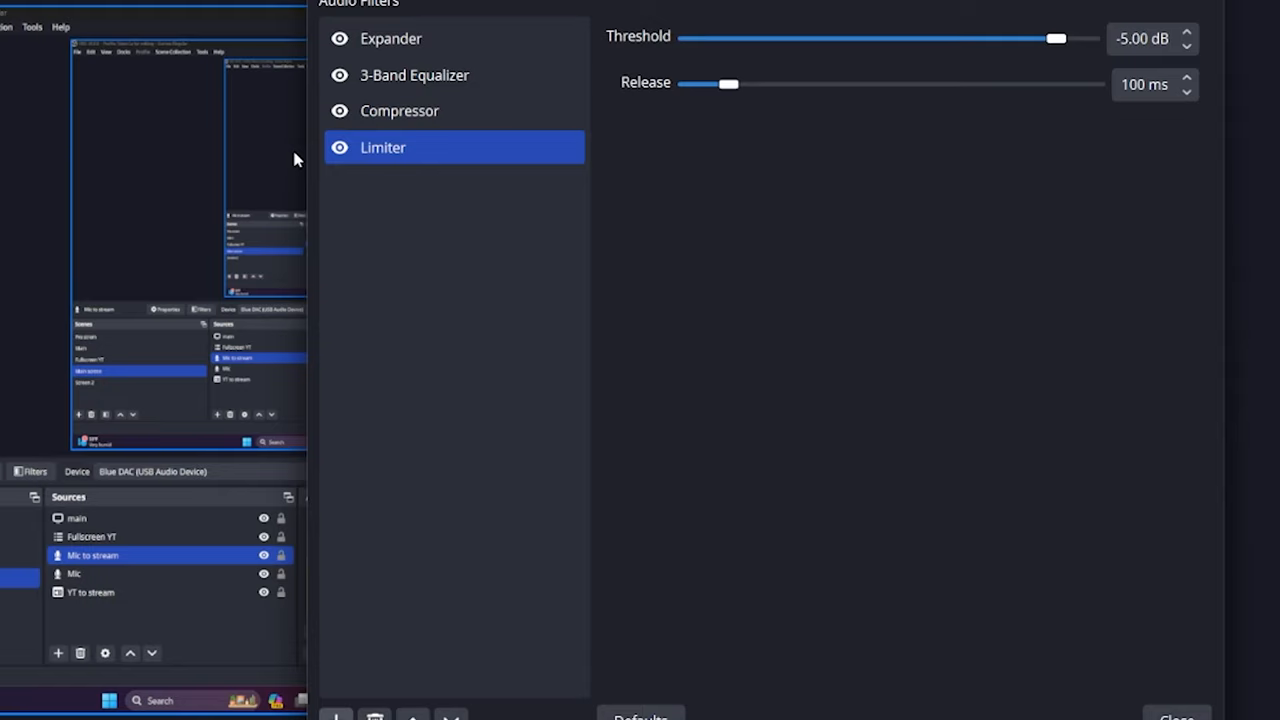
mouse_move(283, 157)
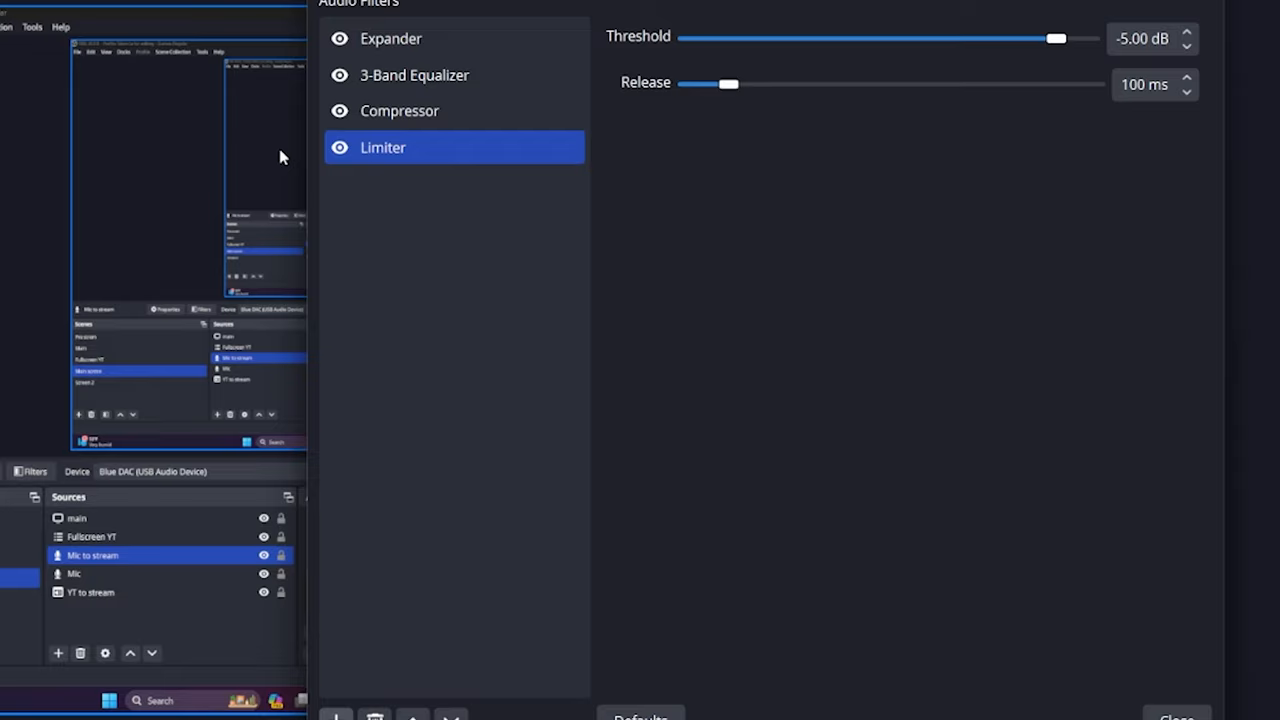
mouse_move(268, 149)
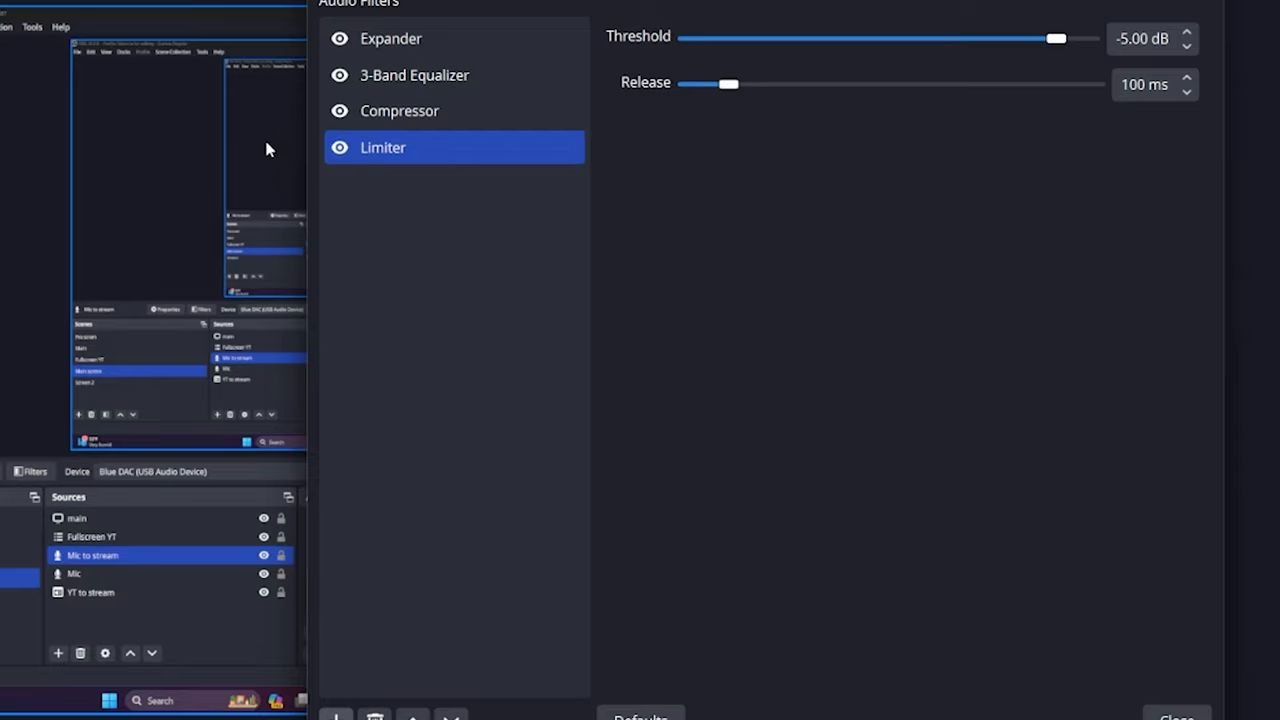